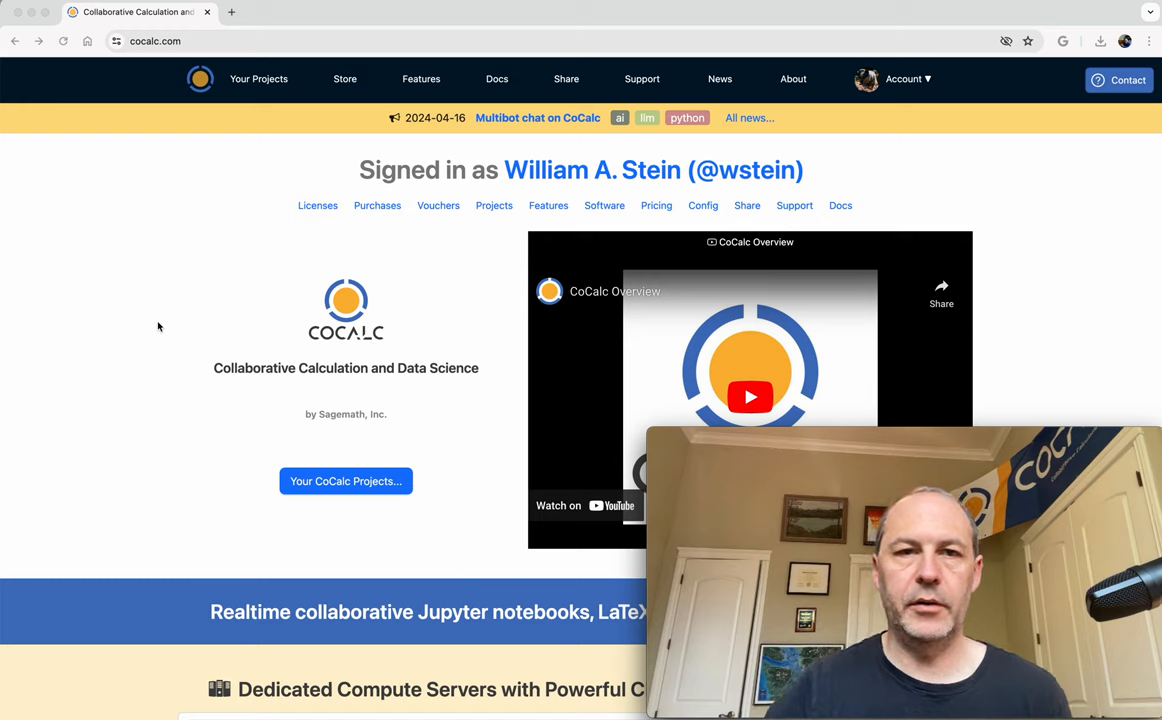
pyautogui.moveTo(155, 504)
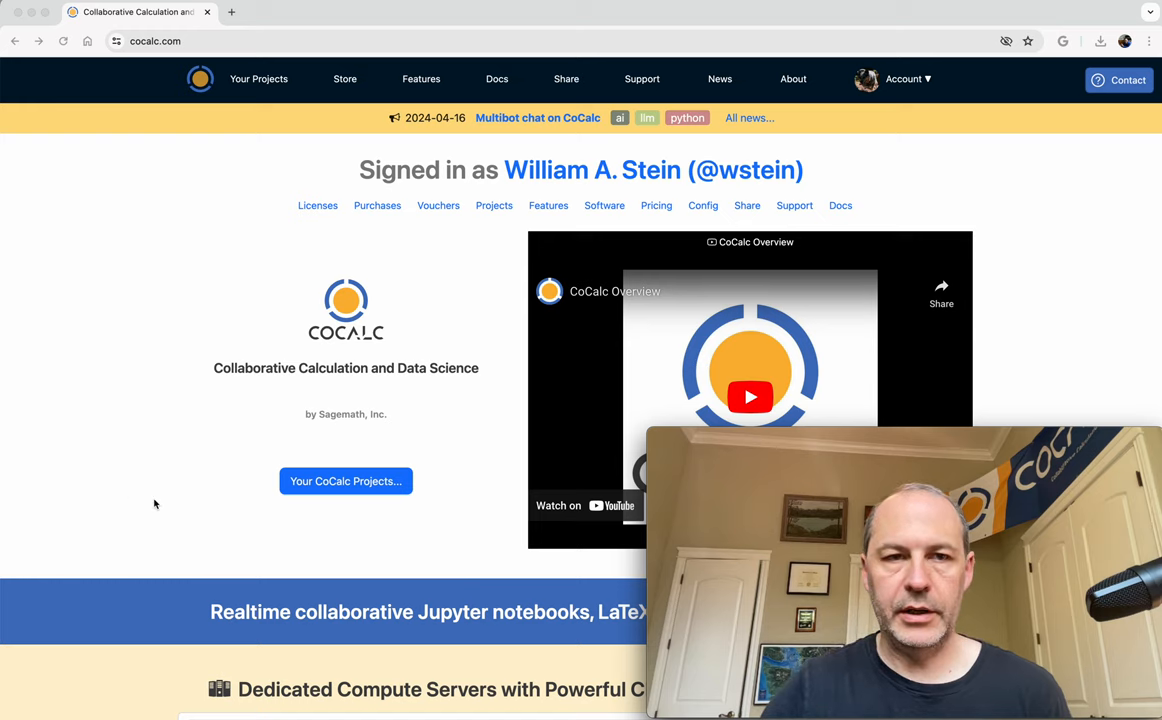
pyautogui.moveTo(245, 120)
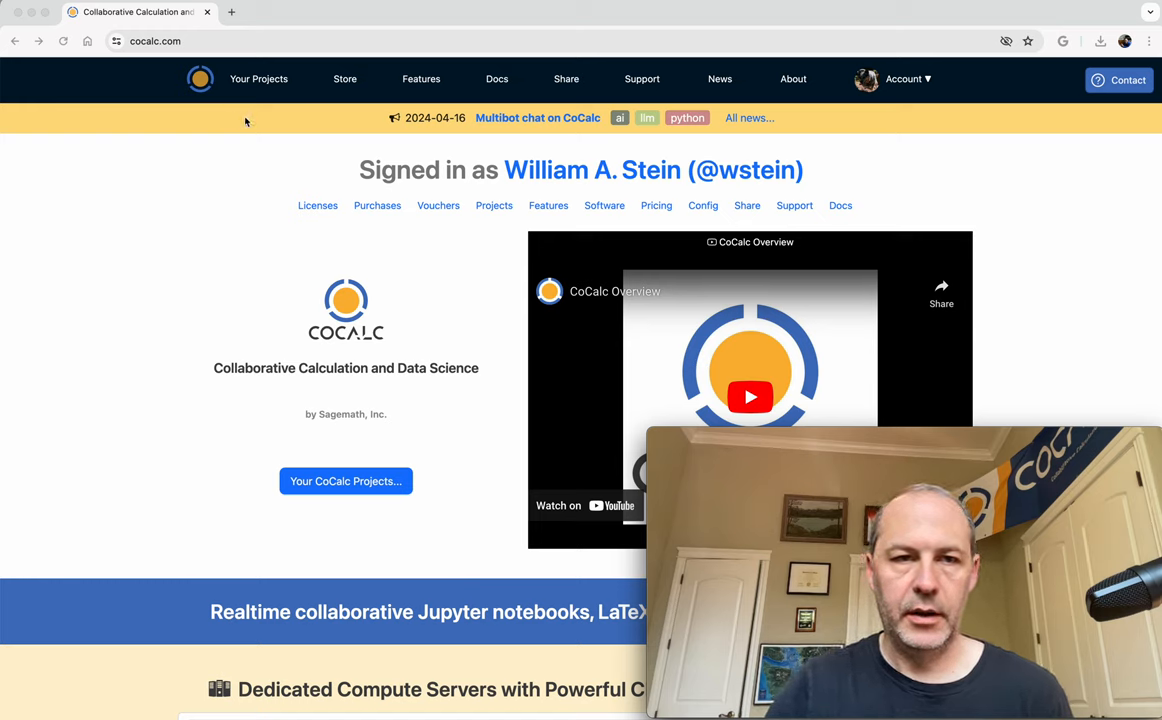
pyautogui.moveTo(259, 83)
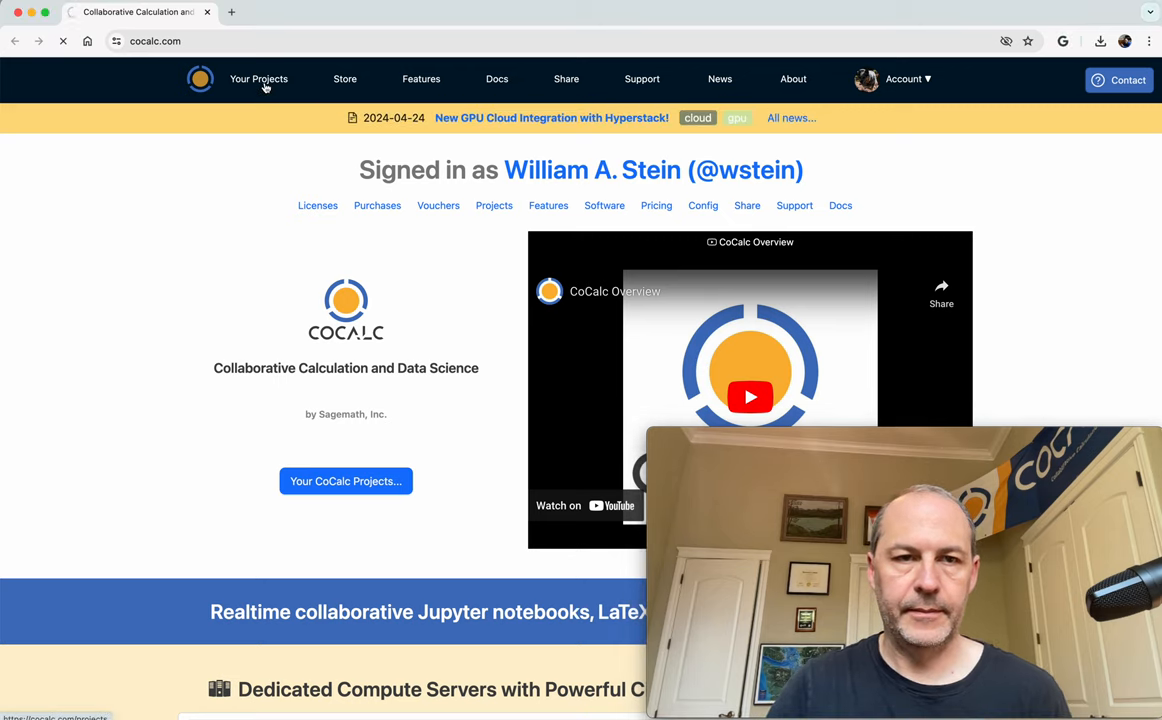
# Open the Demo project from the projects list and select its anaconda-gpu.ipynb notebook
pyautogui.click(259, 79)
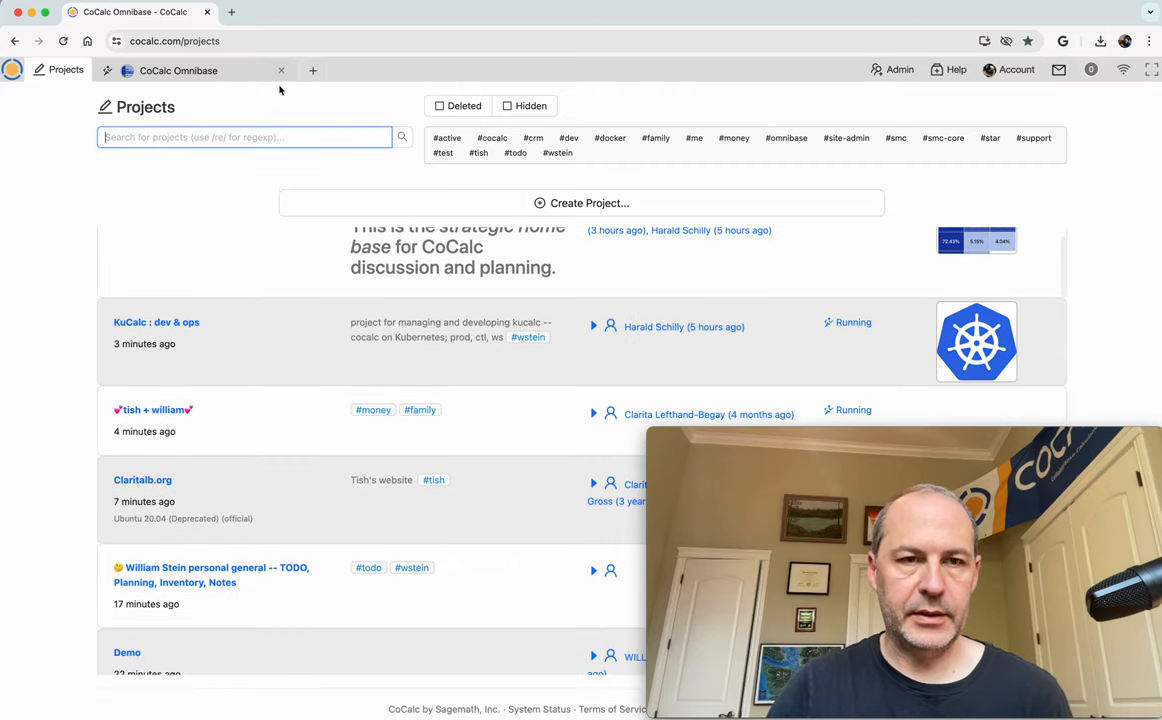
pyautogui.scroll(-3)
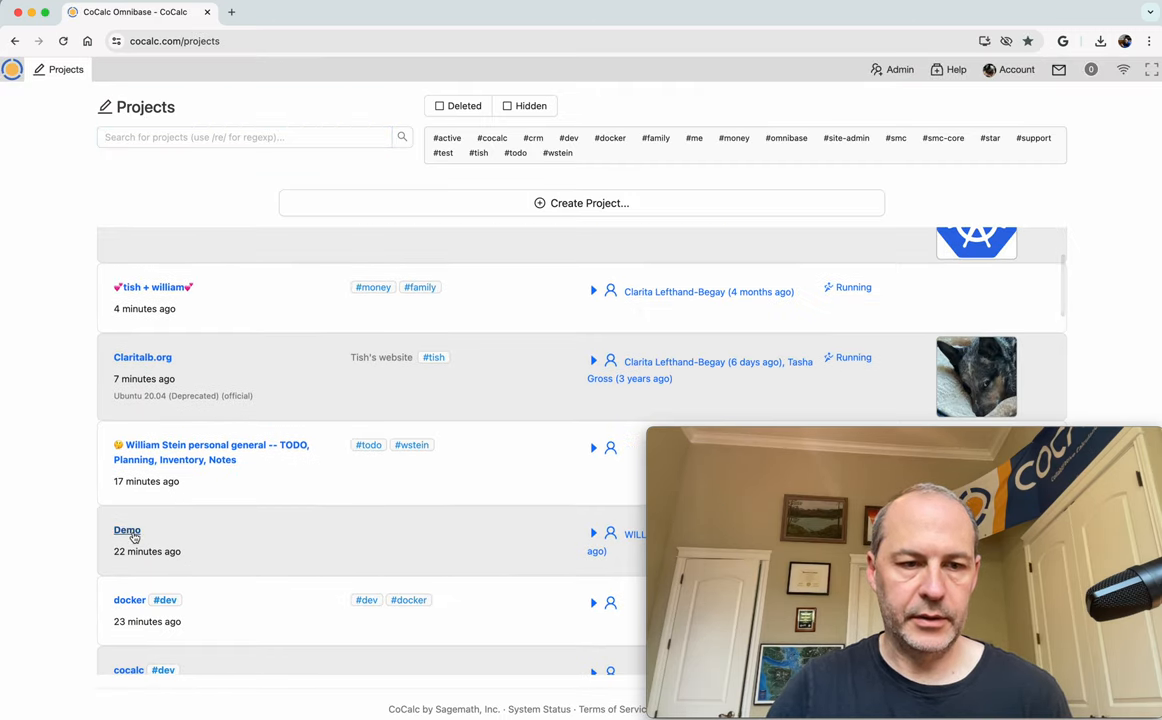
pyautogui.click(127, 530)
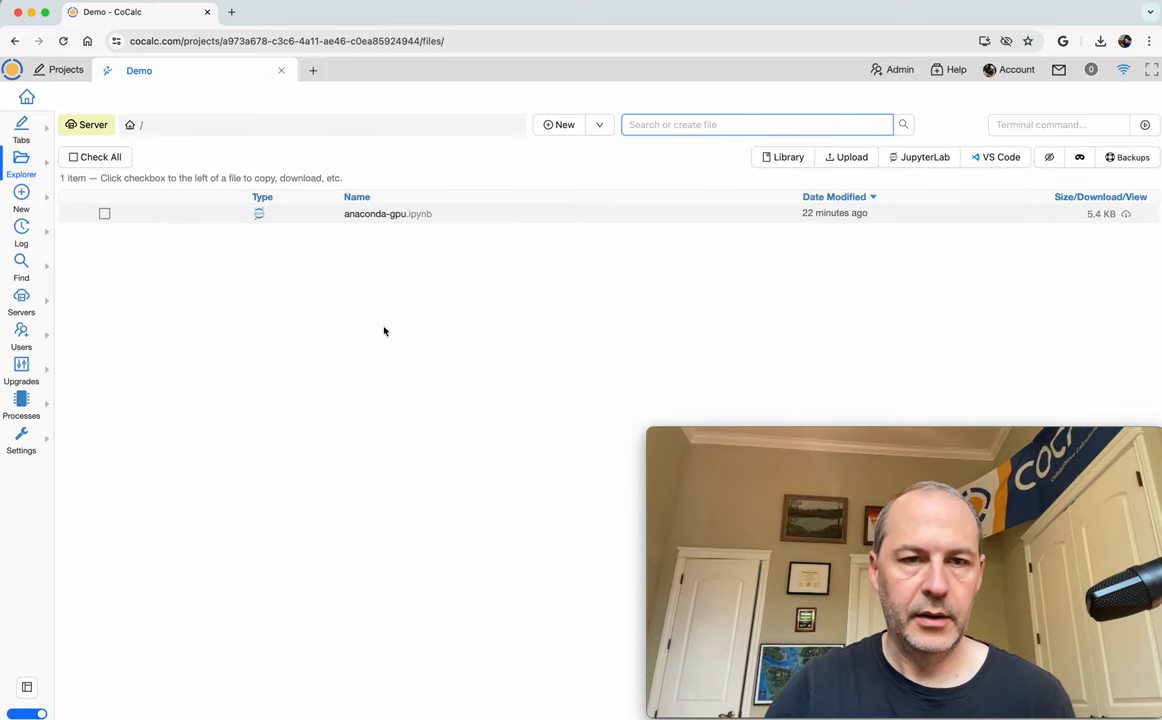
pyautogui.click(104, 213)
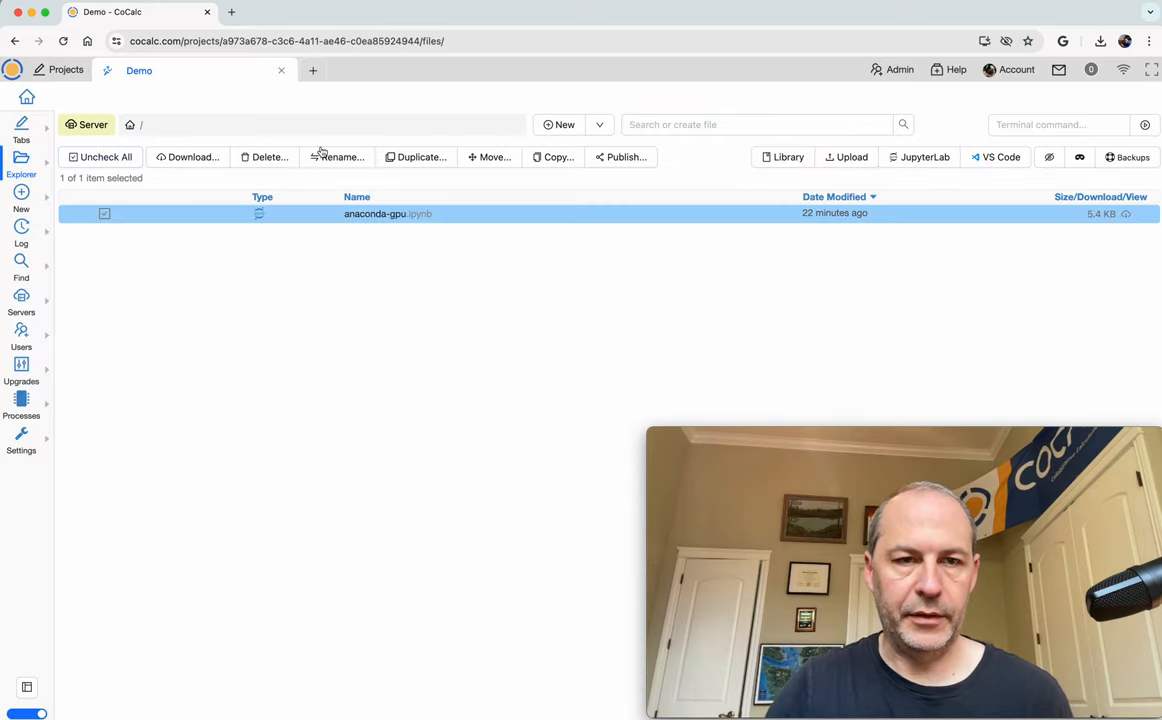
pyautogui.click(104, 213)
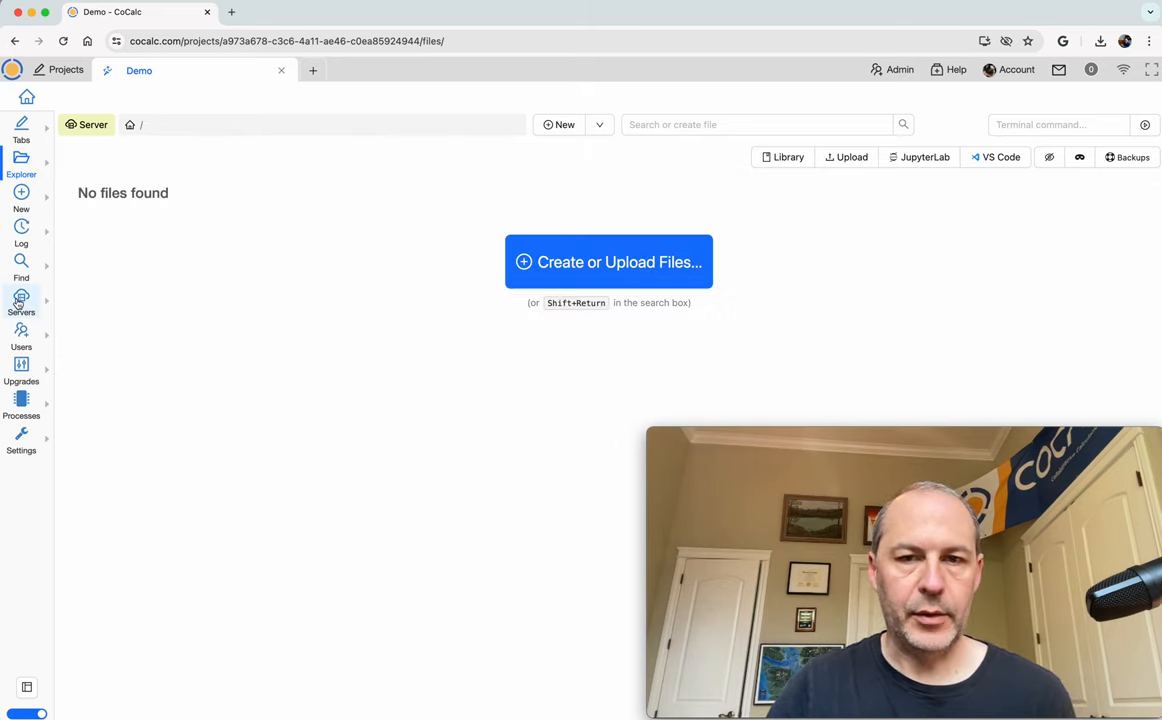
# Start a new compute server from the Servers page and choose the Python image
pyautogui.click(21, 302)
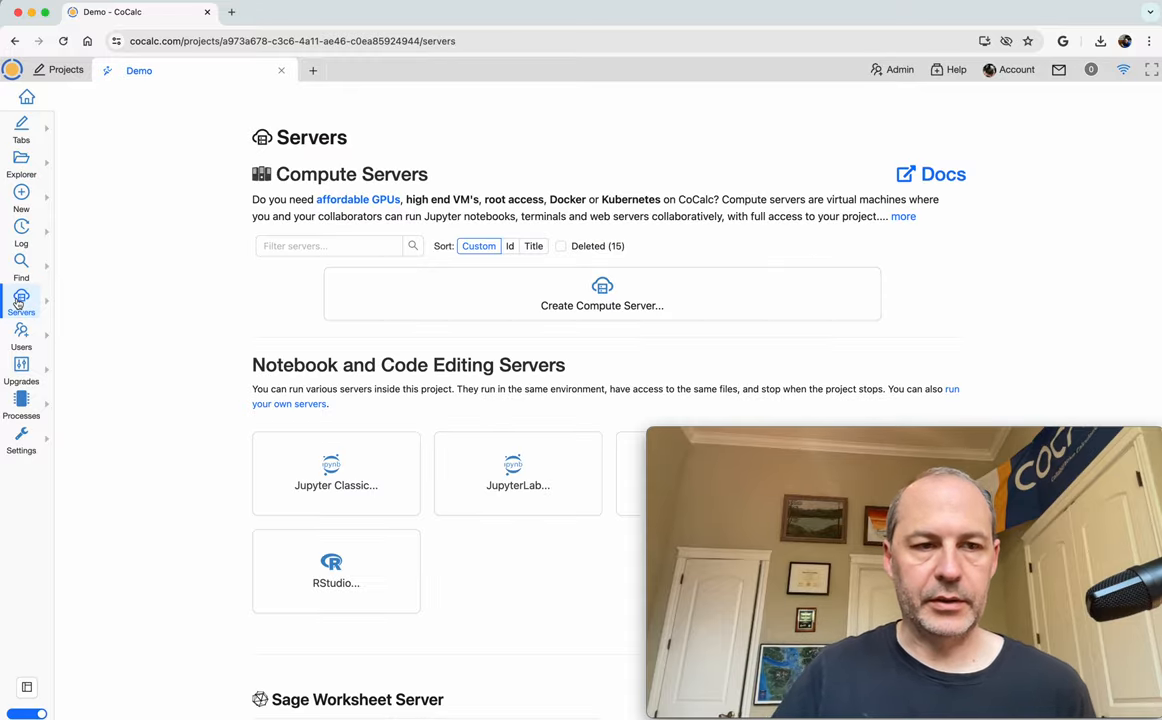
pyautogui.click(601, 305)
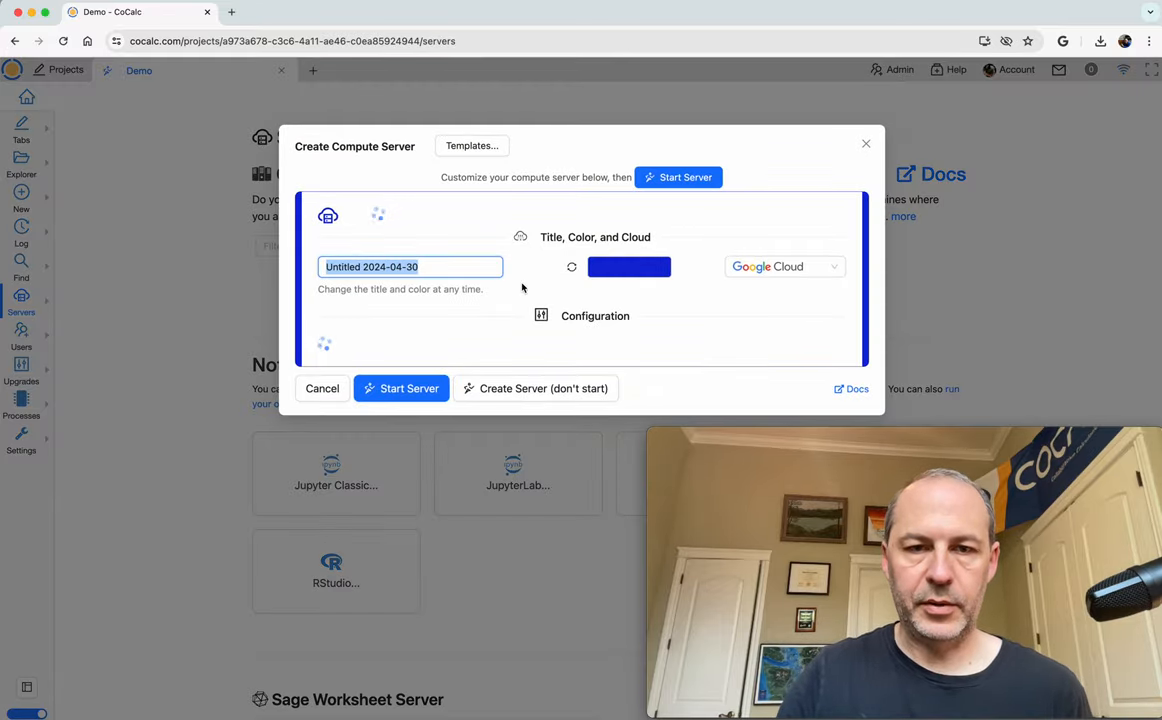
pyautogui.click(595, 316)
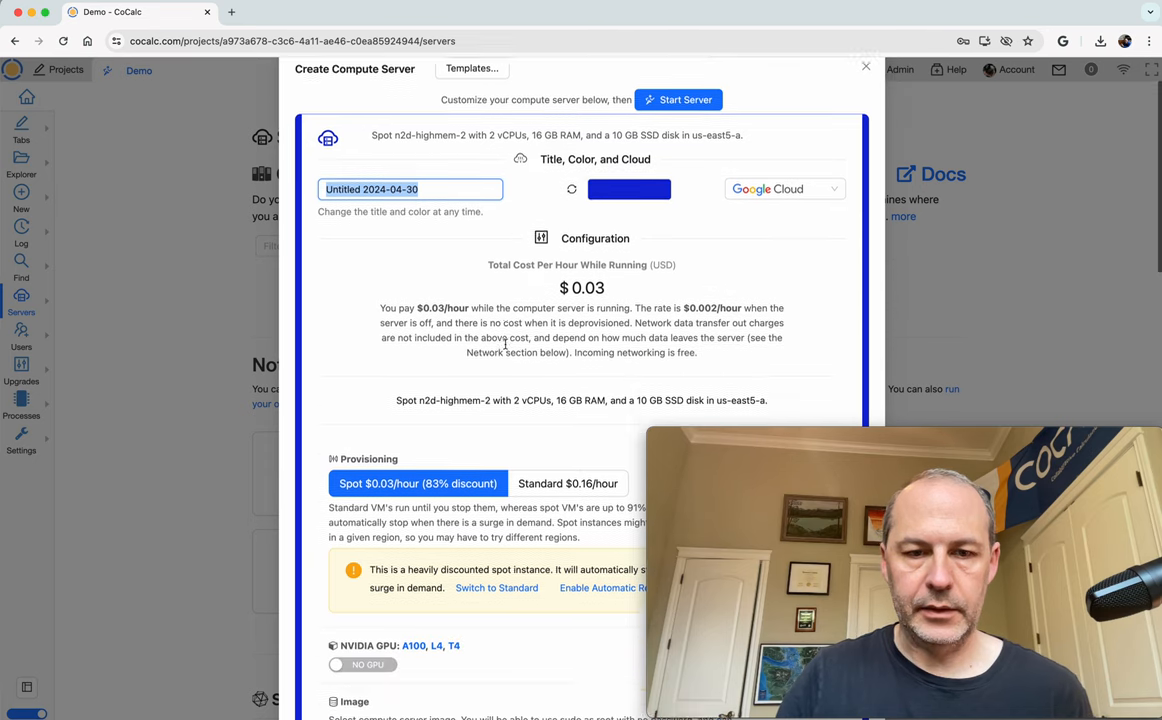
pyautogui.scroll(-3)
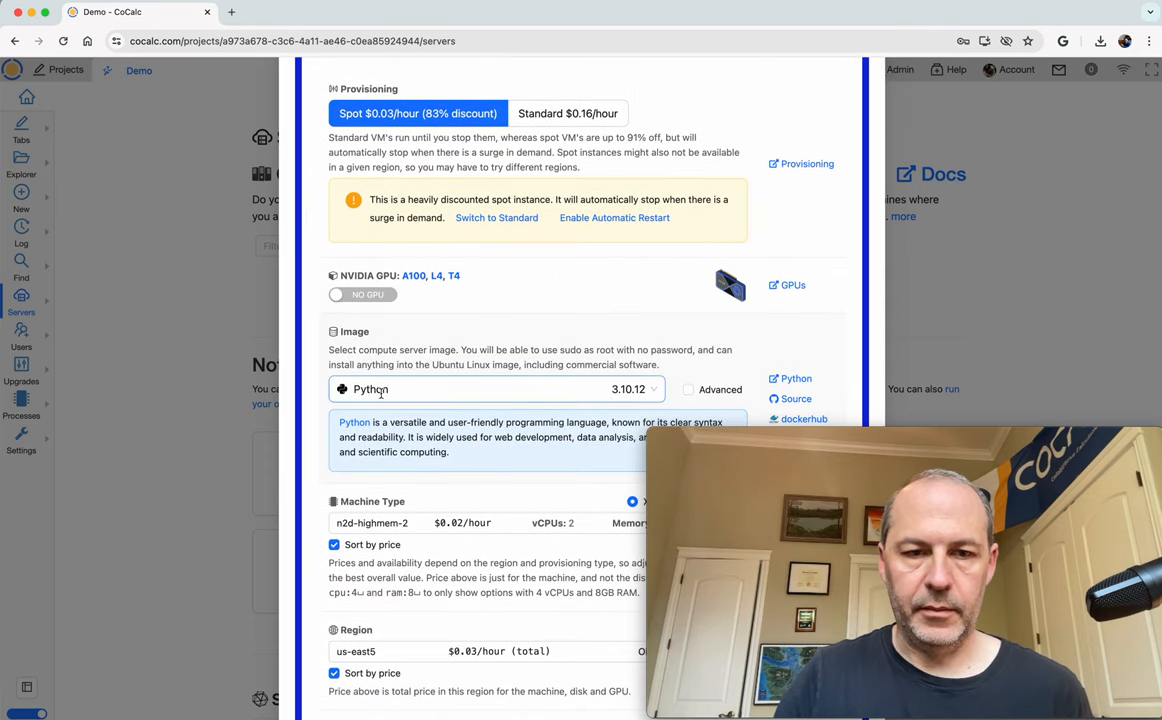
pyautogui.click(495, 389)
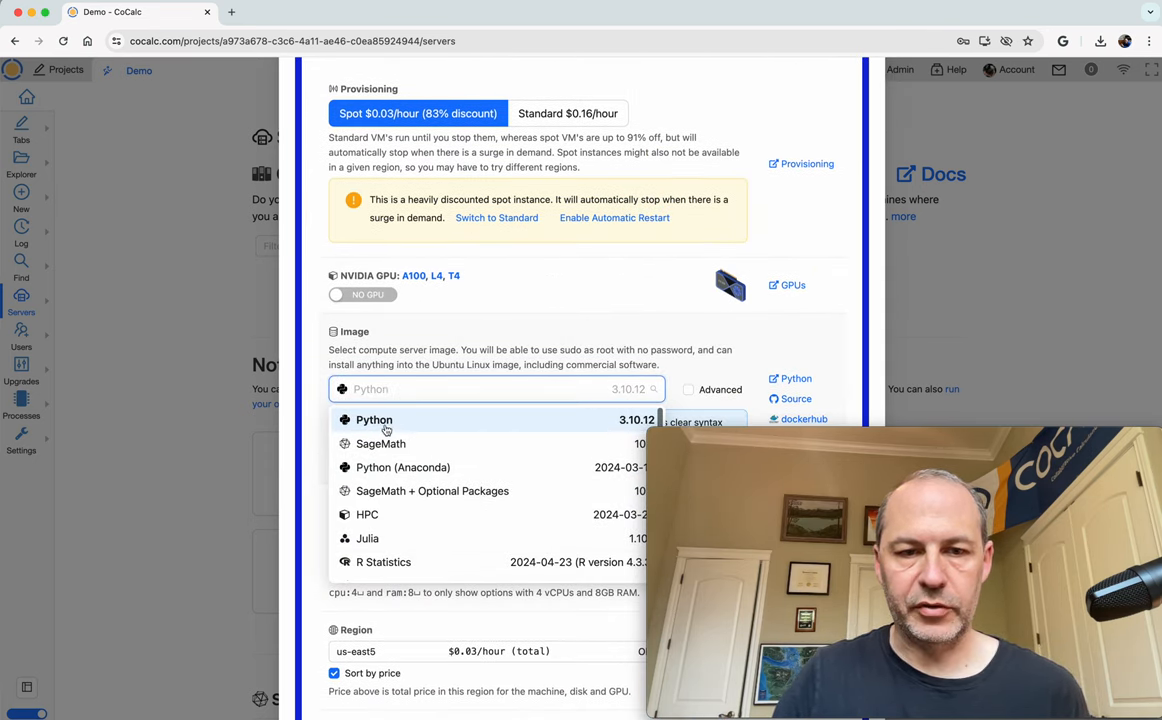
pyautogui.moveTo(385, 423)
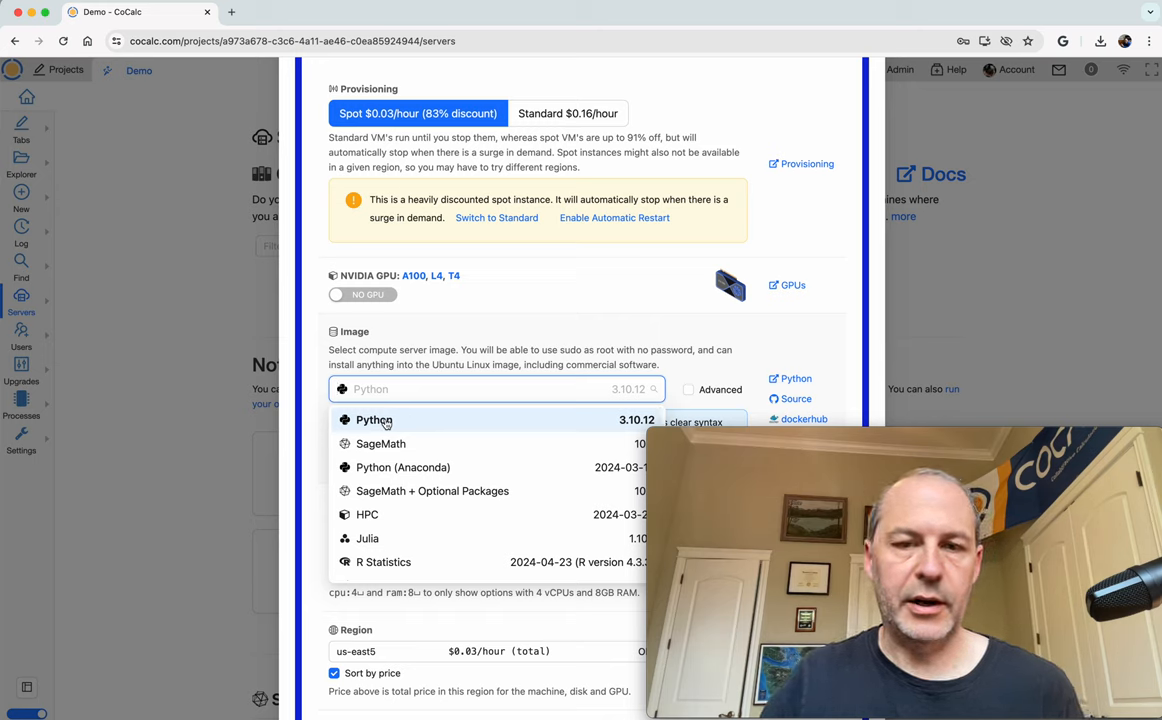
pyautogui.click(373, 419)
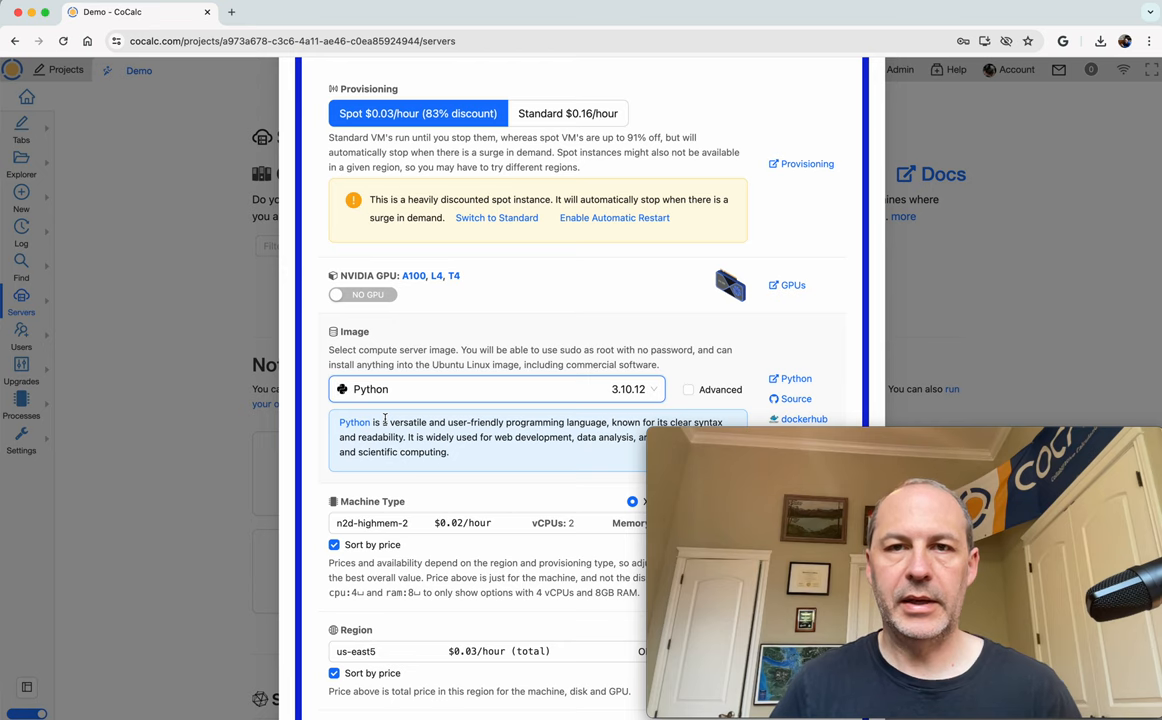
pyautogui.scroll(-3)
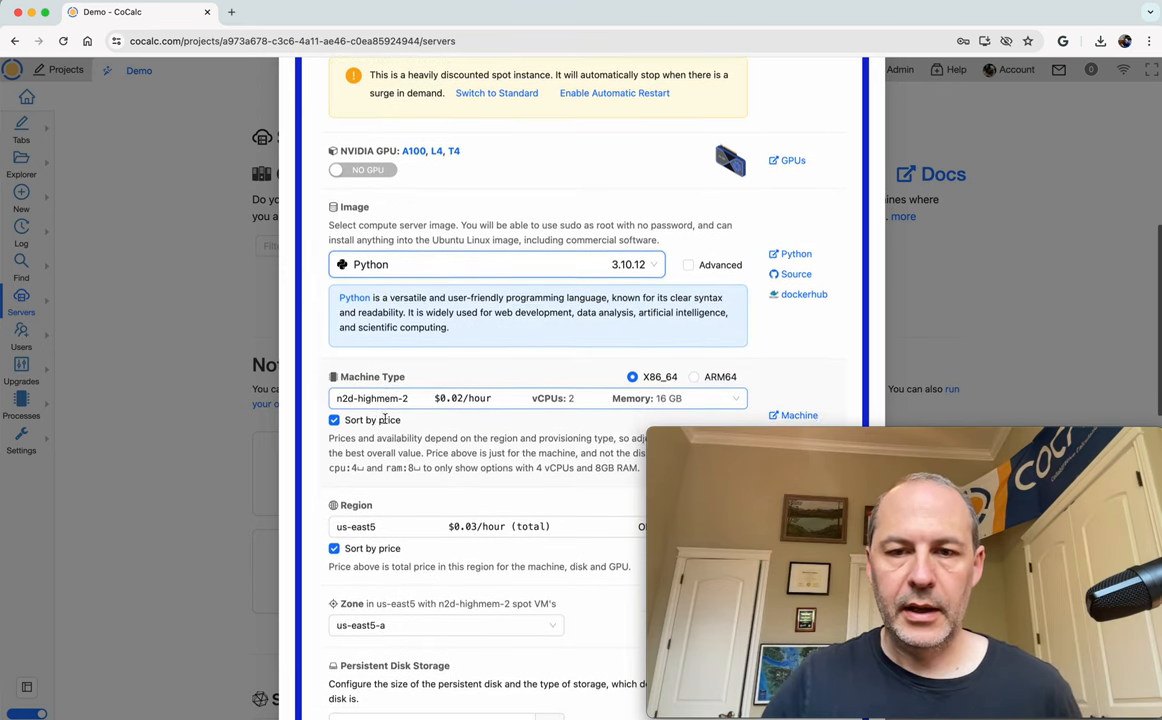
pyautogui.moveTo(632, 373)
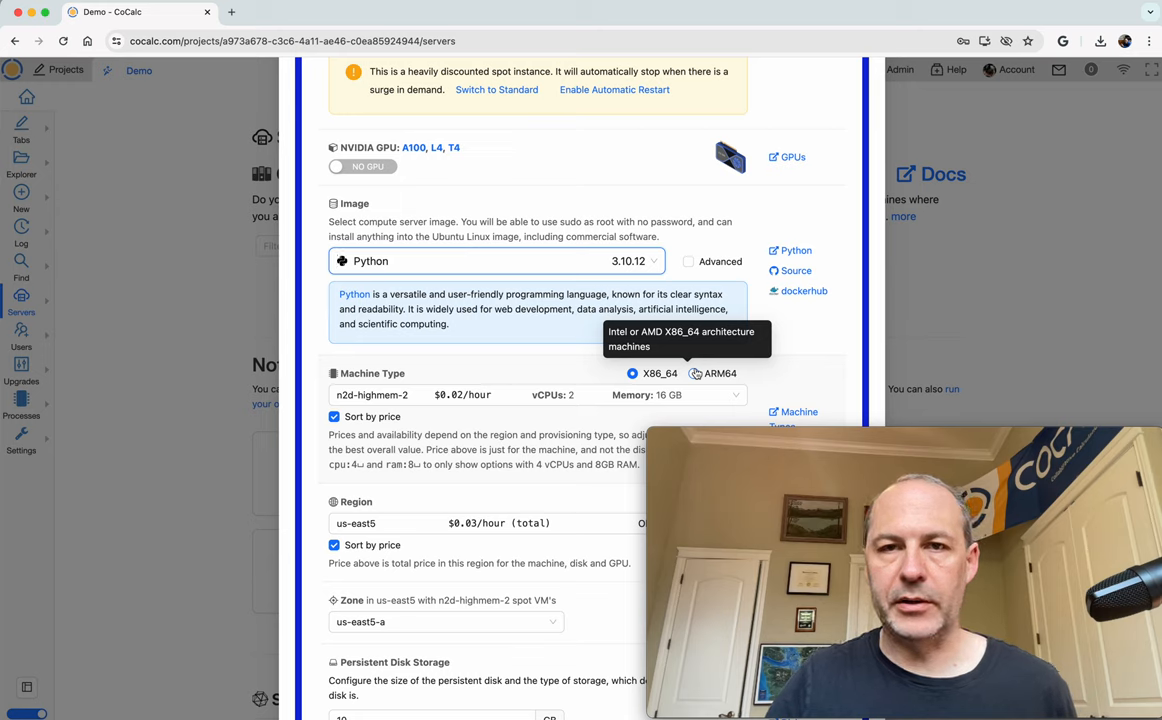
# Choose ARM64 and the t2a-standard-4 machine (4 vCPUs, 16 GB) in us-central1
pyautogui.click(696, 373)
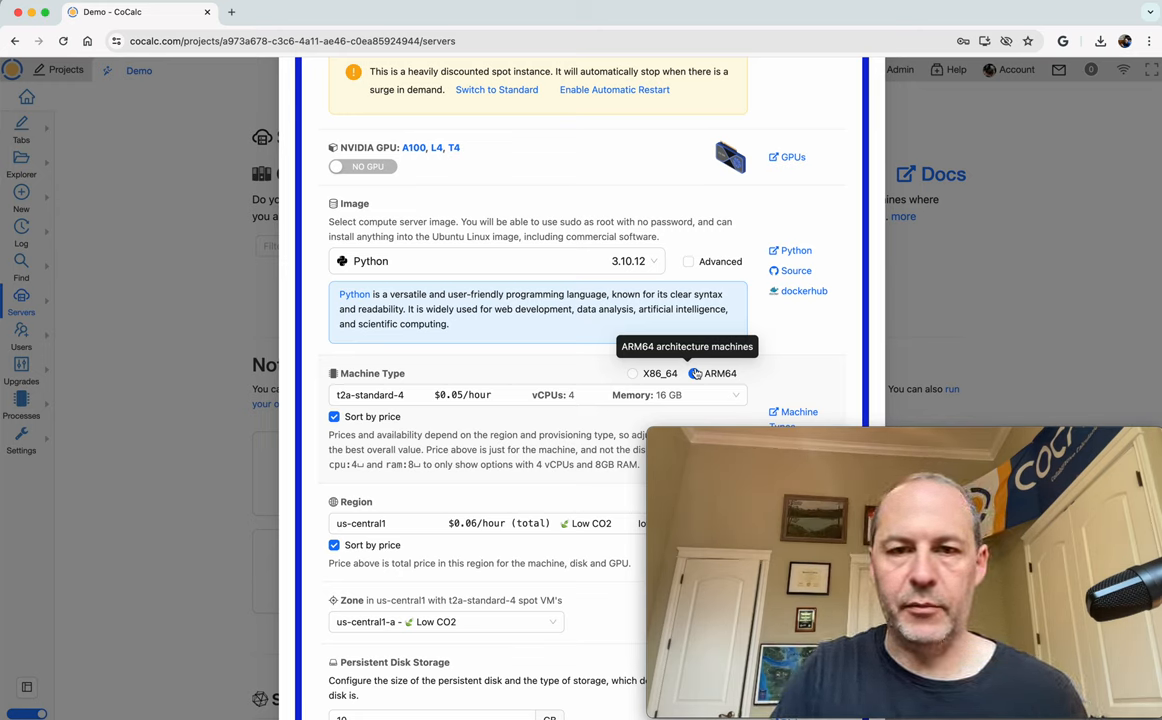
pyautogui.click(694, 373)
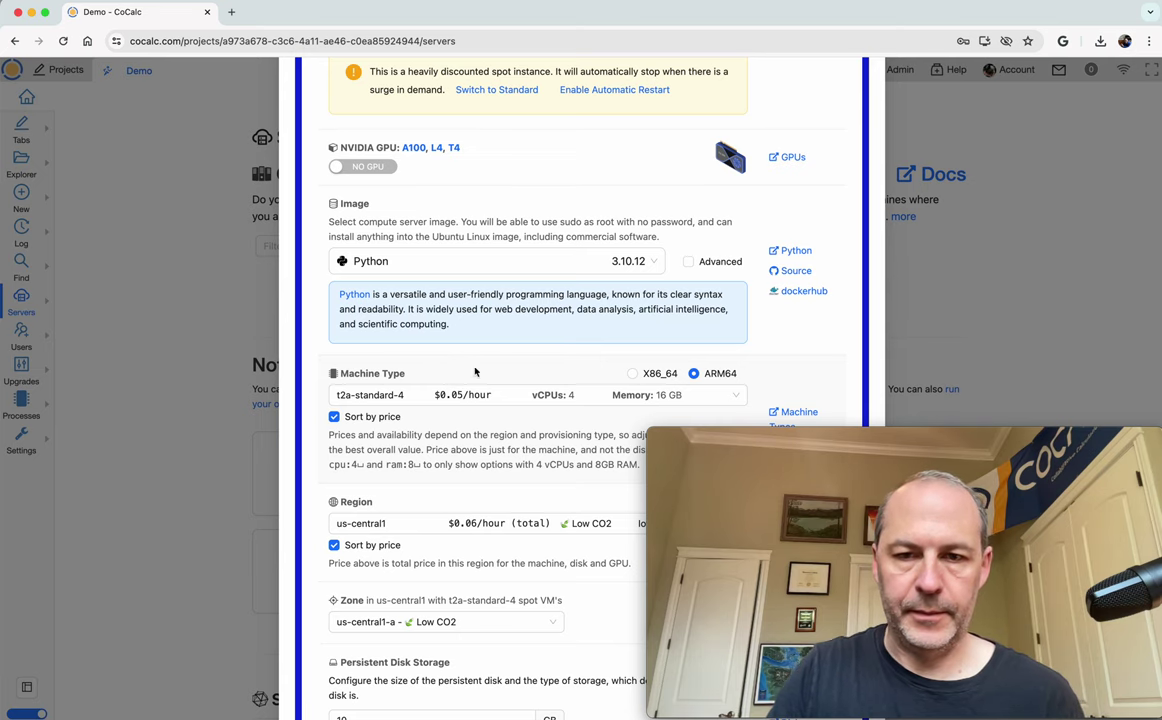
pyautogui.moveTo(540, 419)
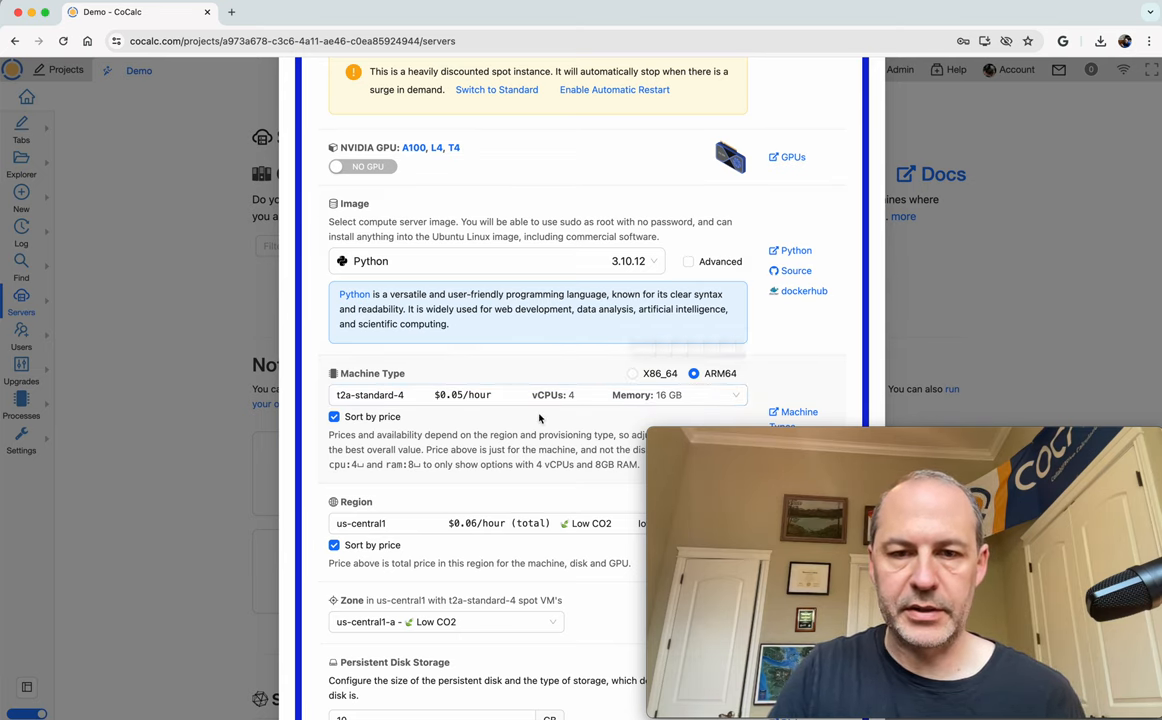
pyautogui.scroll(-3)
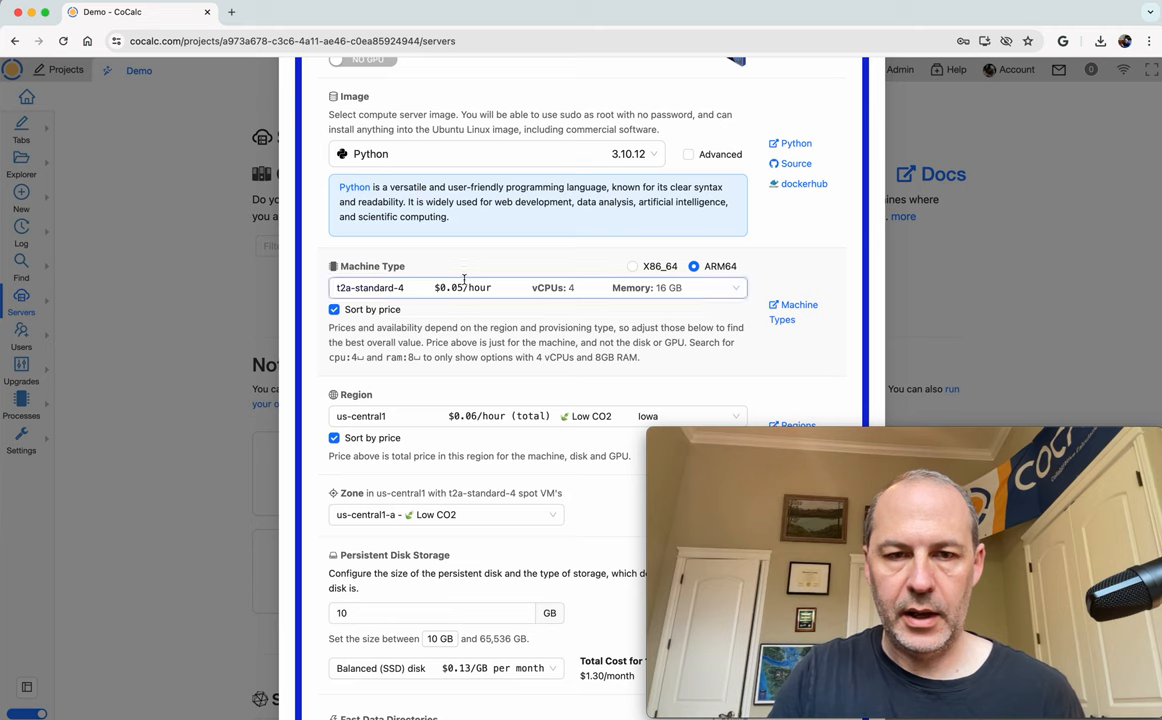
pyautogui.click(540, 288)
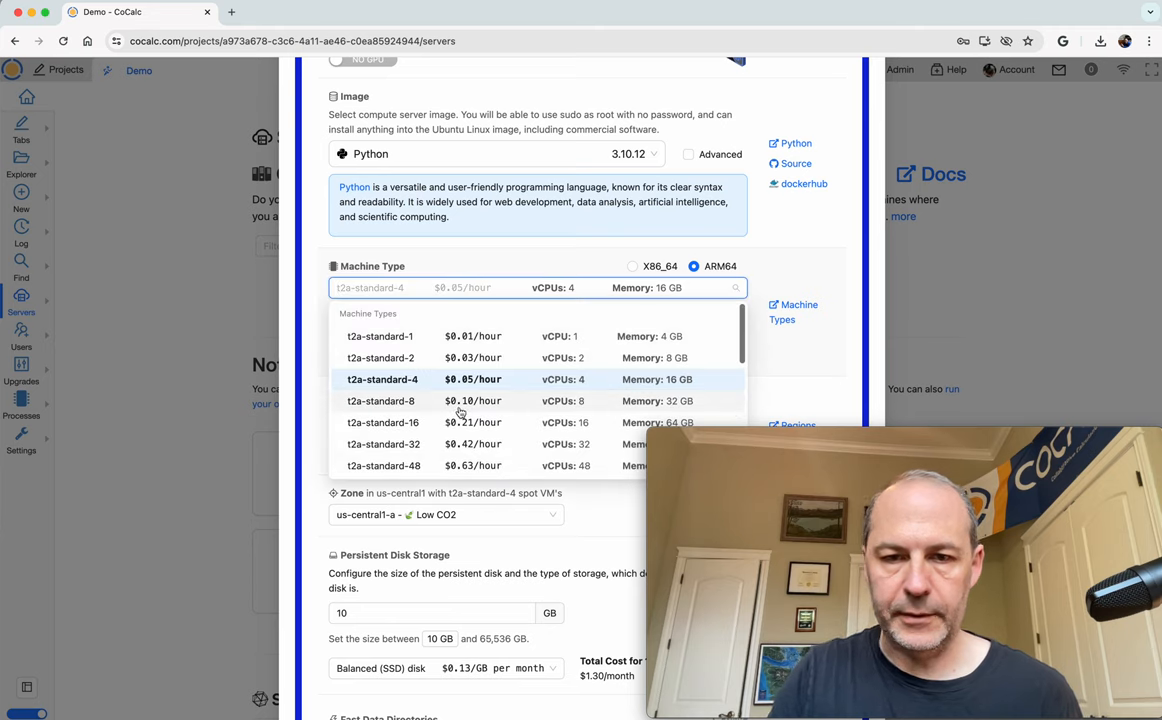
pyautogui.moveTo(502, 388)
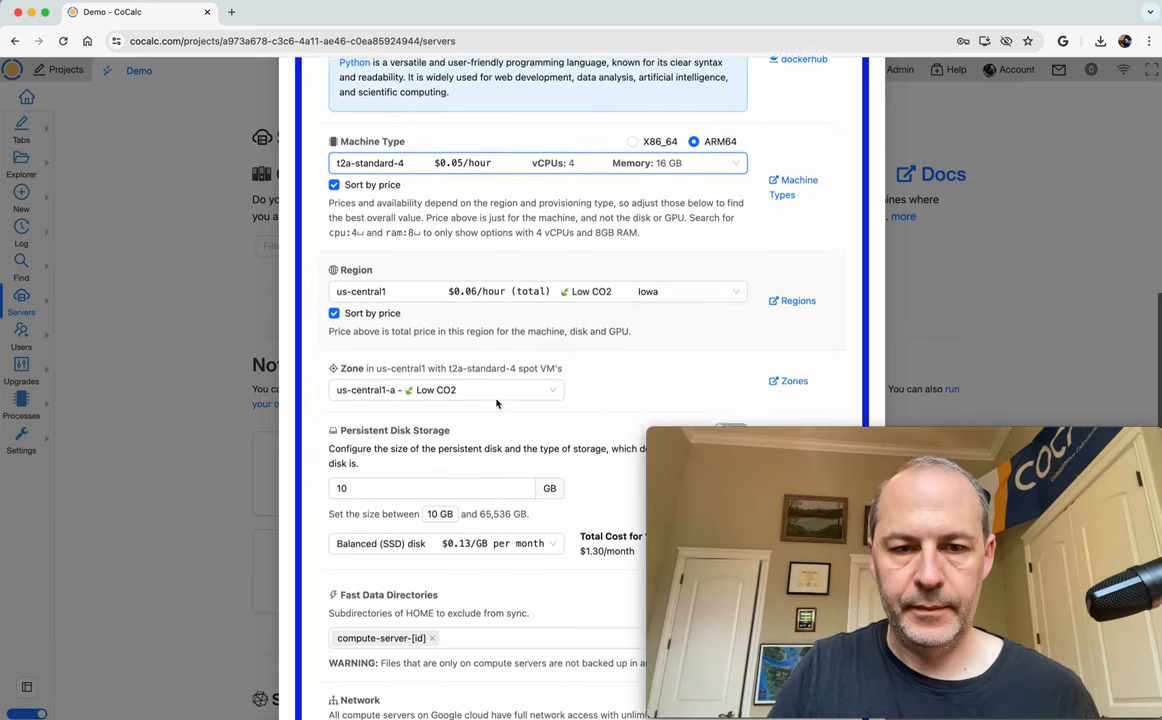
pyautogui.scroll(-3)
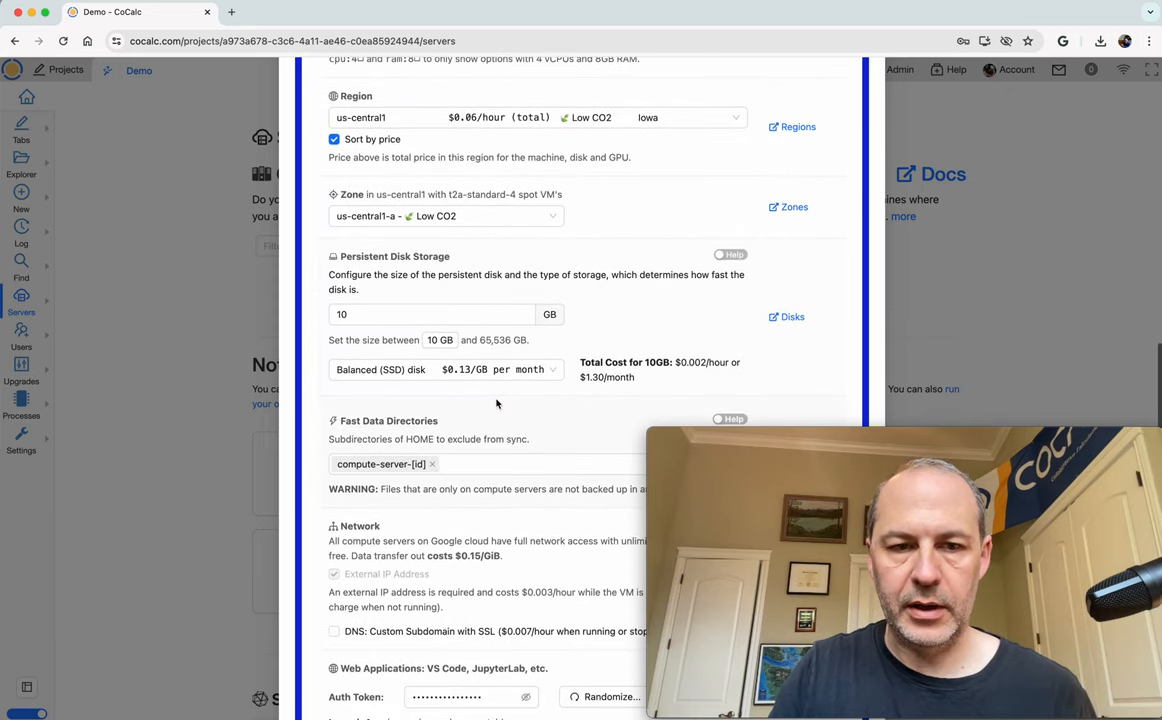
pyautogui.scroll(-3)
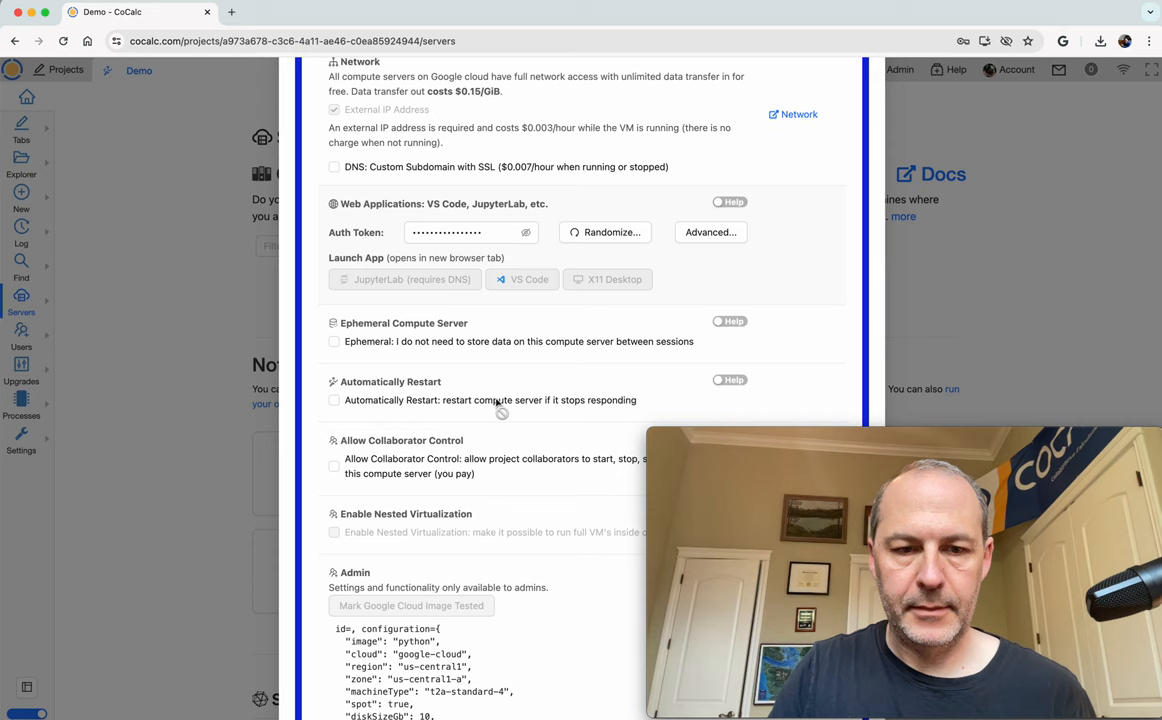
pyautogui.scroll(3)
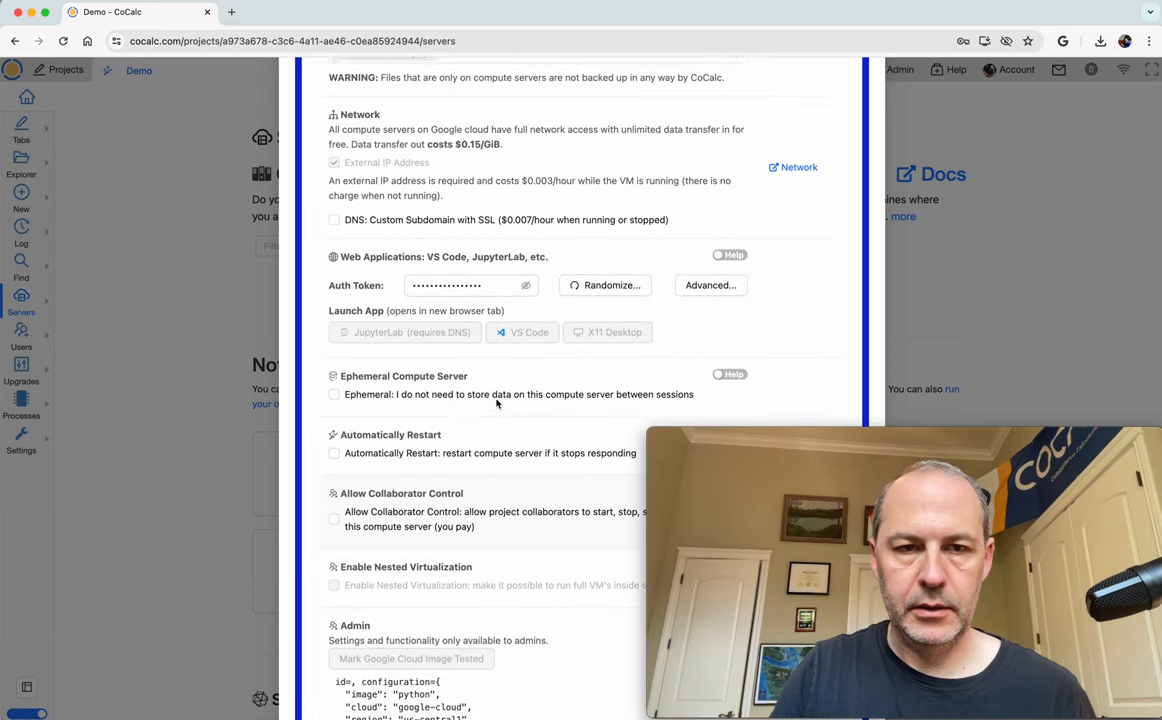
# Enter my-arm-demo as the server's custom DNS subdomain
pyautogui.click(334, 219)
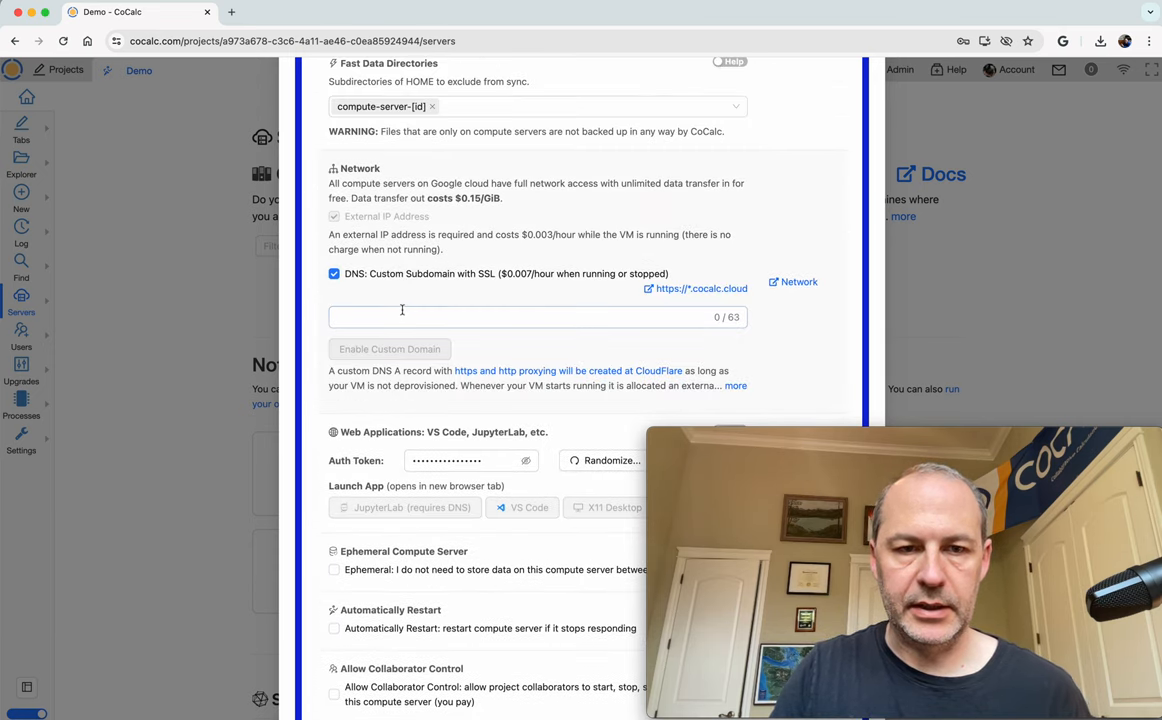
pyautogui.write('my-dem')
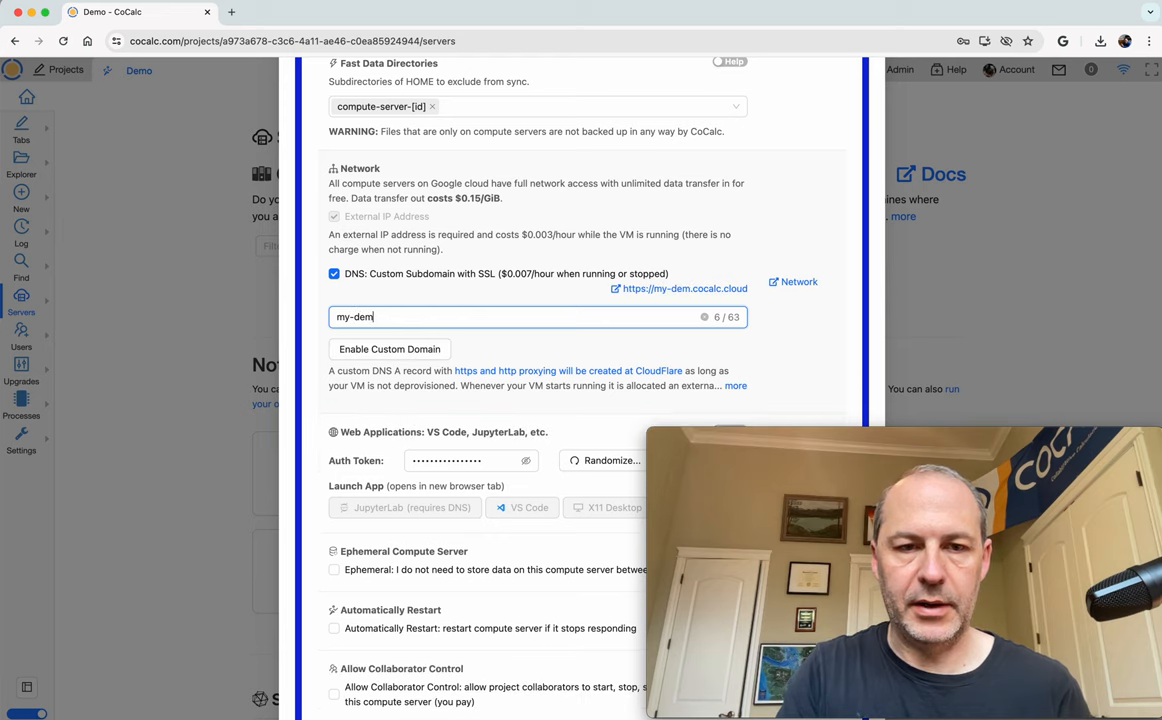
pyautogui.write('-arm-demo')
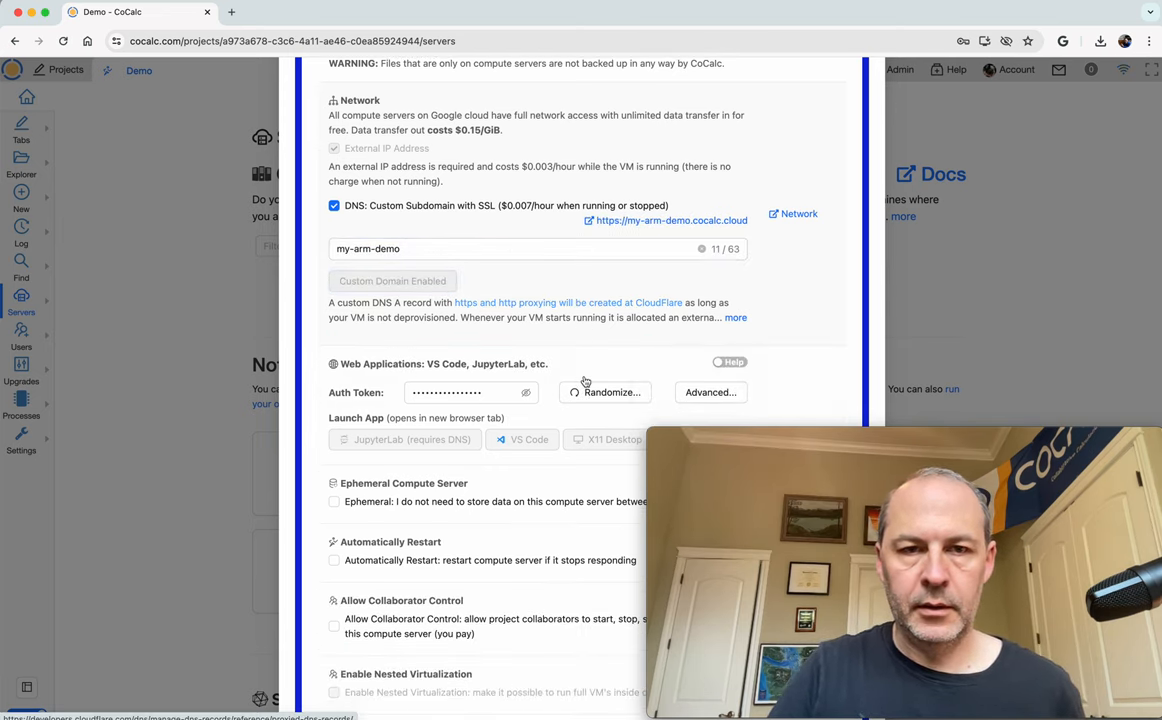
pyautogui.scroll(-3)
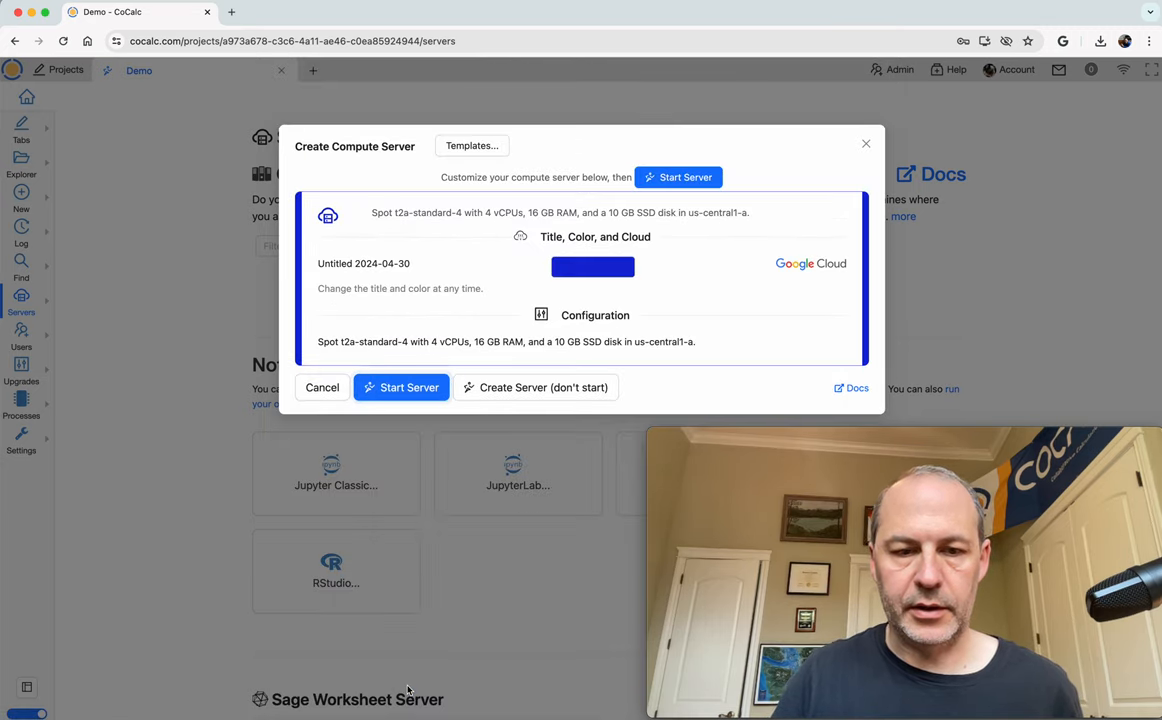
# Start the server and open its log to follow the software install
pyautogui.click(401, 387)
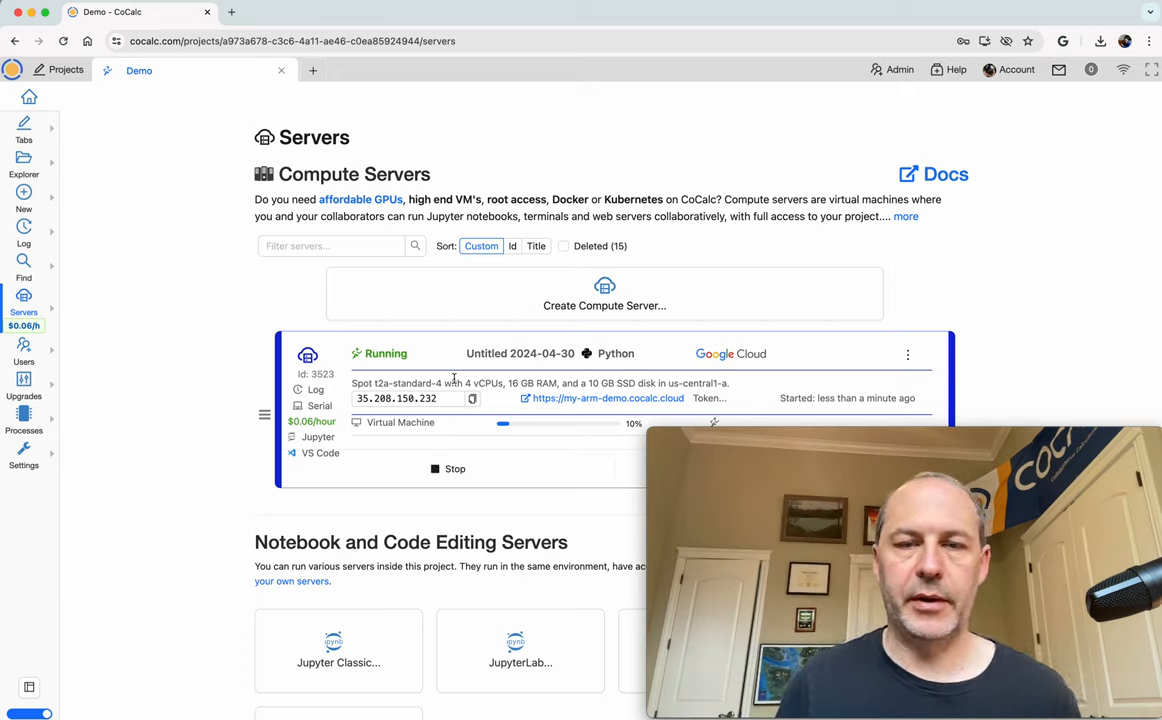
pyautogui.moveTo(416, 343)
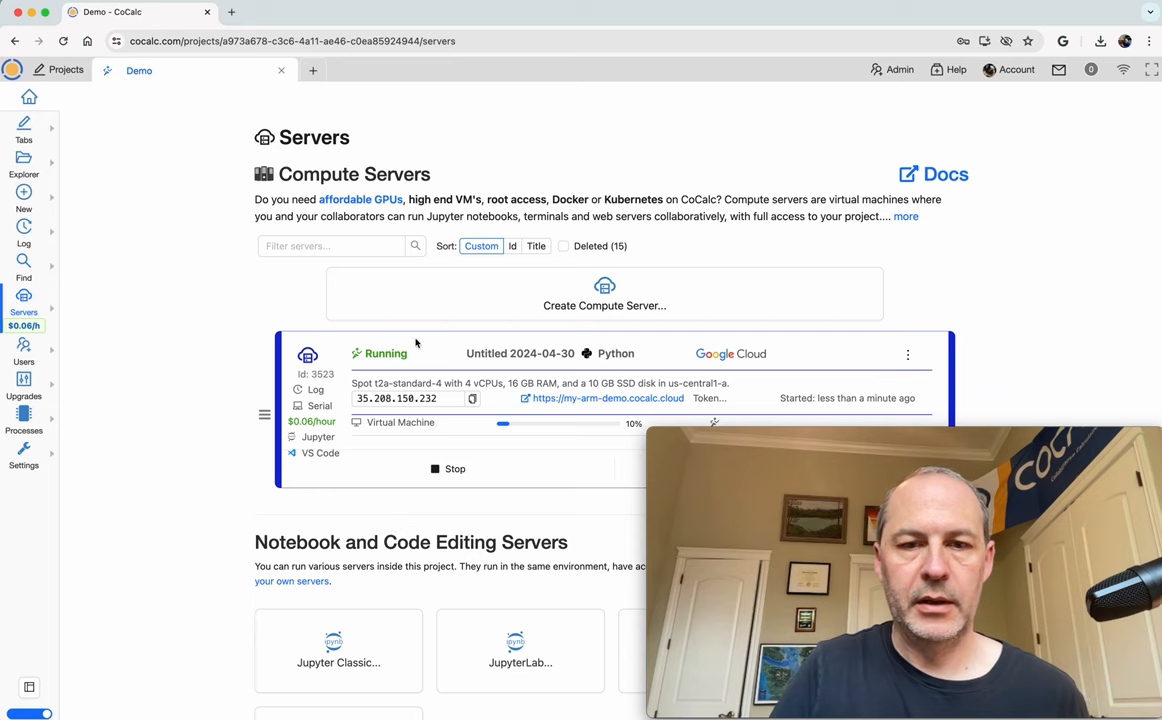
pyautogui.scroll(-3)
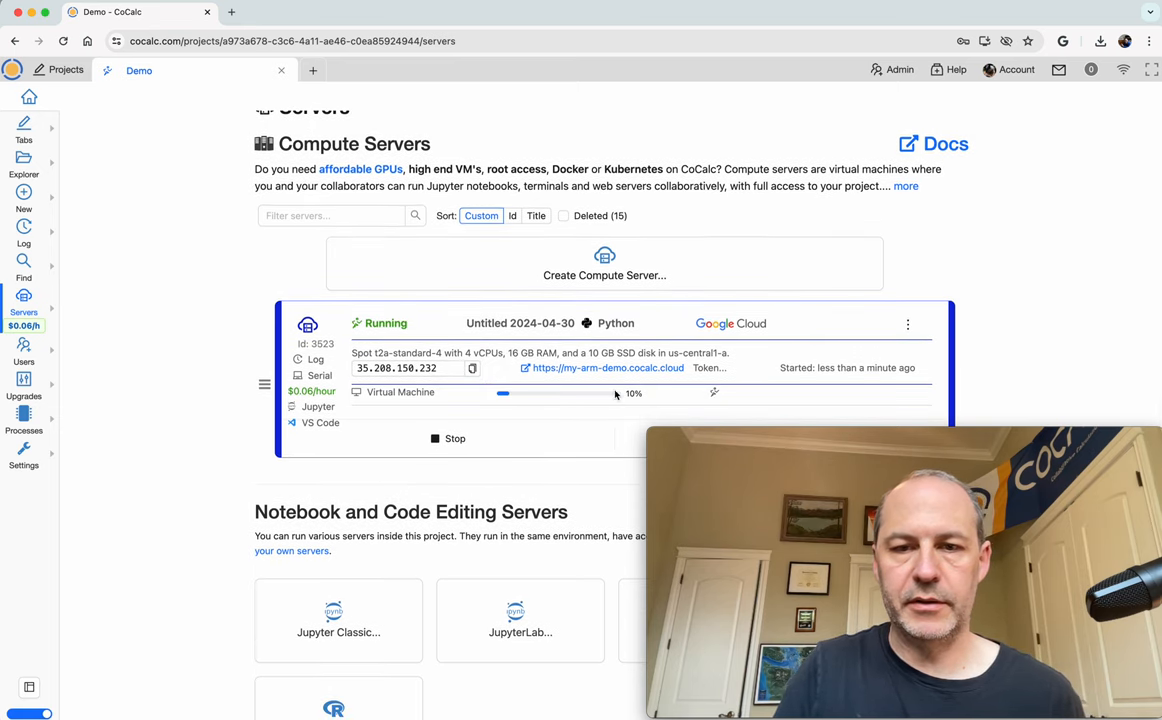
pyautogui.moveTo(608, 414)
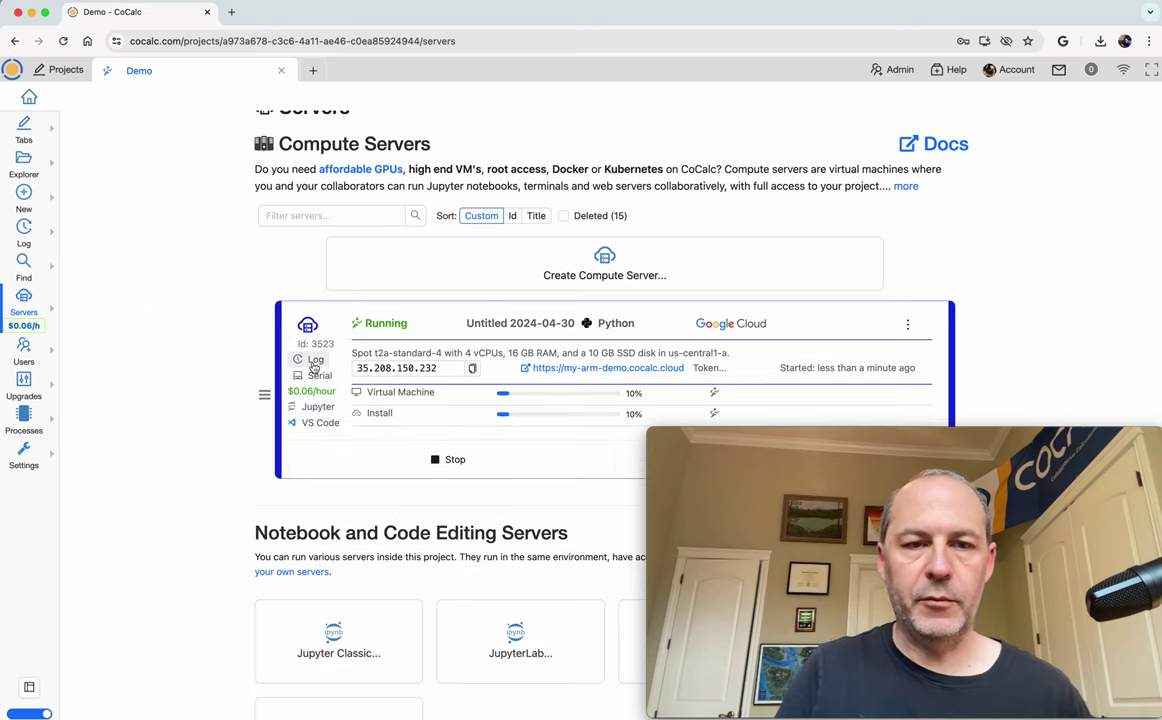
pyautogui.click(316, 359)
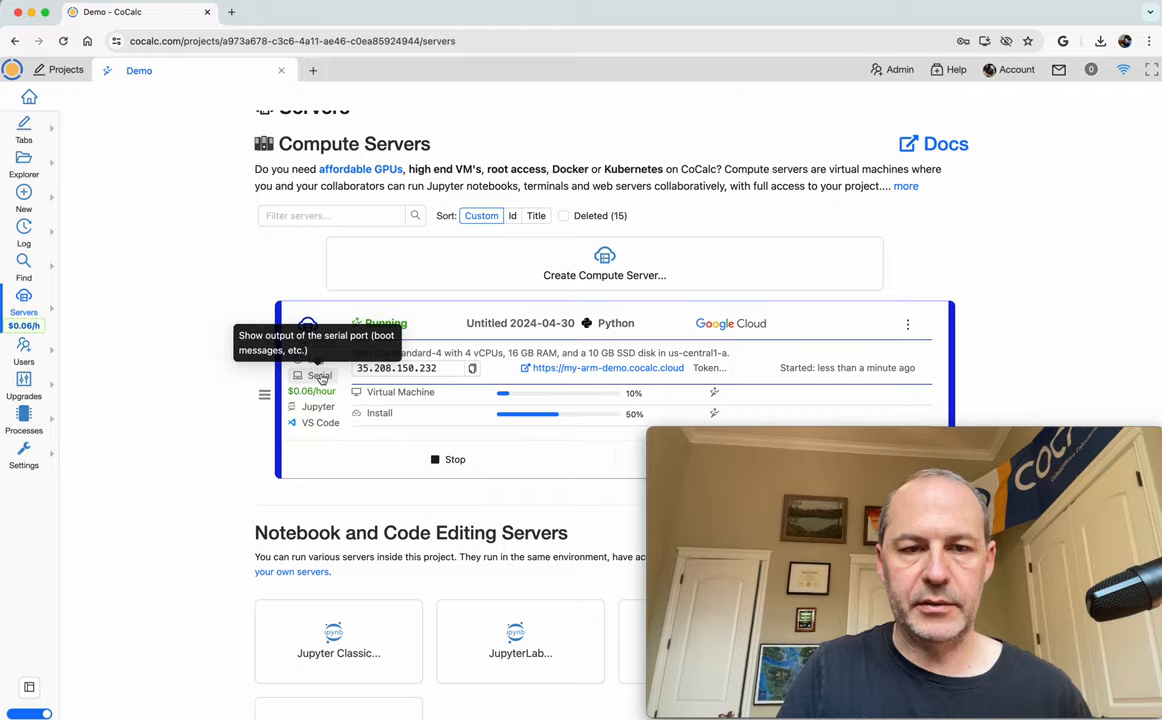
pyautogui.click(320, 376)
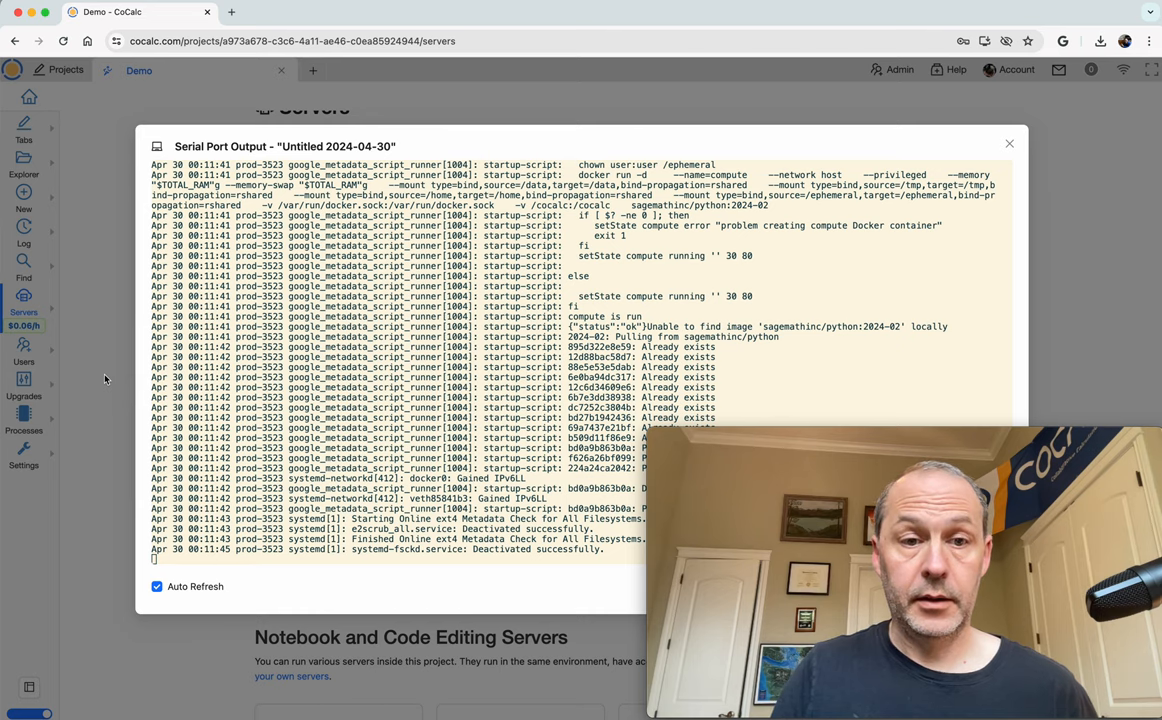
pyautogui.click(1009, 143)
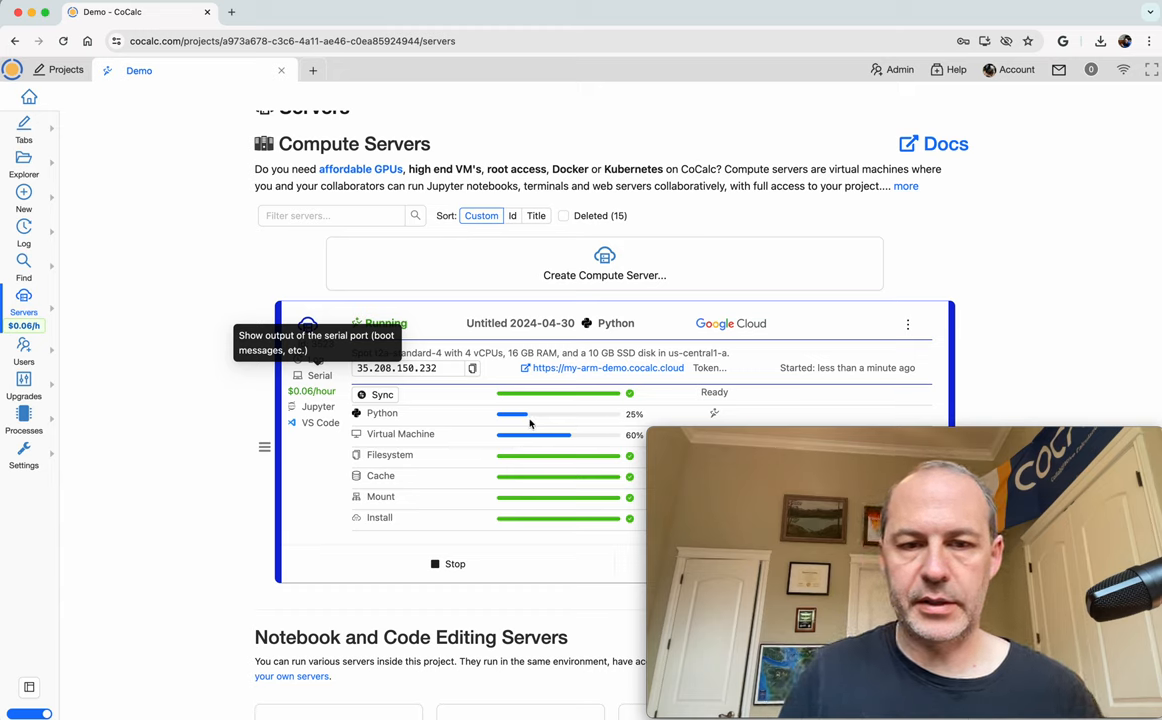
pyautogui.moveTo(597, 463)
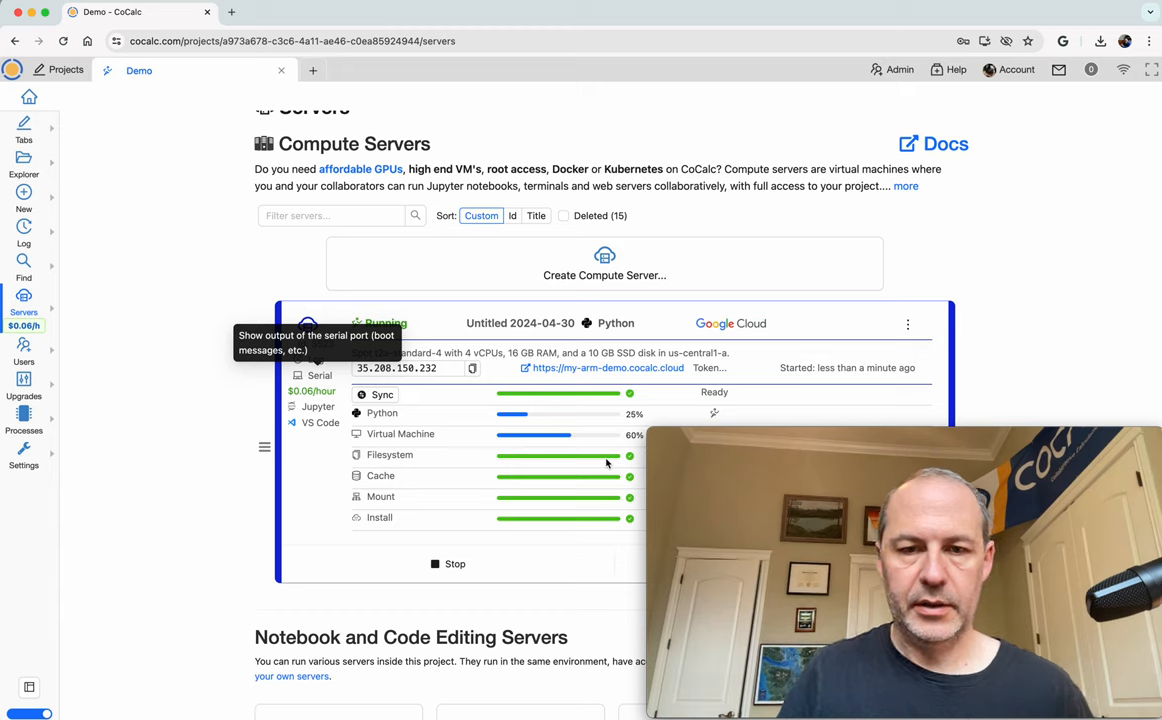
pyautogui.moveTo(588, 464)
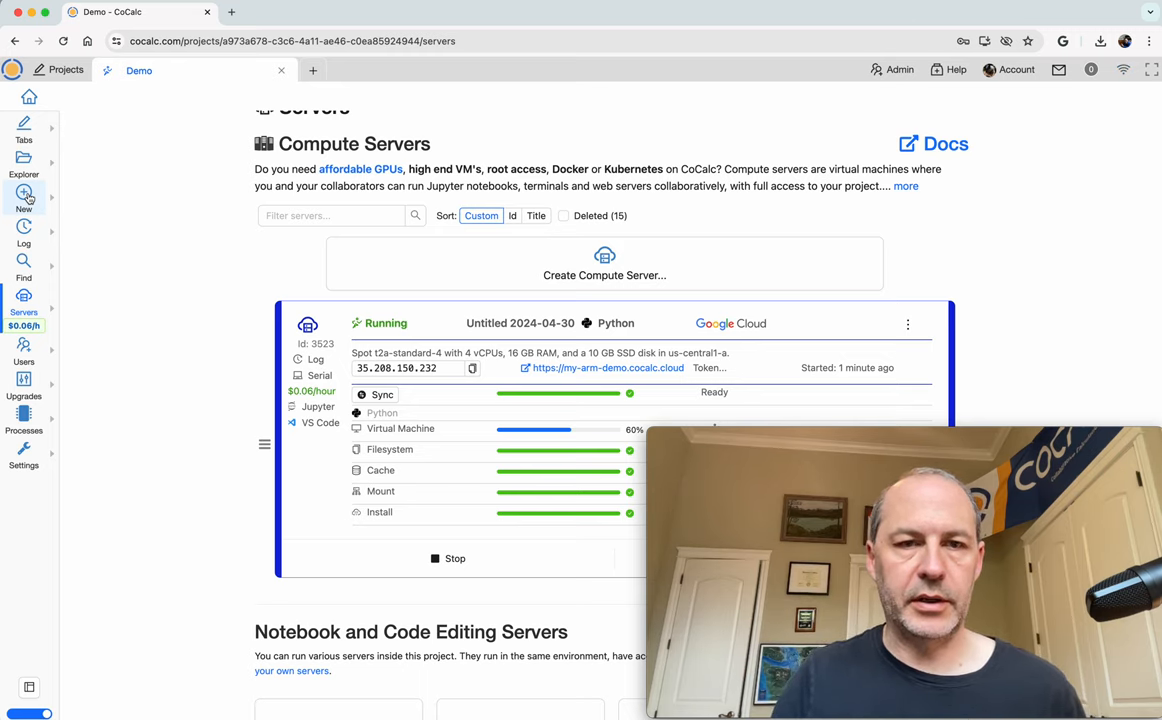
# Open a new Linux terminal and move it onto the Untitled 2024-04-30 compute server
pyautogui.click(23, 196)
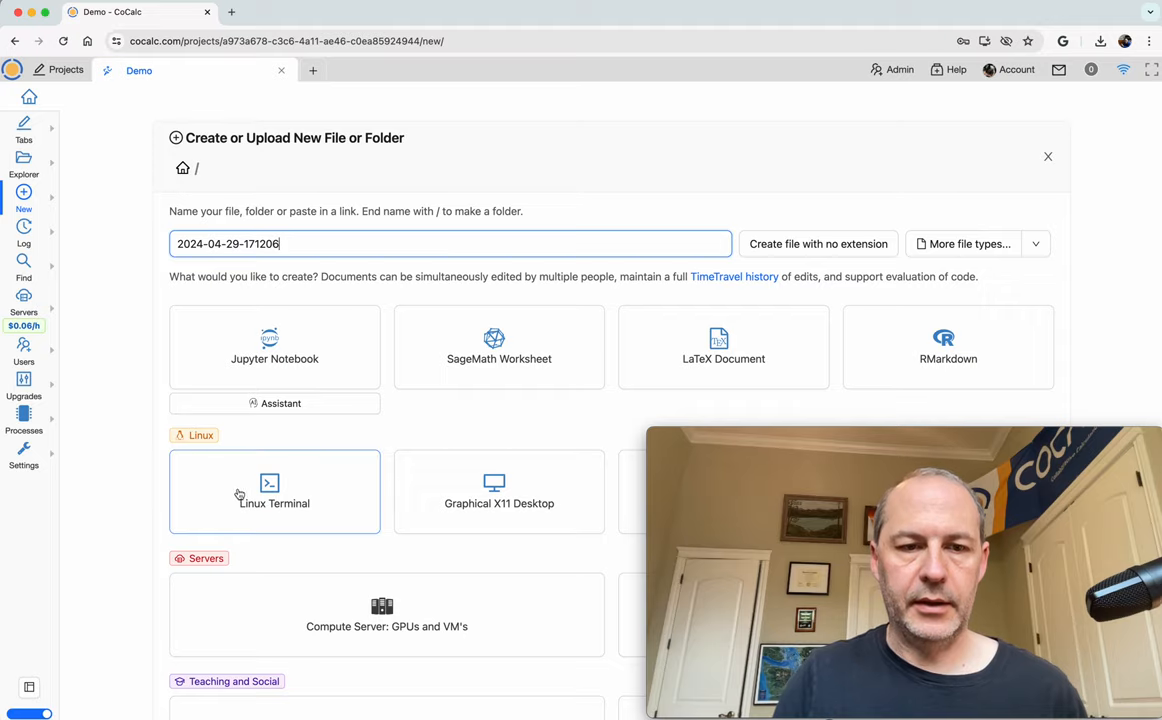
pyautogui.click(274, 491)
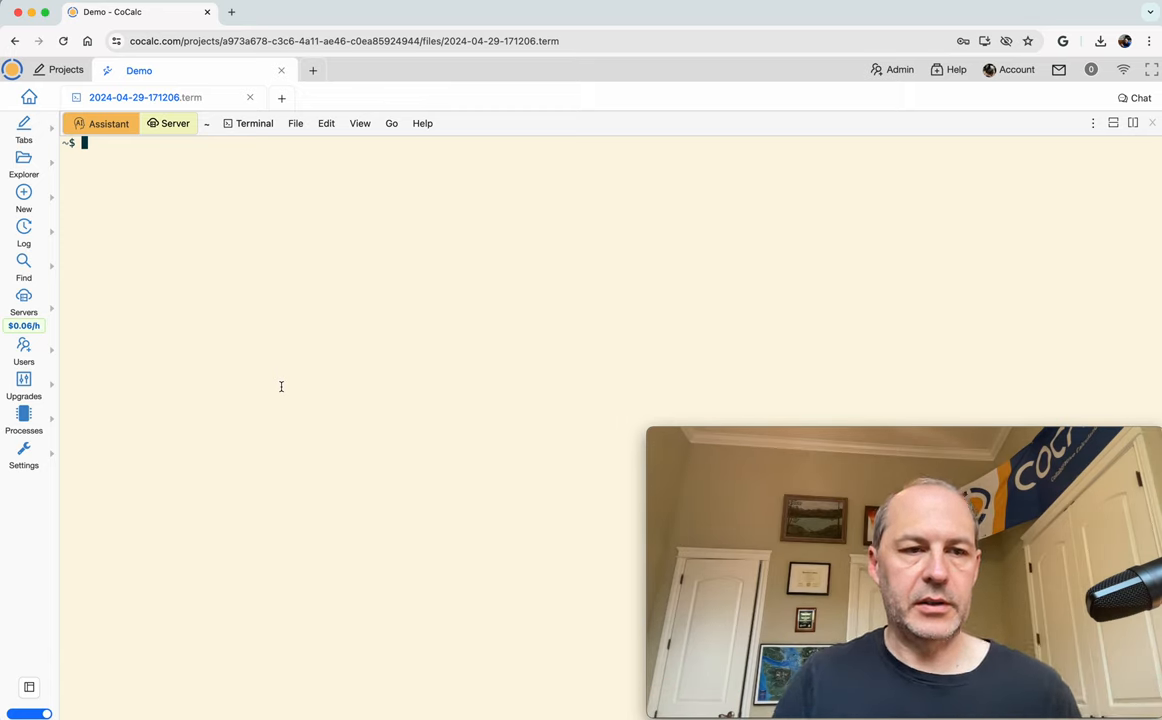
pyautogui.press('Return')
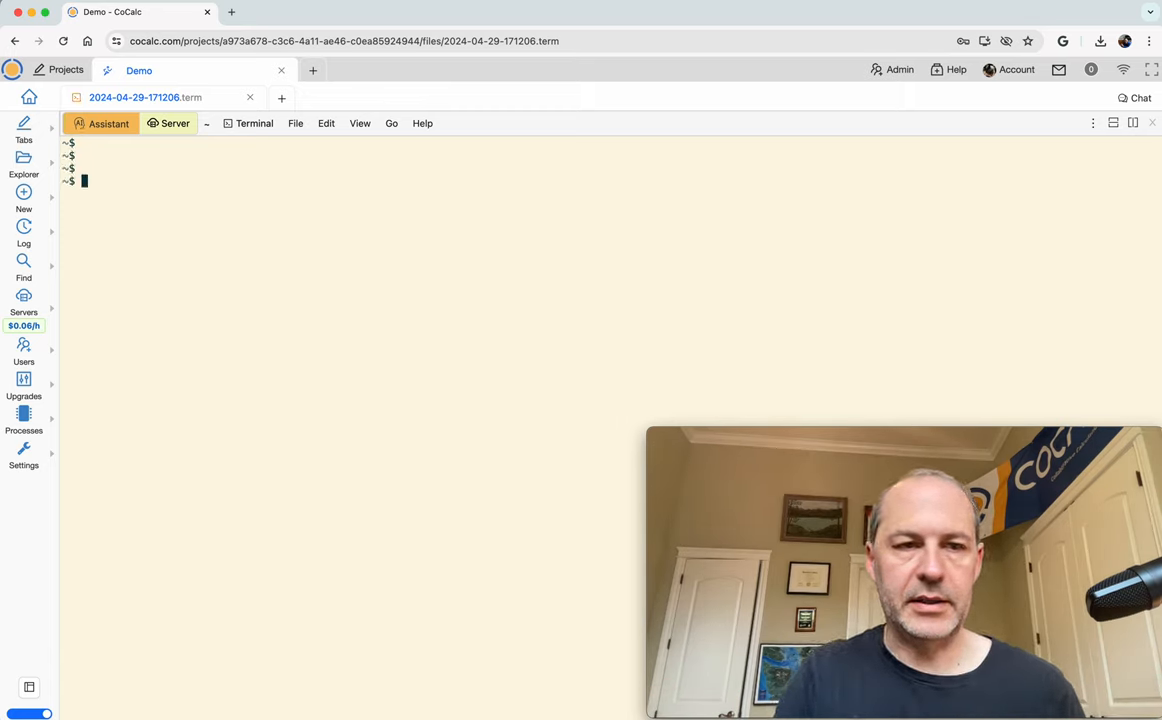
pyautogui.press('Return')
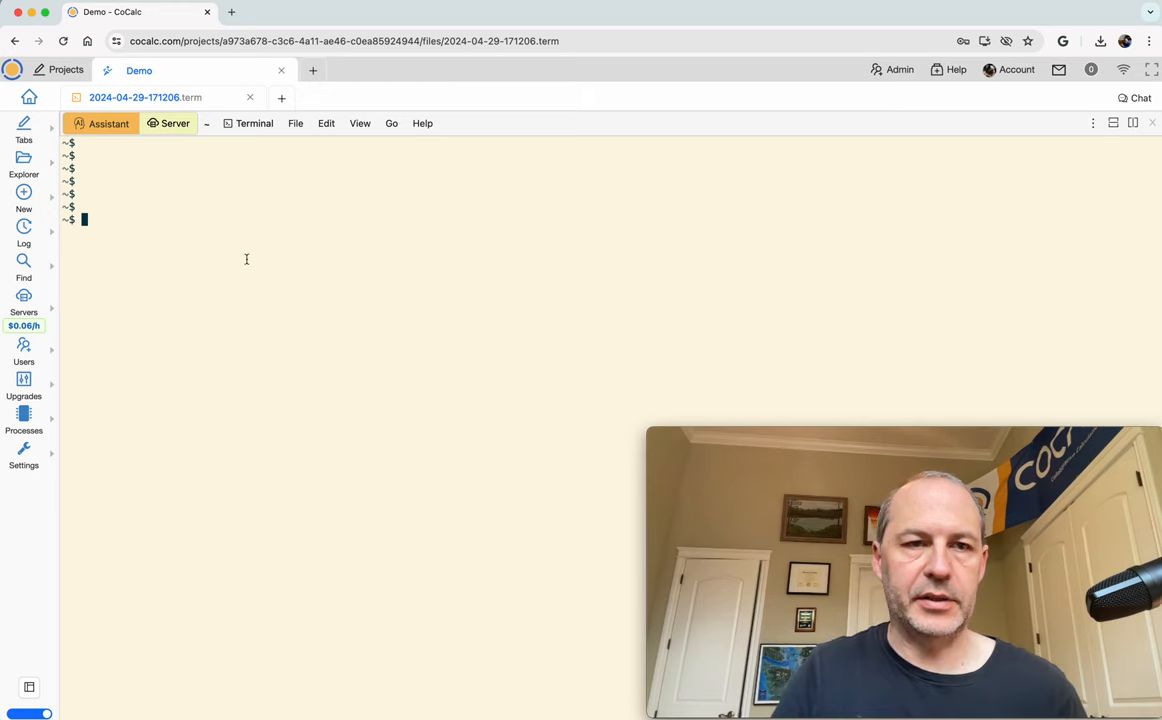
pyautogui.click(175, 123)
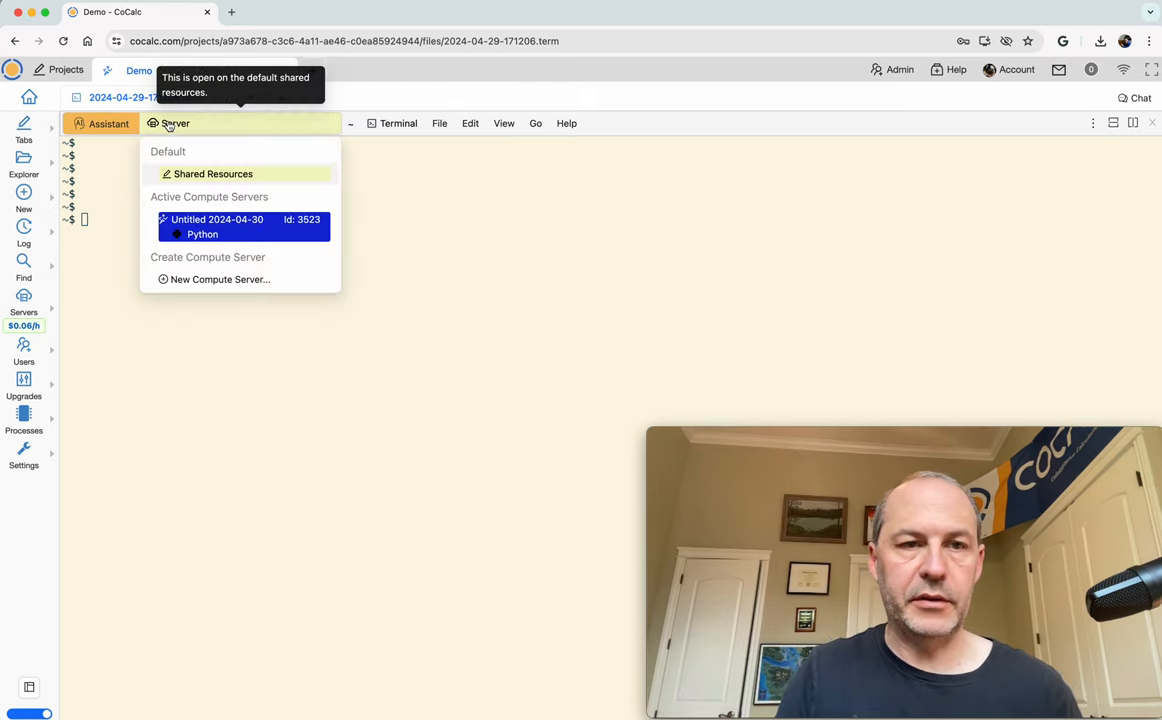
pyautogui.moveTo(266, 240)
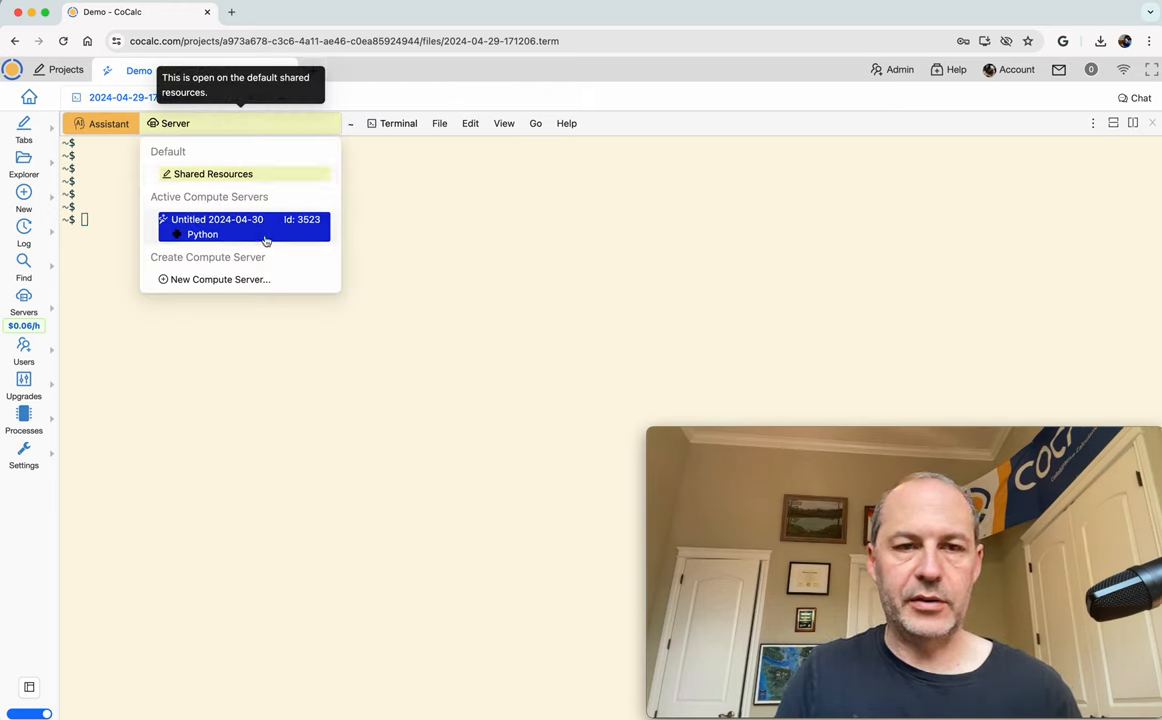
pyautogui.click(243, 226)
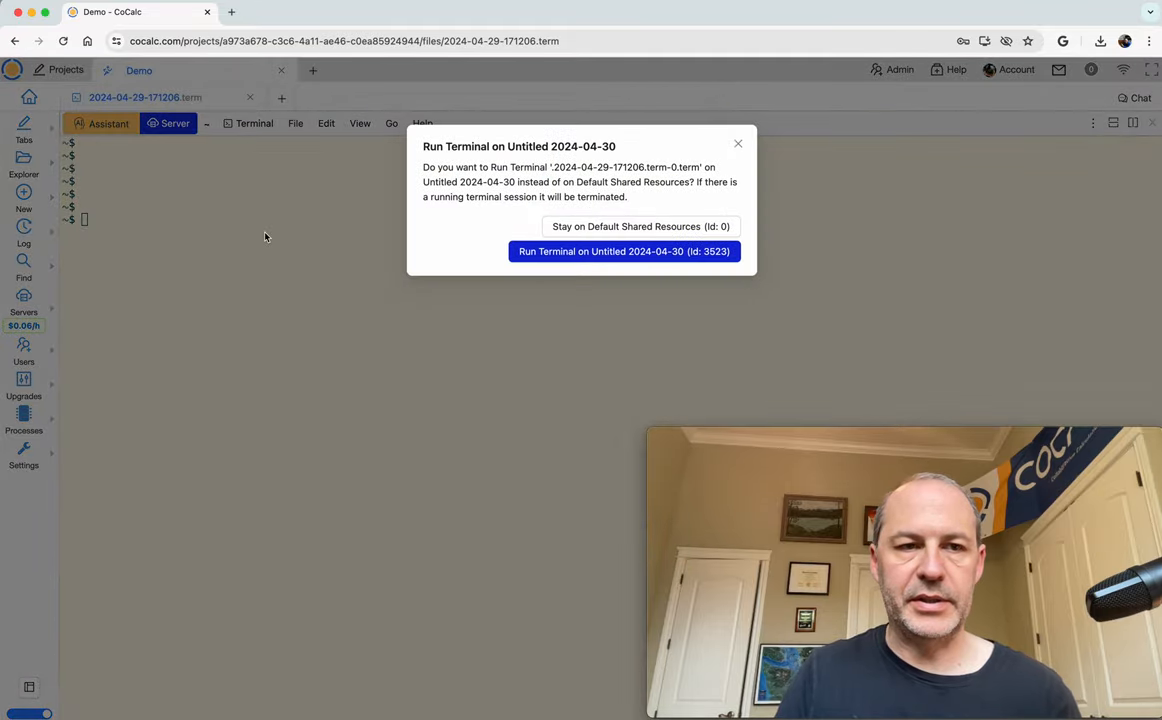
pyautogui.click(624, 251)
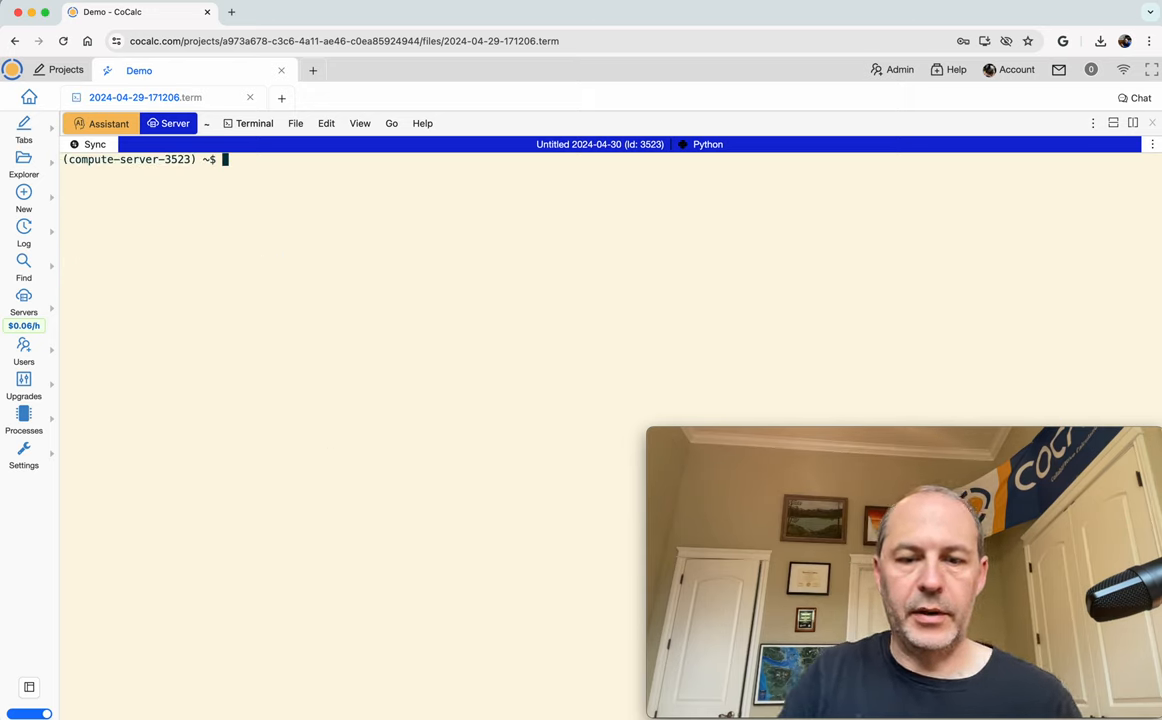
# Print CPU details and uname -m: aarch64 on the compute server, x86_64 in the second terminal
pyautogui.press('Return')
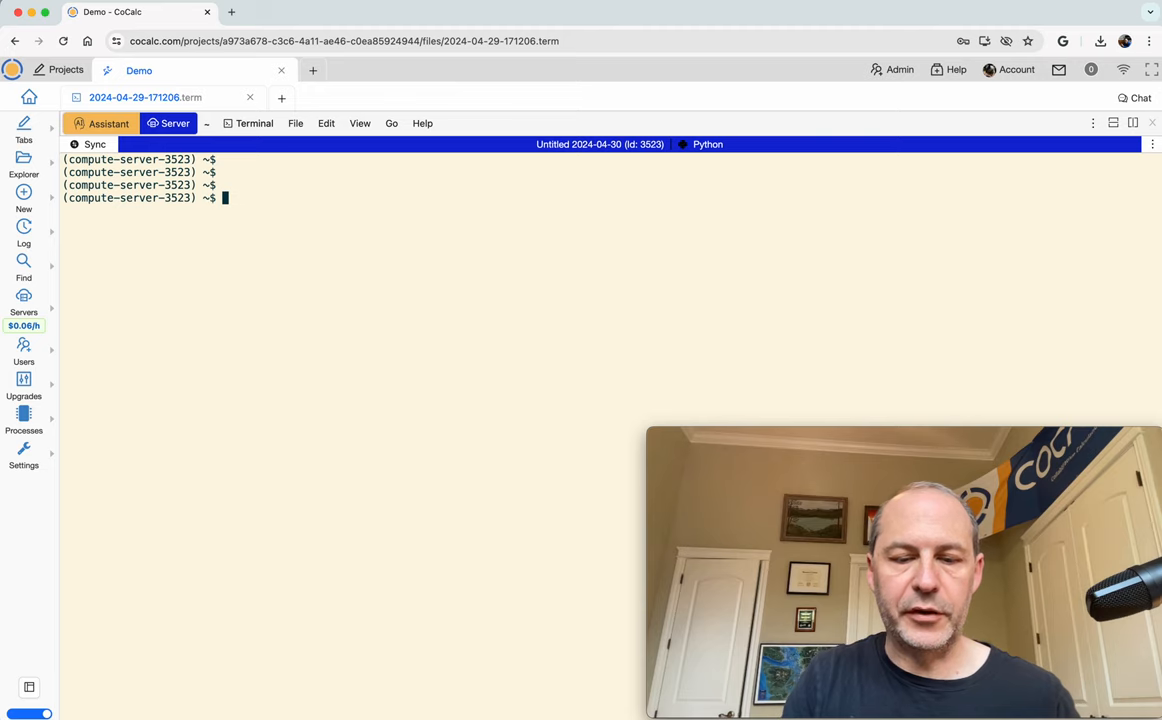
pyautogui.write('cat /')
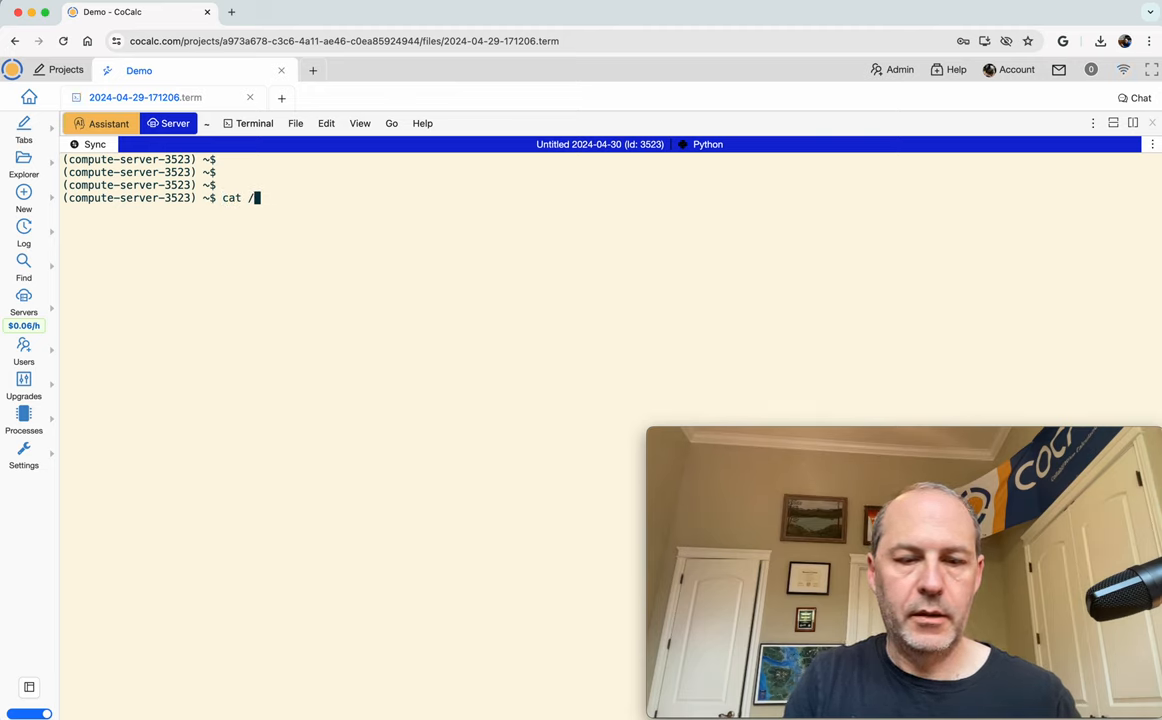
pyautogui.press('Return')
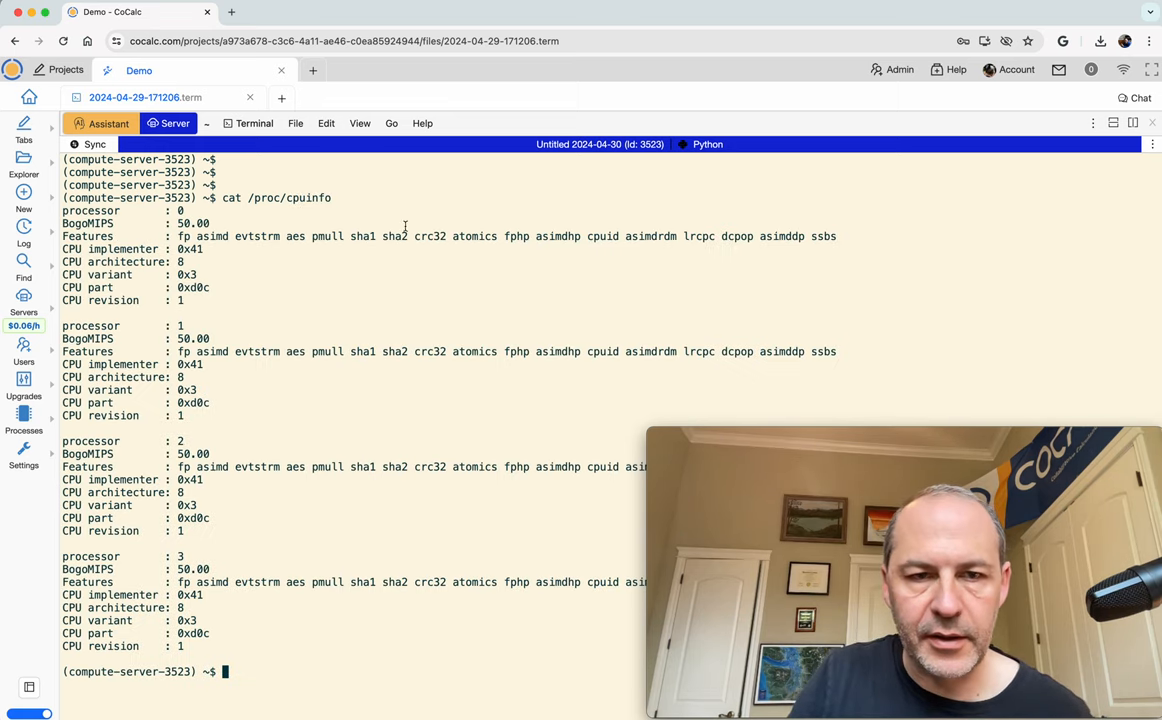
pyautogui.moveTo(367, 320)
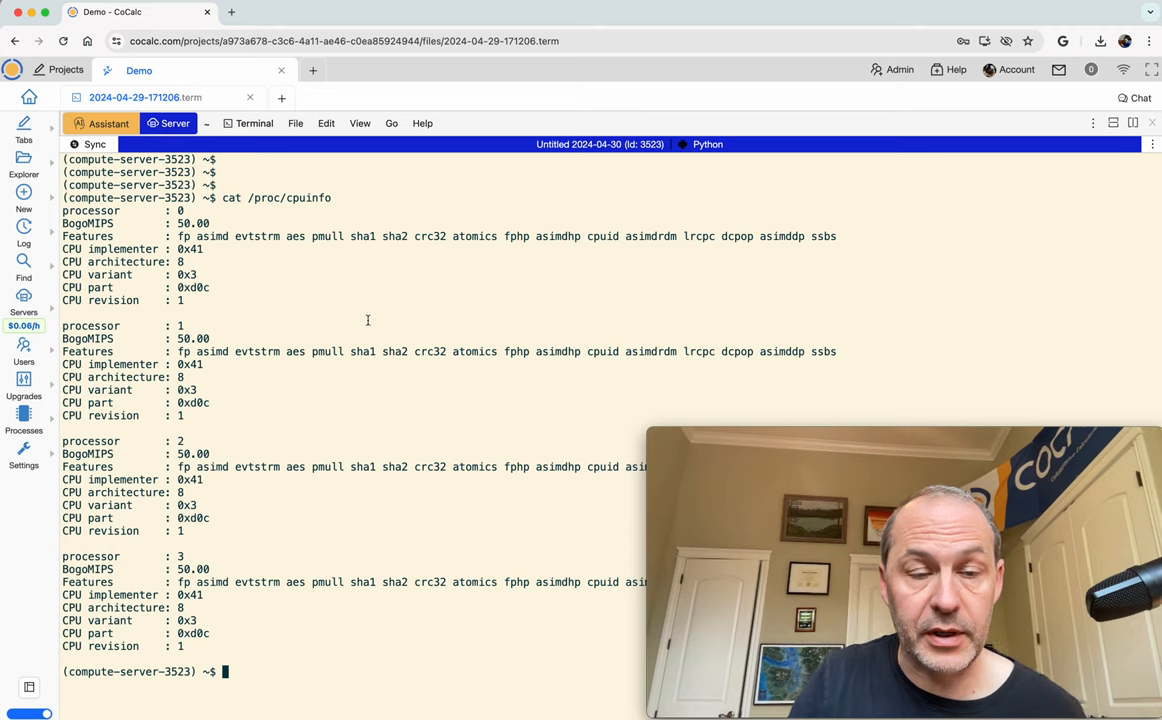
pyautogui.write('u')
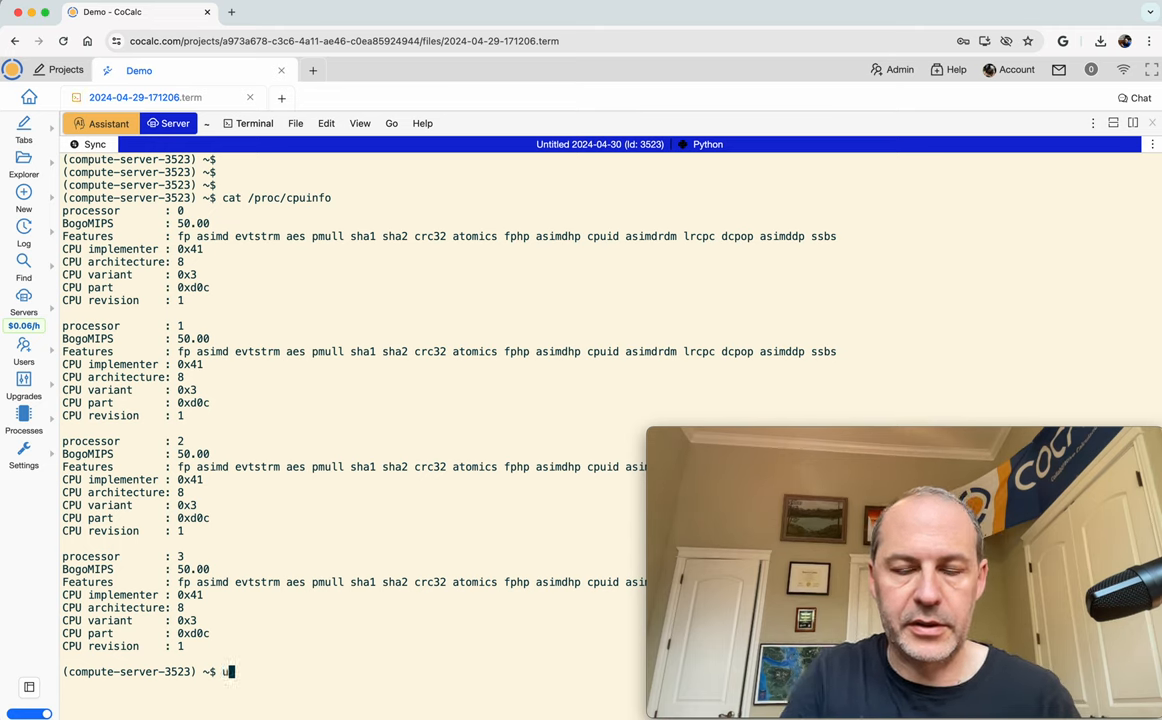
pyautogui.press('Return')
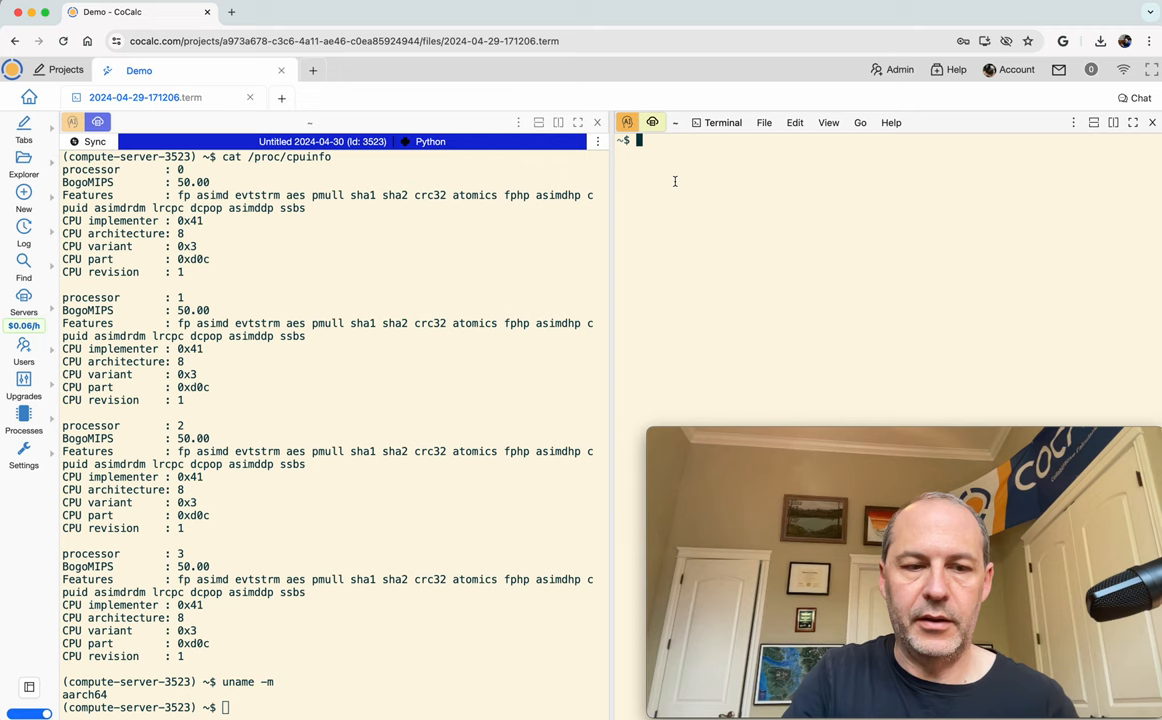
pyautogui.write('uname -m')
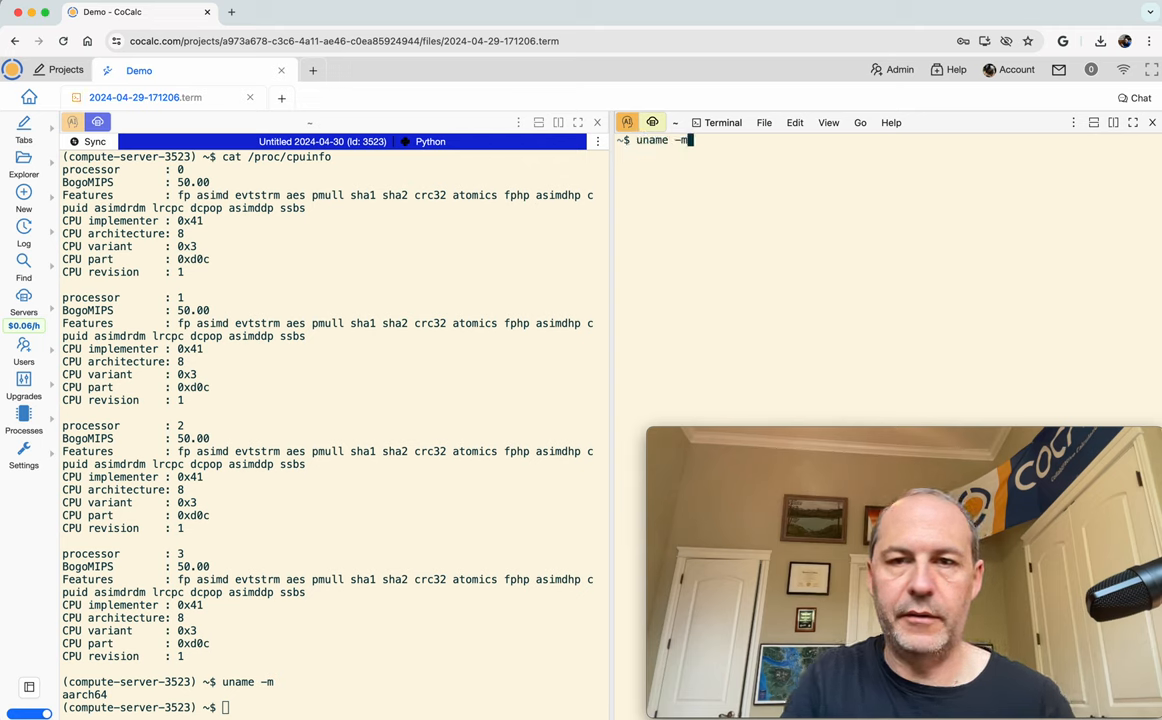
pyautogui.press('Return')
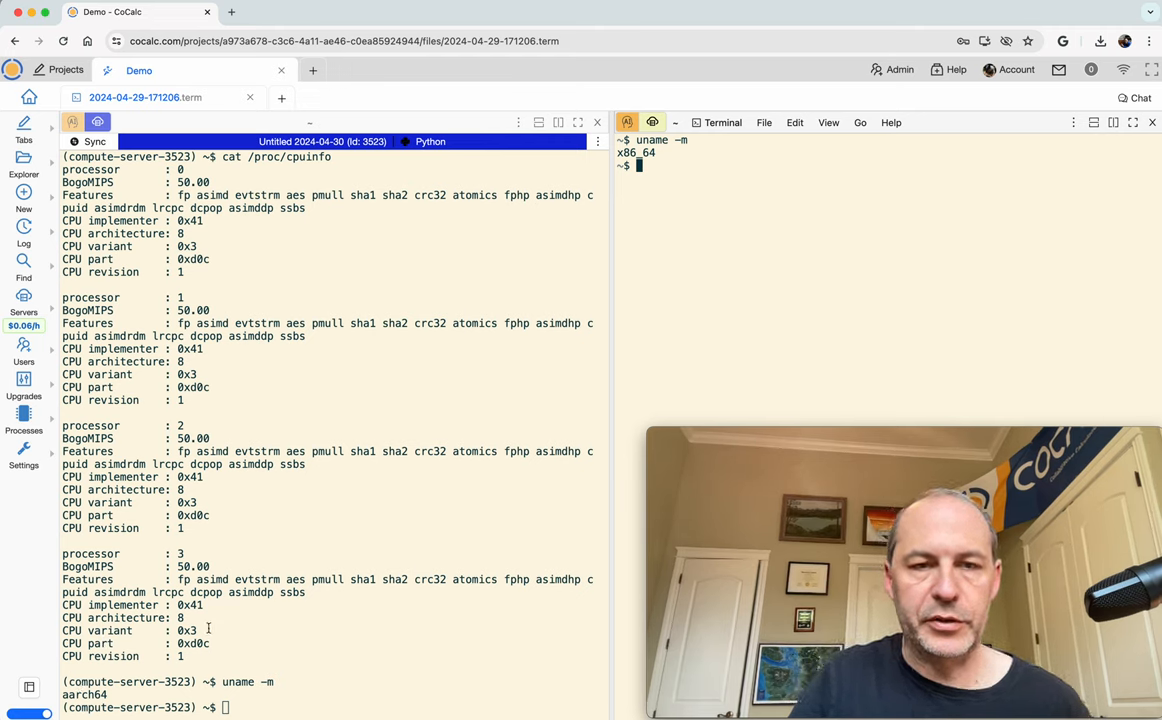
pyautogui.moveTo(512, 430)
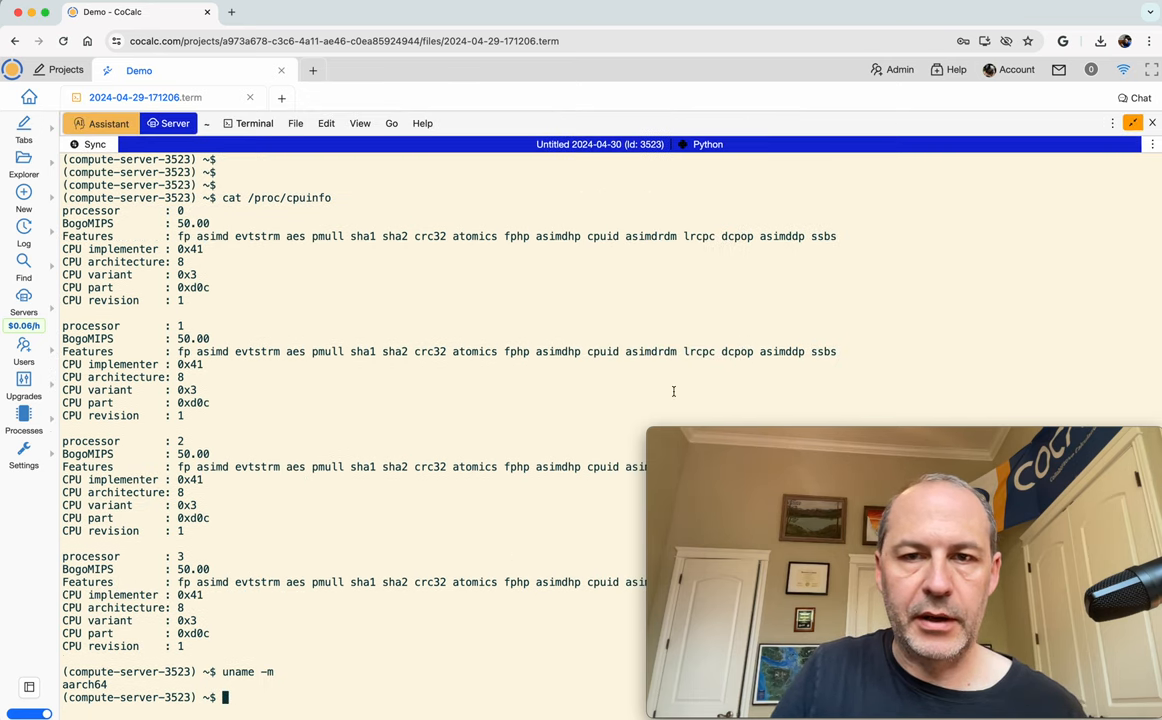
# In Python 3.10.12, import matplotlib successfully and confirm pytorch is not installed
pyautogui.write('python')
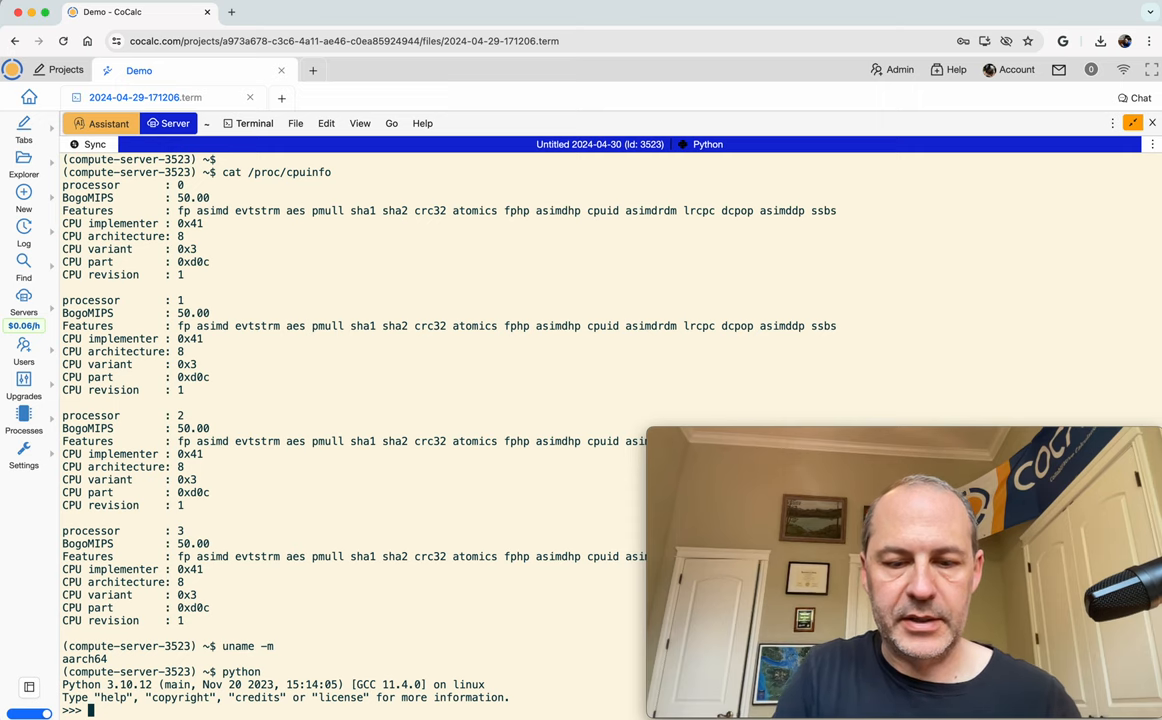
pyautogui.write('import matplotlib')
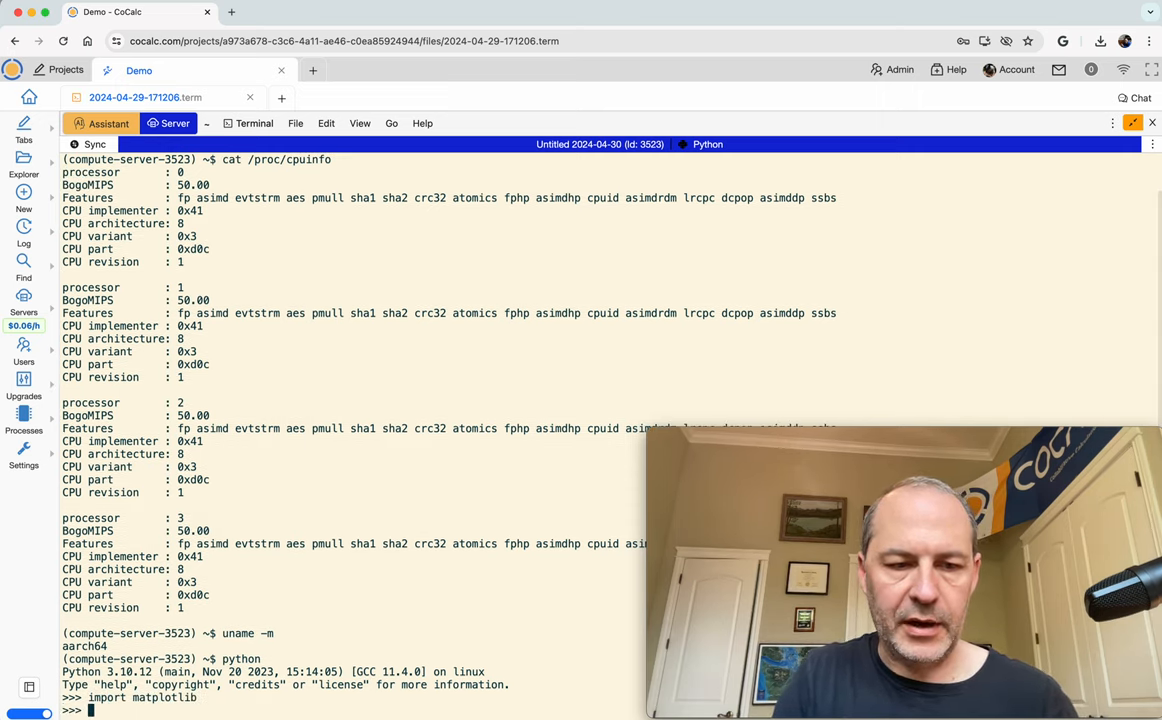
pyautogui.write('import pytorch')
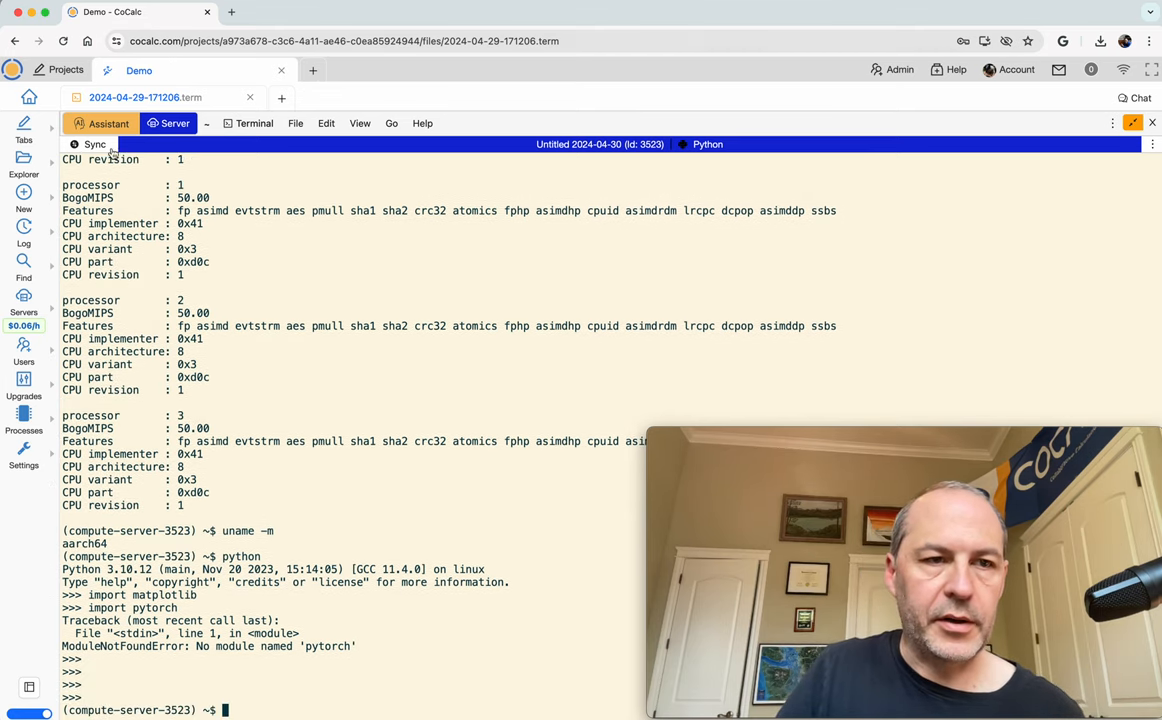
# Create a Jupyter notebook on the Untitled 2024-04-30 server with the Python 3.10.12 kernel
pyautogui.click(23, 197)
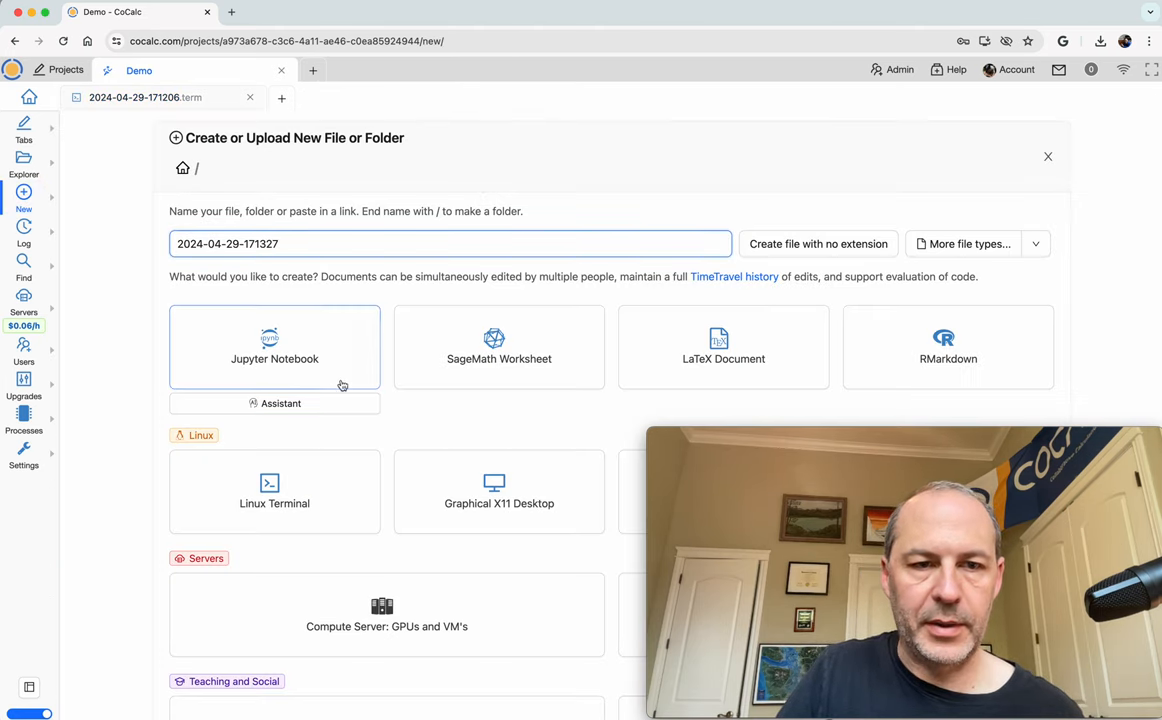
pyautogui.click(274, 347)
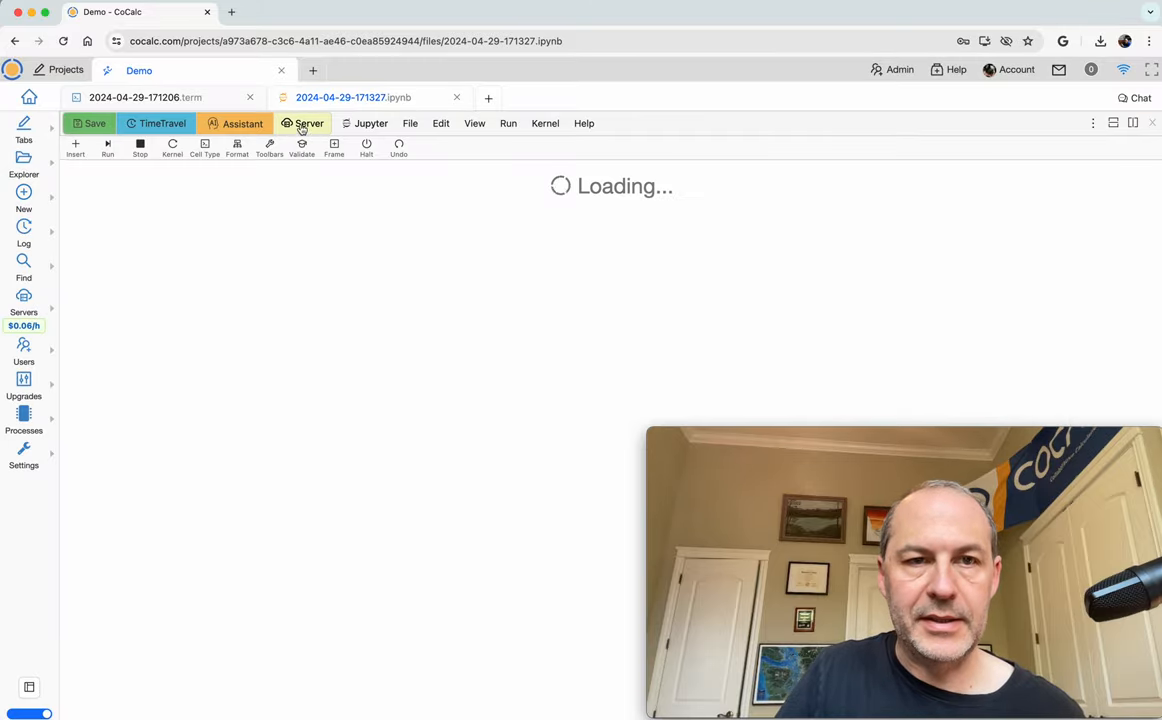
pyautogui.click(303, 123)
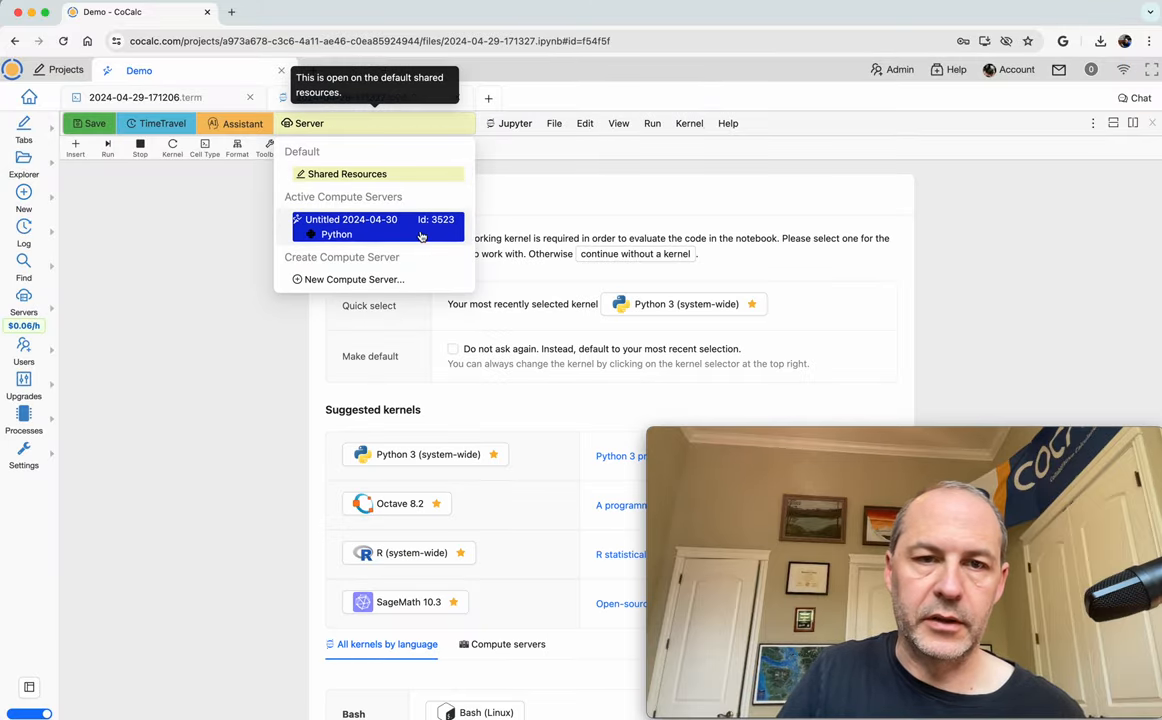
pyautogui.click(350, 227)
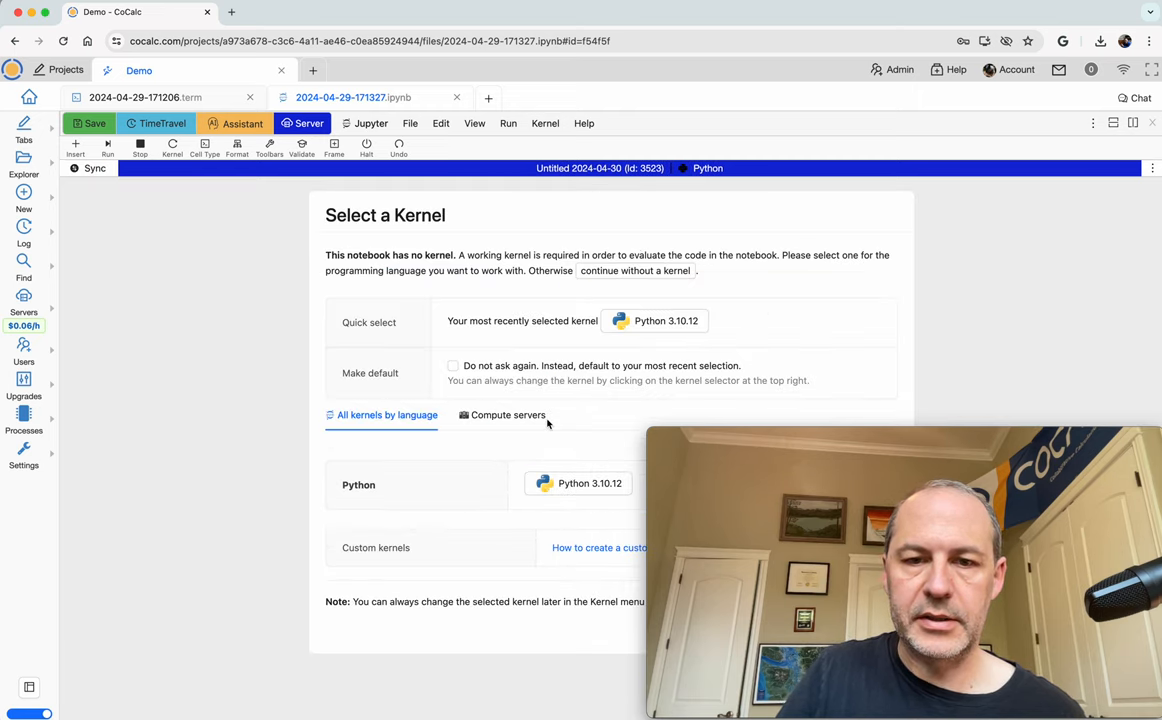
pyautogui.moveTo(750, 321)
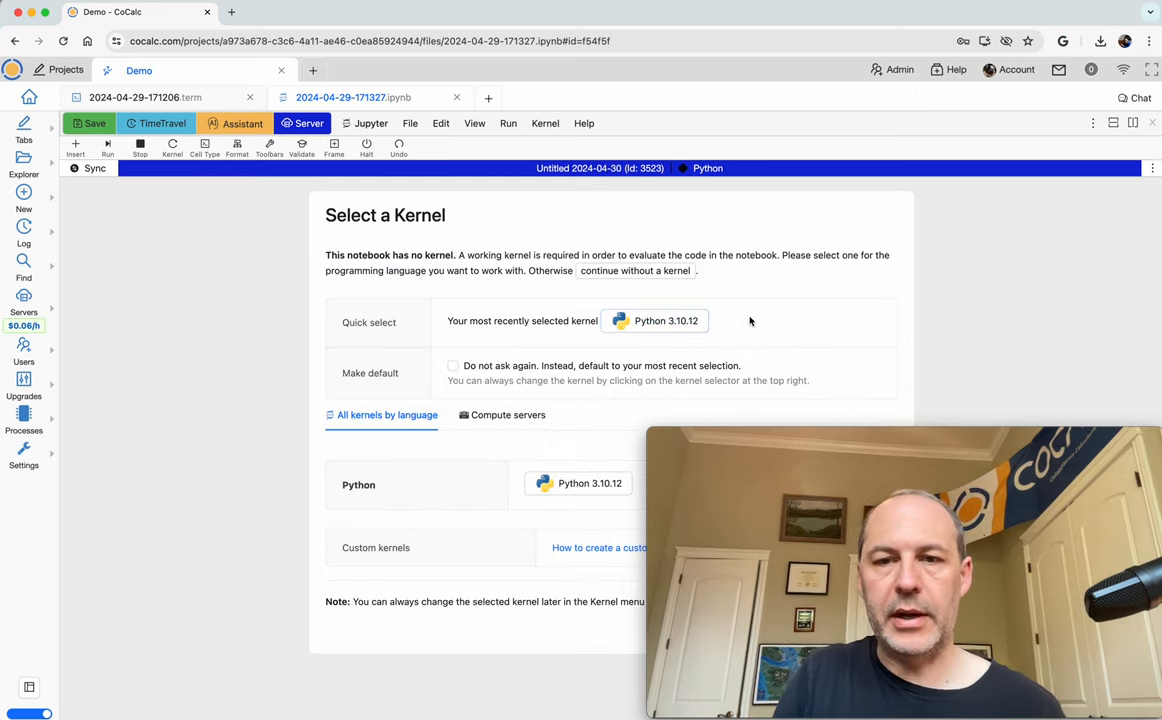
pyautogui.moveTo(655, 320)
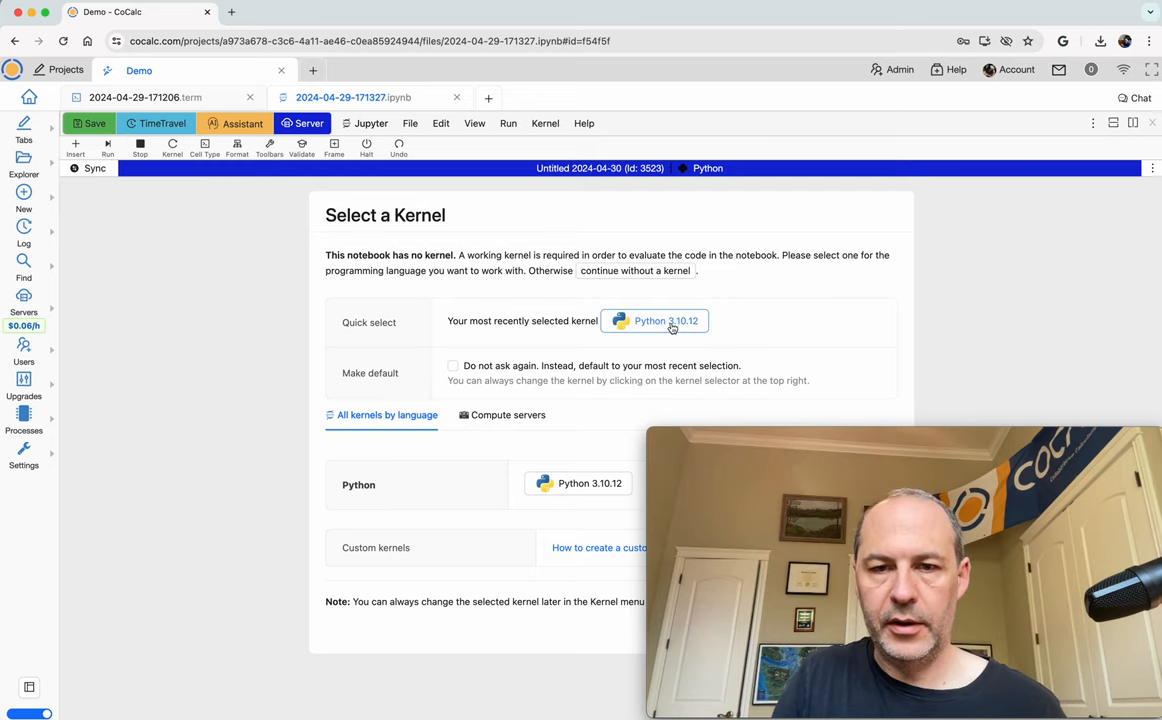
pyautogui.click(654, 320)
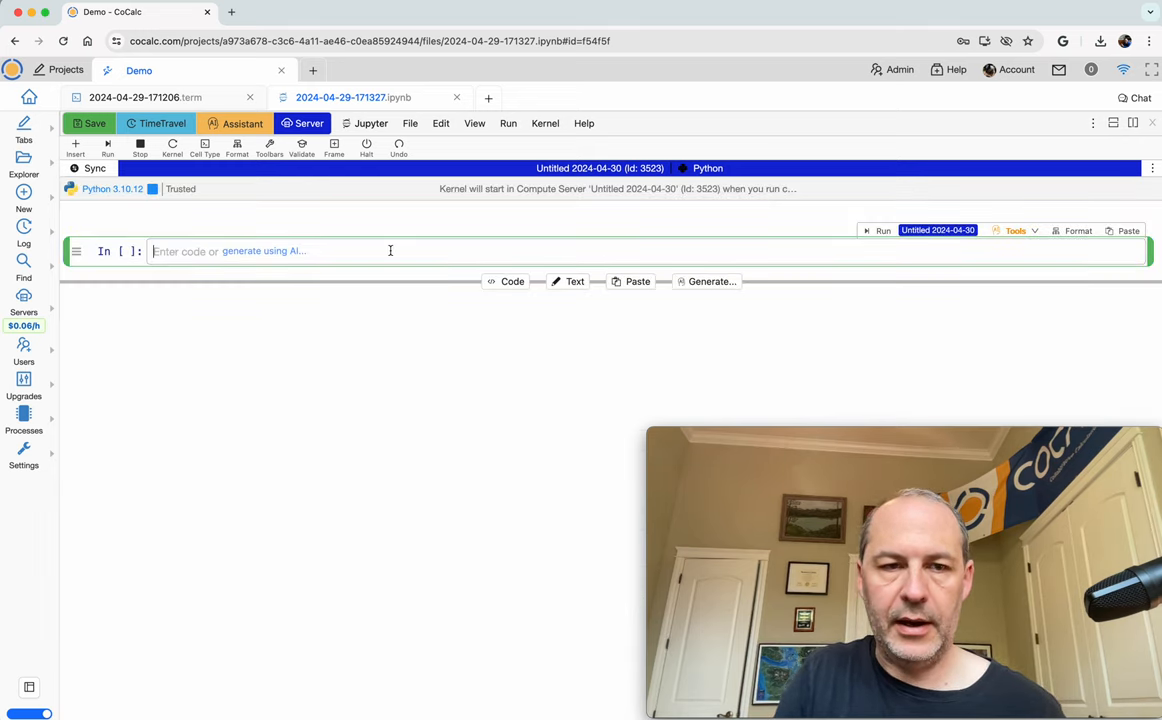
# Run import pylab and pylab.plot([1,2,7]) to draw a line chart
pyautogui.write('import')
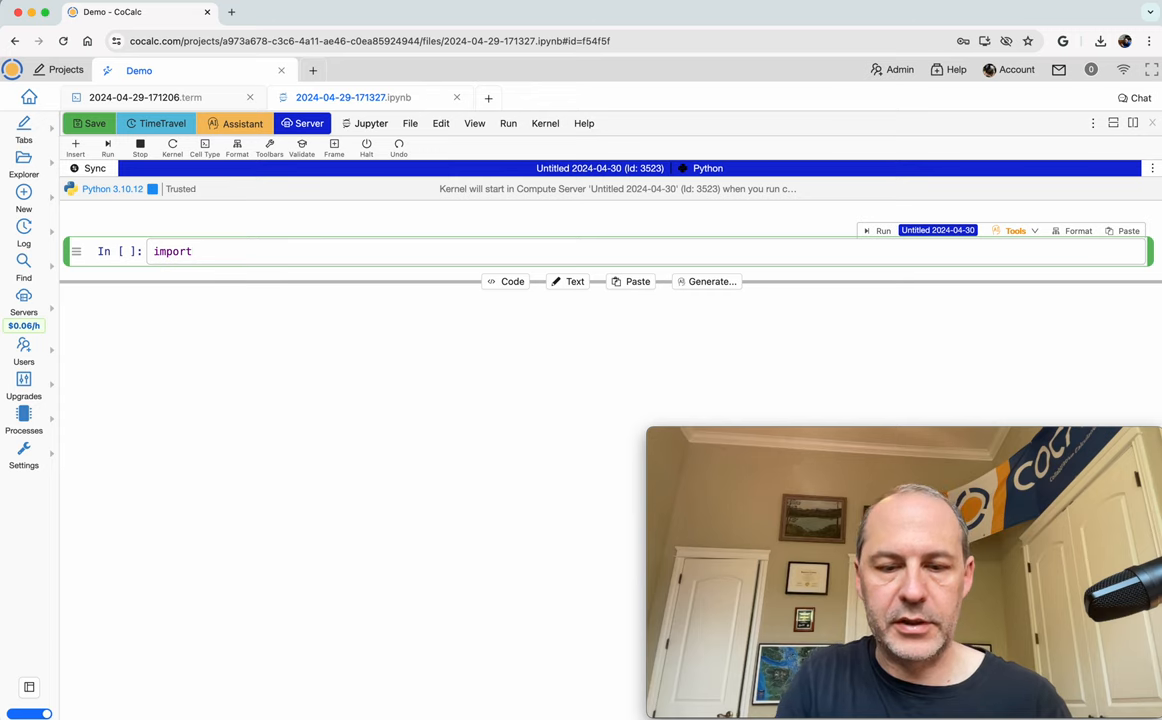
pyautogui.write('pytl')
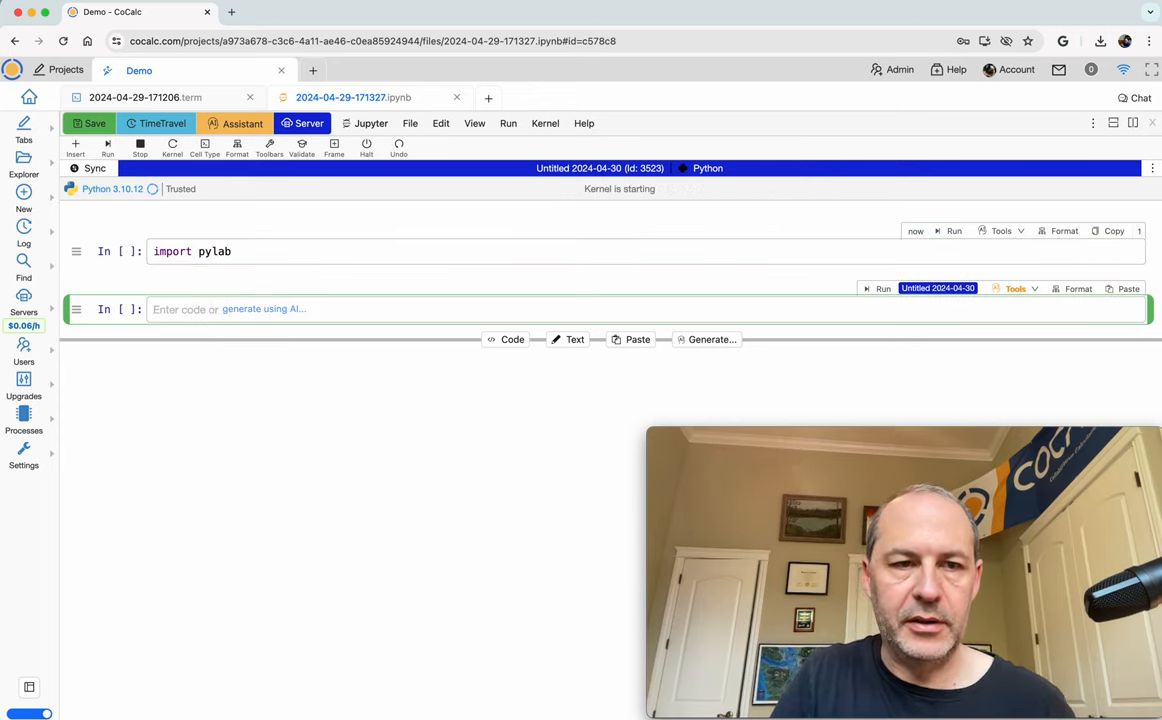
pyautogui.write('pylab.')
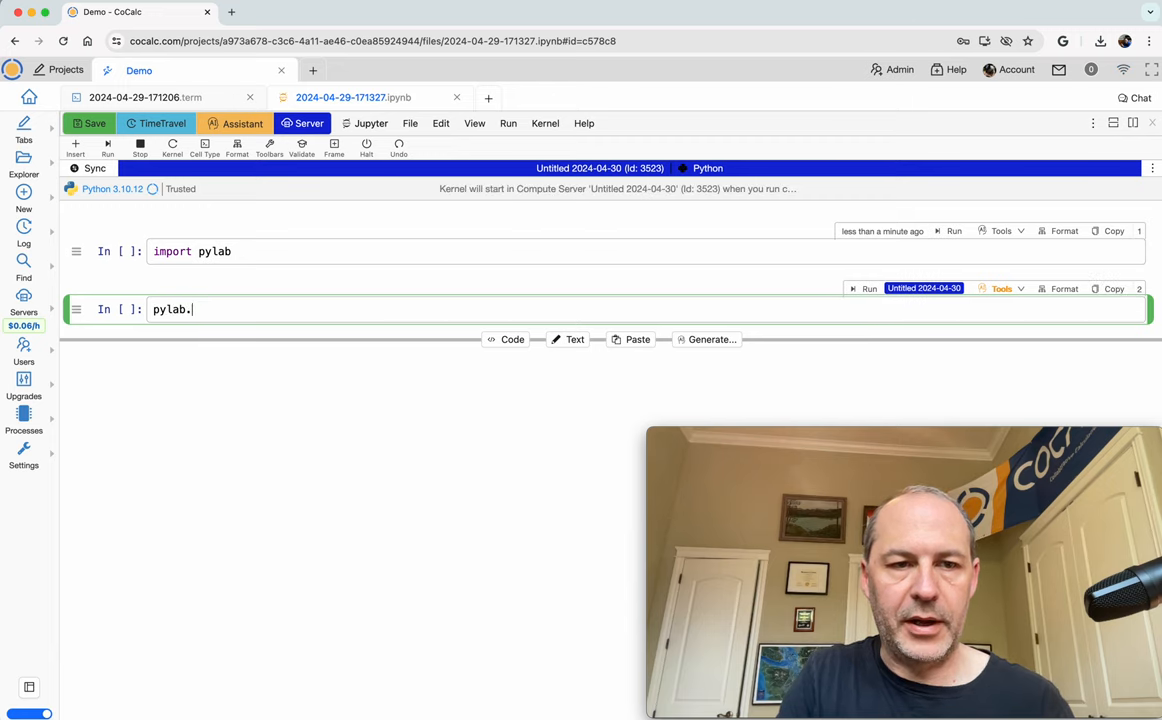
pyautogui.write('plot([1,2,7')
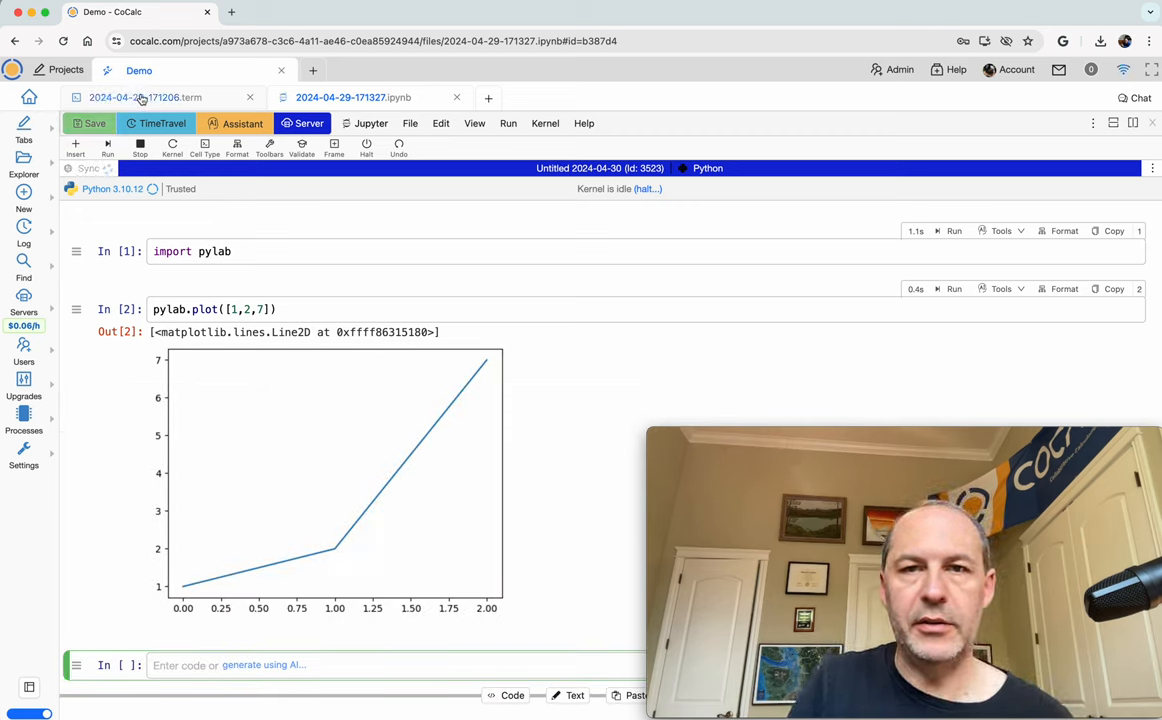
# In the terminal, try pip install pytorch, which fails, then pip install torch for aarch64
pyautogui.click(145, 97)
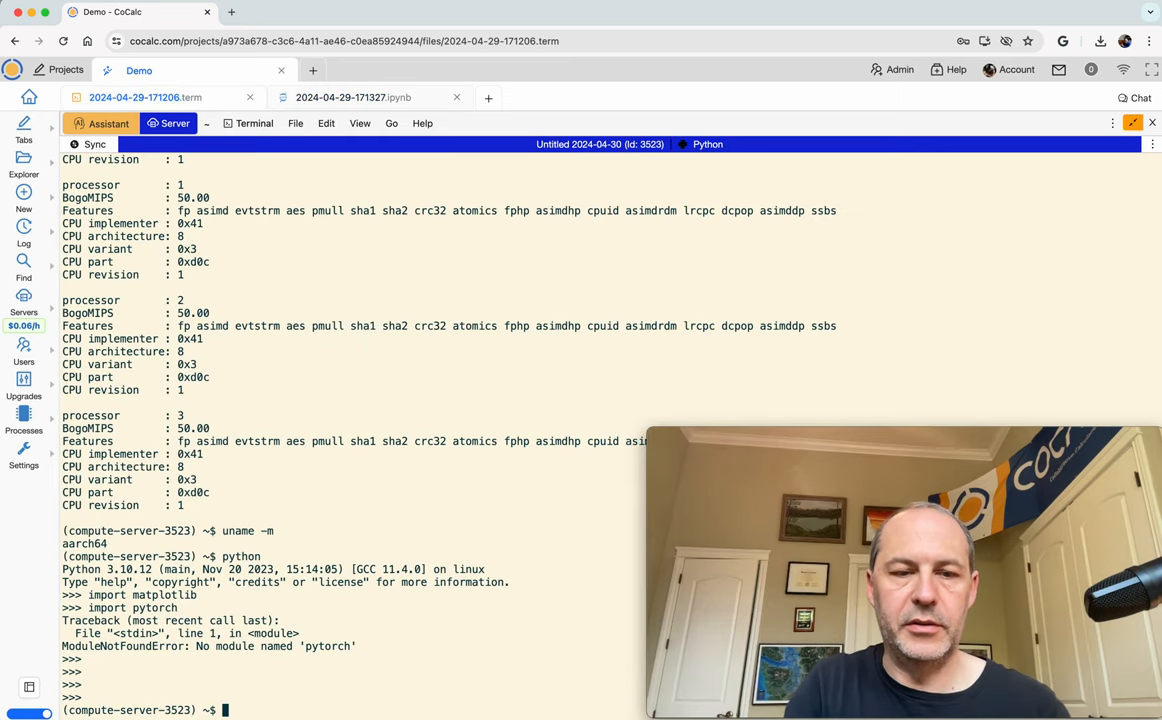
pyautogui.write('pip install')
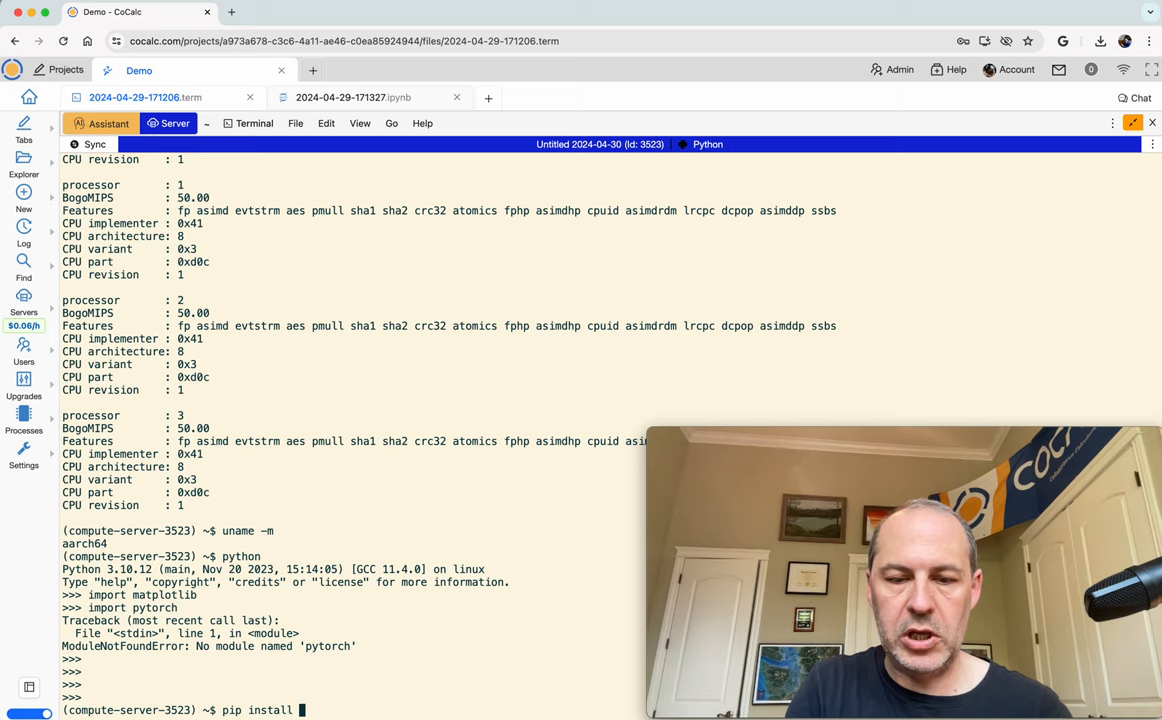
pyautogui.write('pytorch')
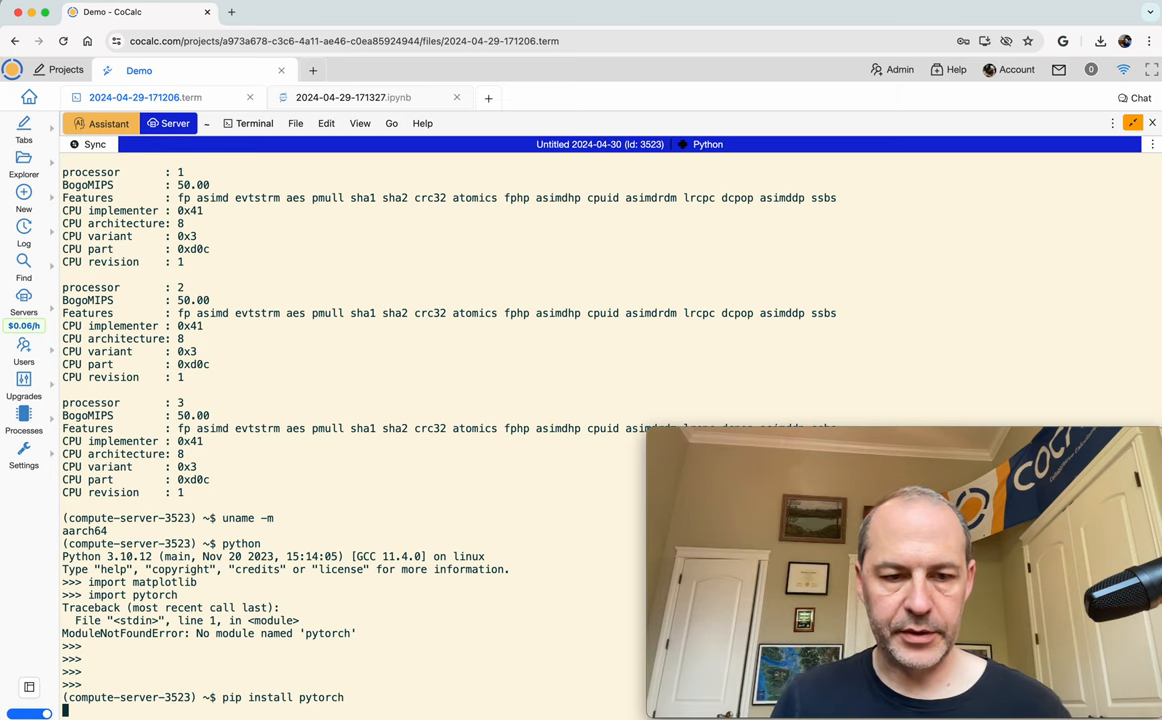
pyautogui.scroll(-3)
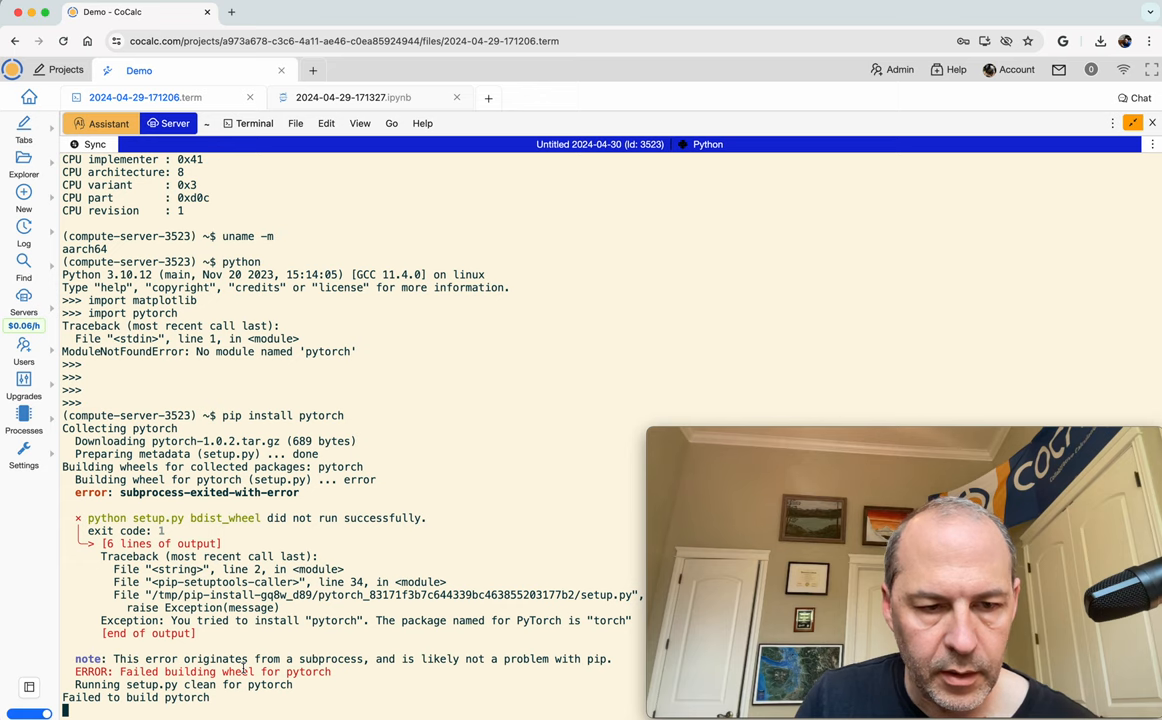
pyautogui.scroll(-3)
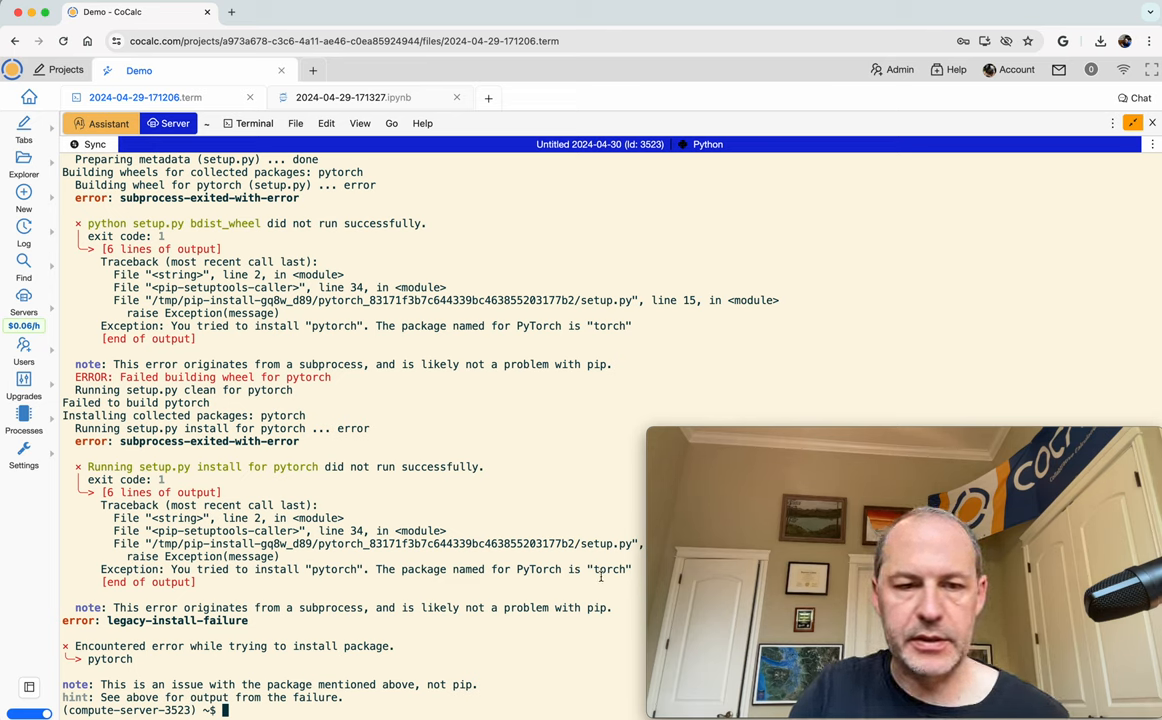
pyautogui.write('pip install torch')
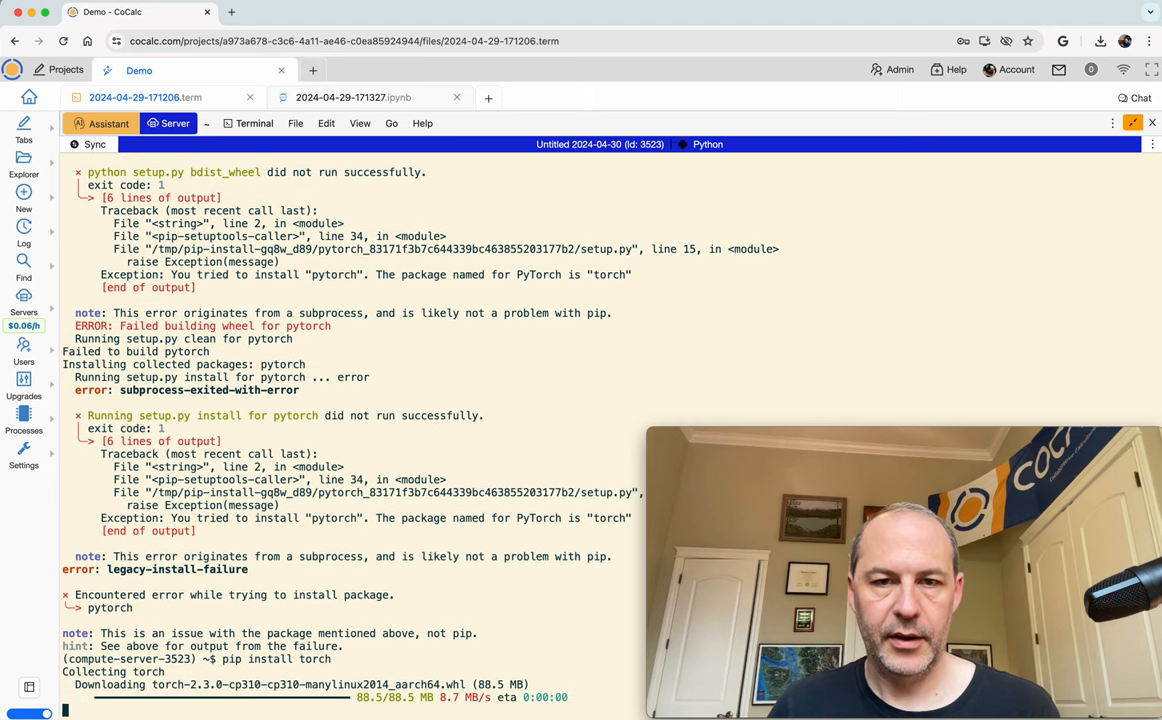
pyautogui.scroll(-3)
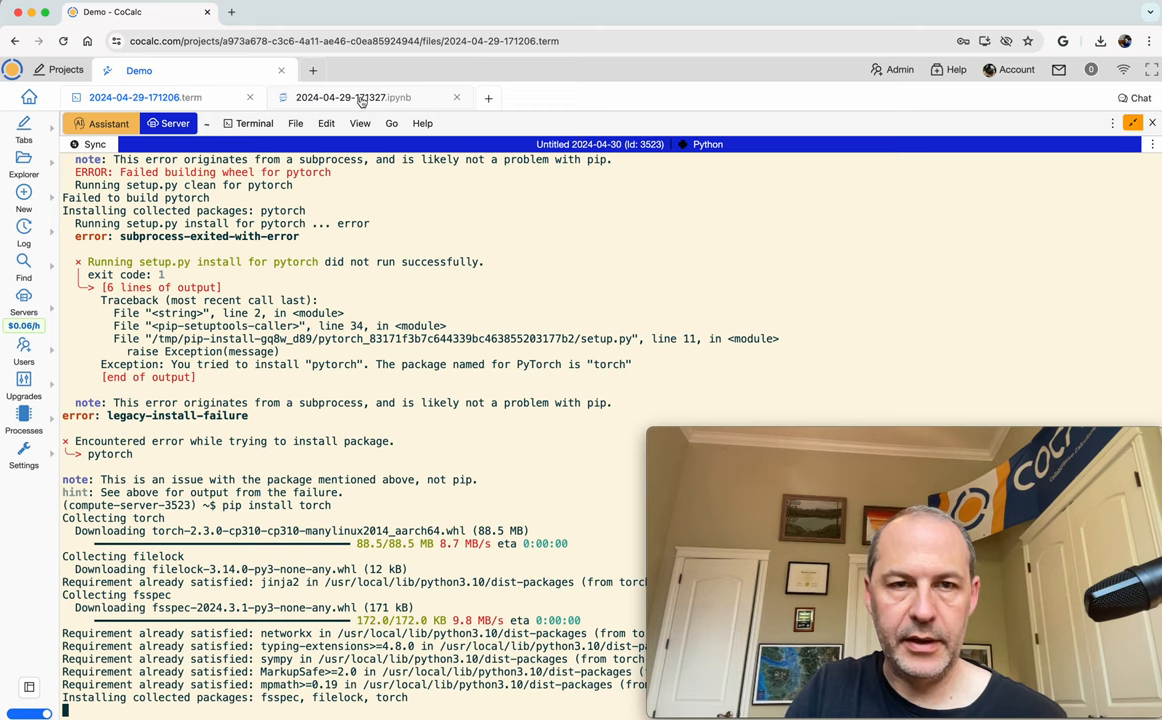
# Import torch, check the install in the terminal, and run torch.cuda.is_available(), getting False
pyautogui.click(352, 97)
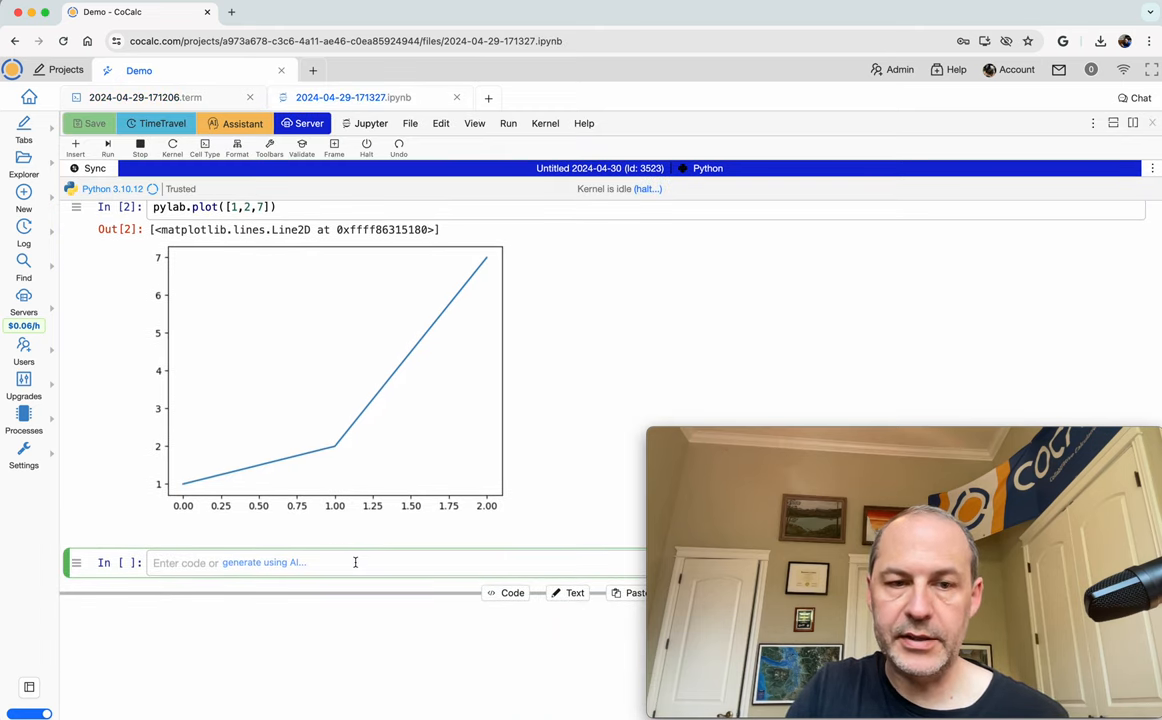
pyautogui.write('import torch')
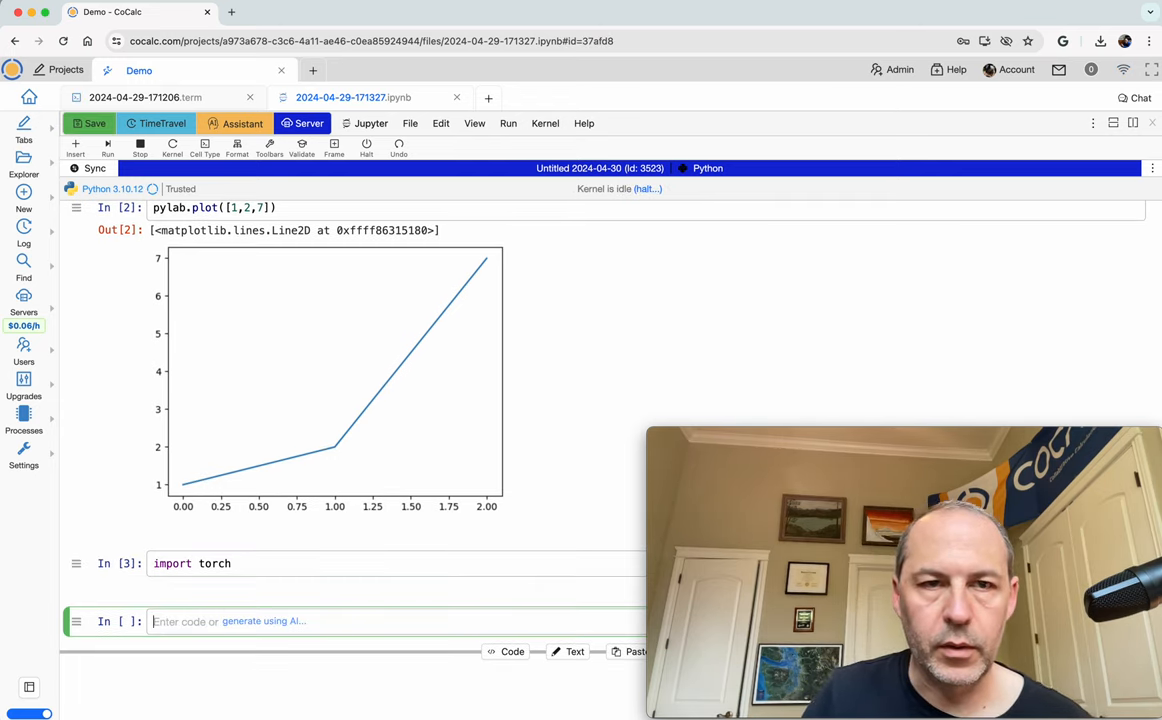
pyautogui.click(135, 97)
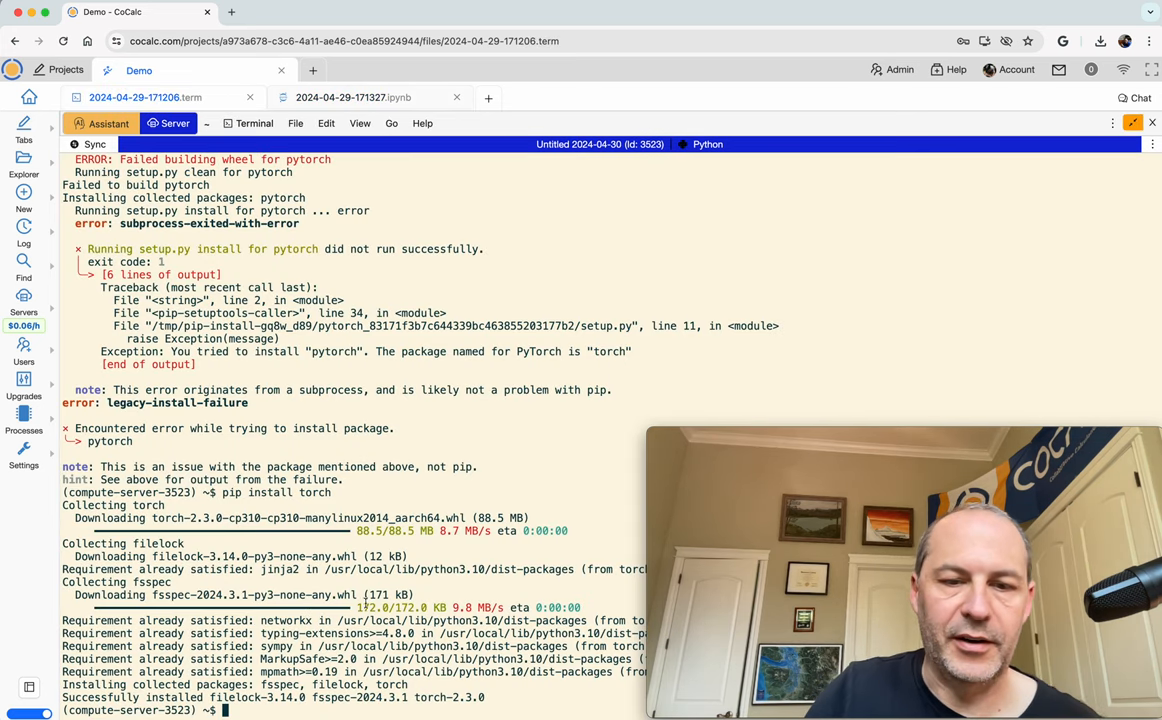
pyautogui.click(353, 97)
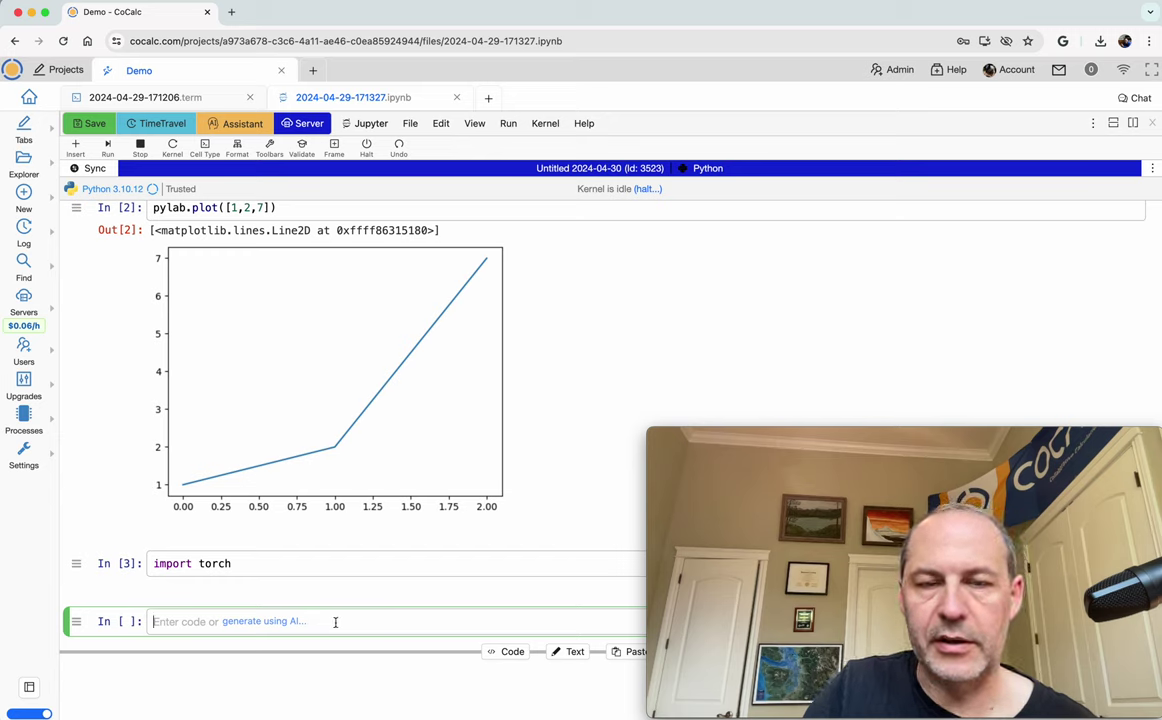
pyautogui.write('torc')
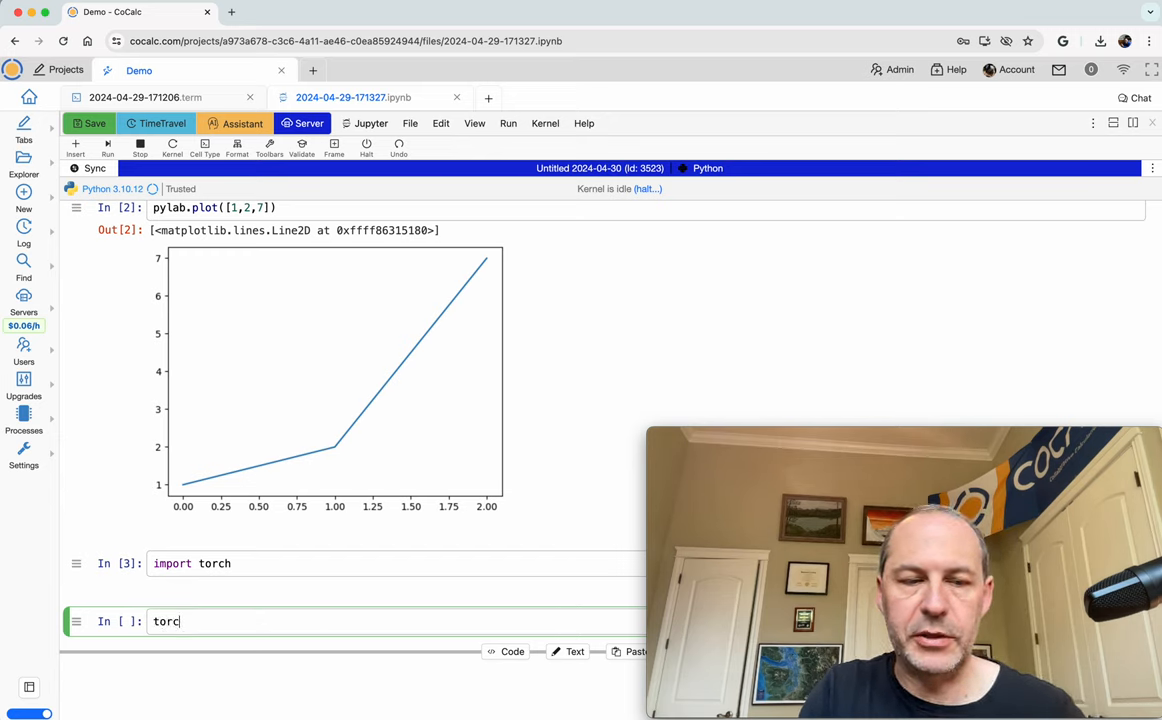
pyautogui.write('h.')
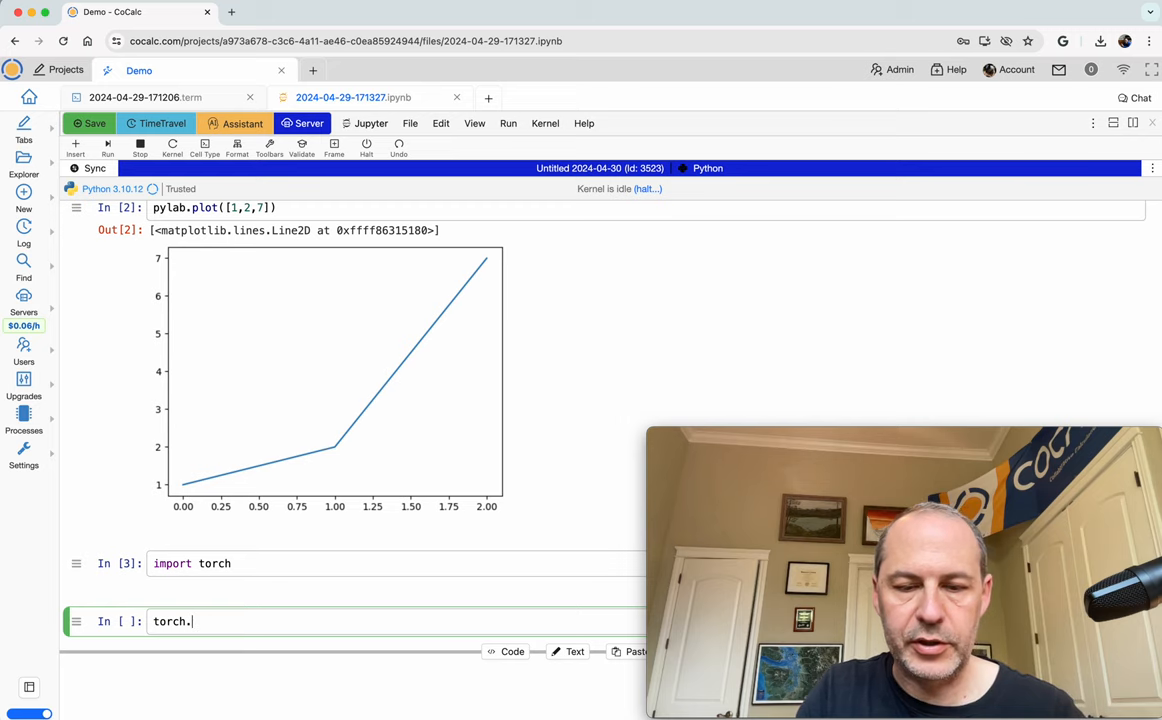
pyautogui.write('cuda.is_available(')
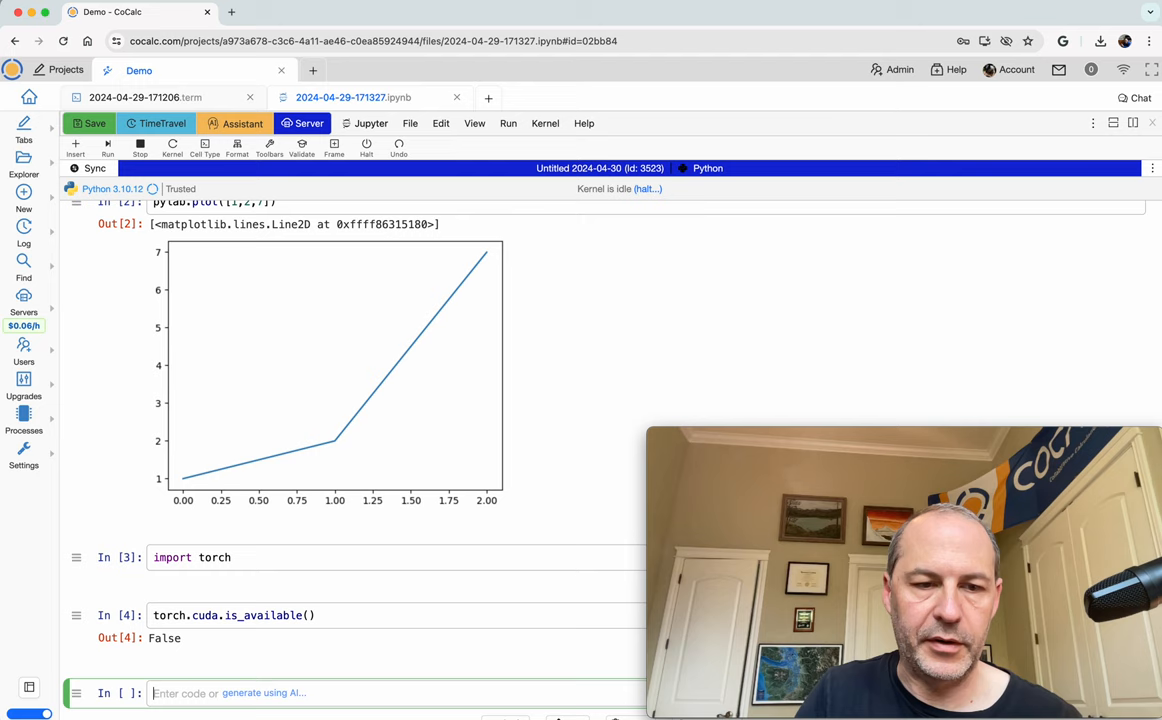
pyautogui.scroll(-3)
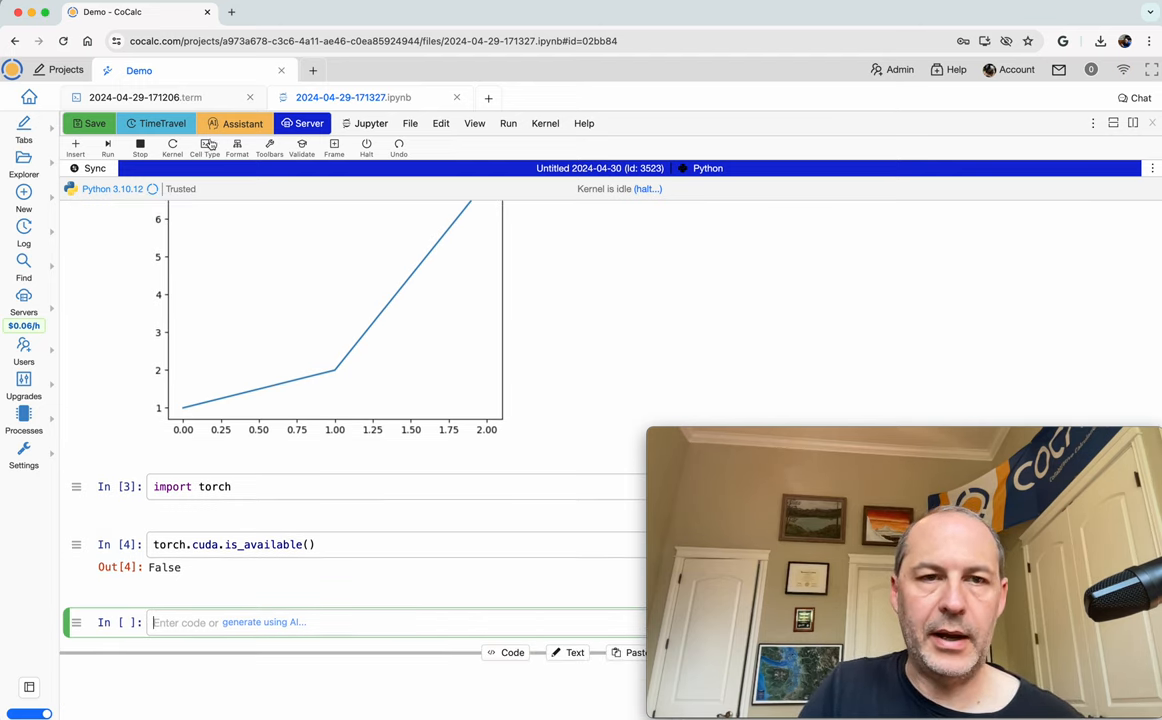
# Glance at the terminal's top process list, then show the compute server's app options
pyautogui.click(135, 97)
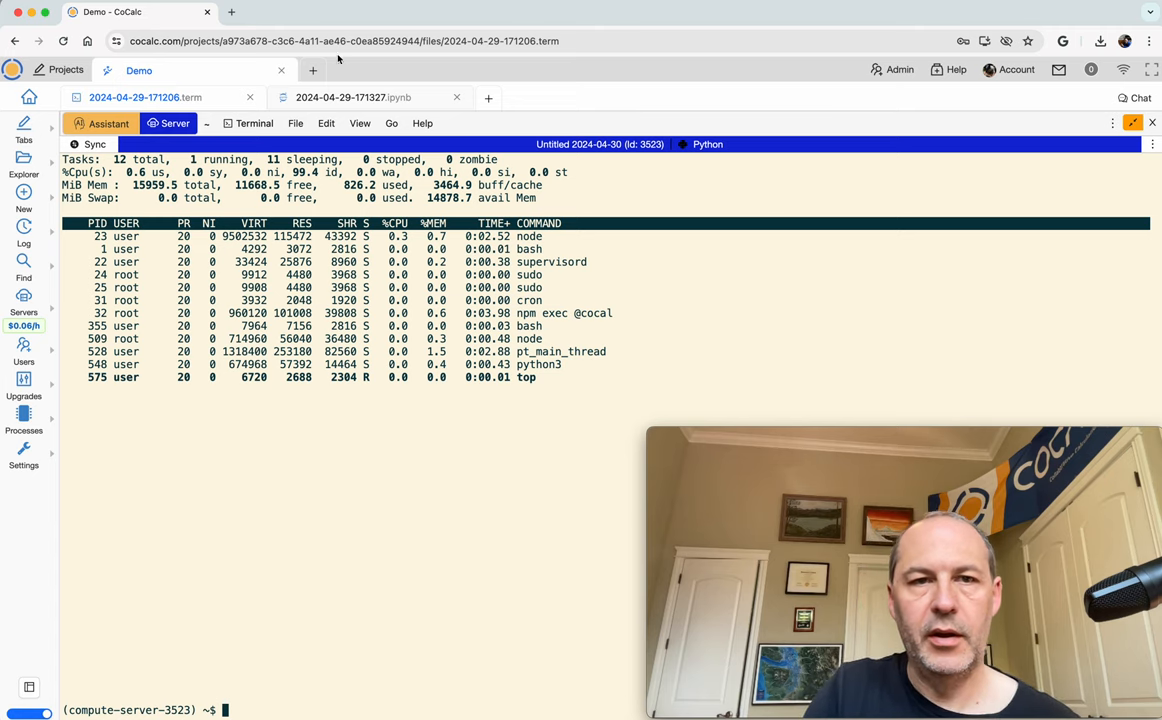
pyautogui.click(353, 97)
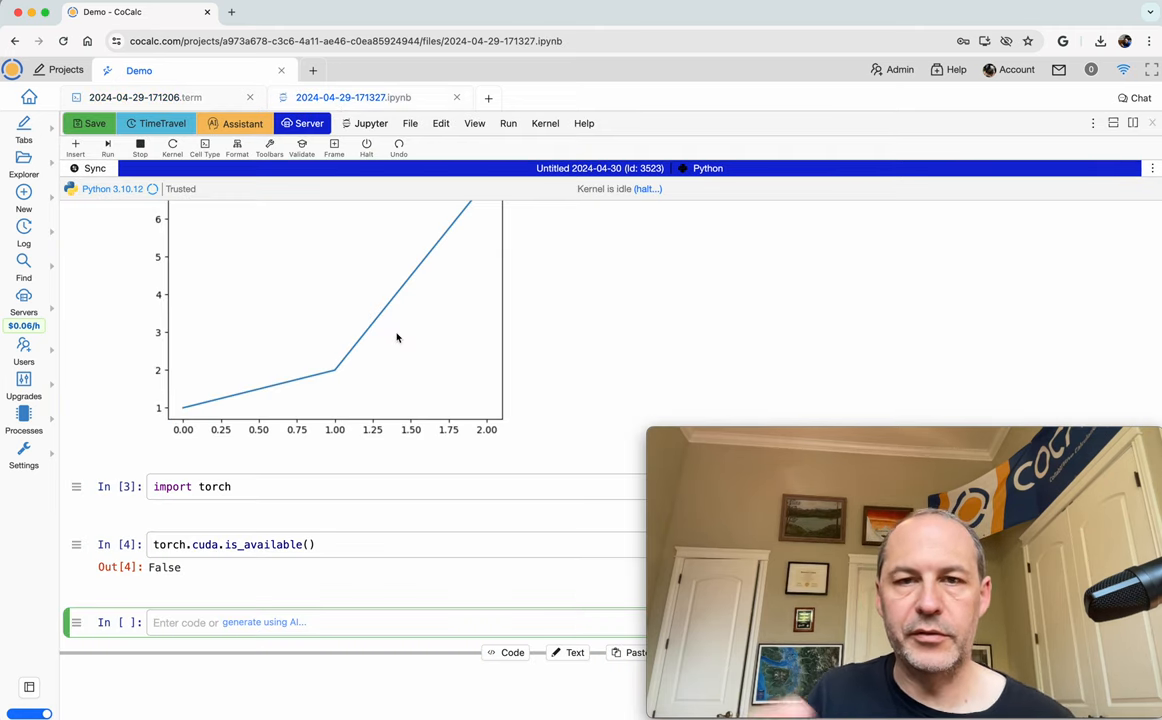
pyautogui.moveTo(237, 293)
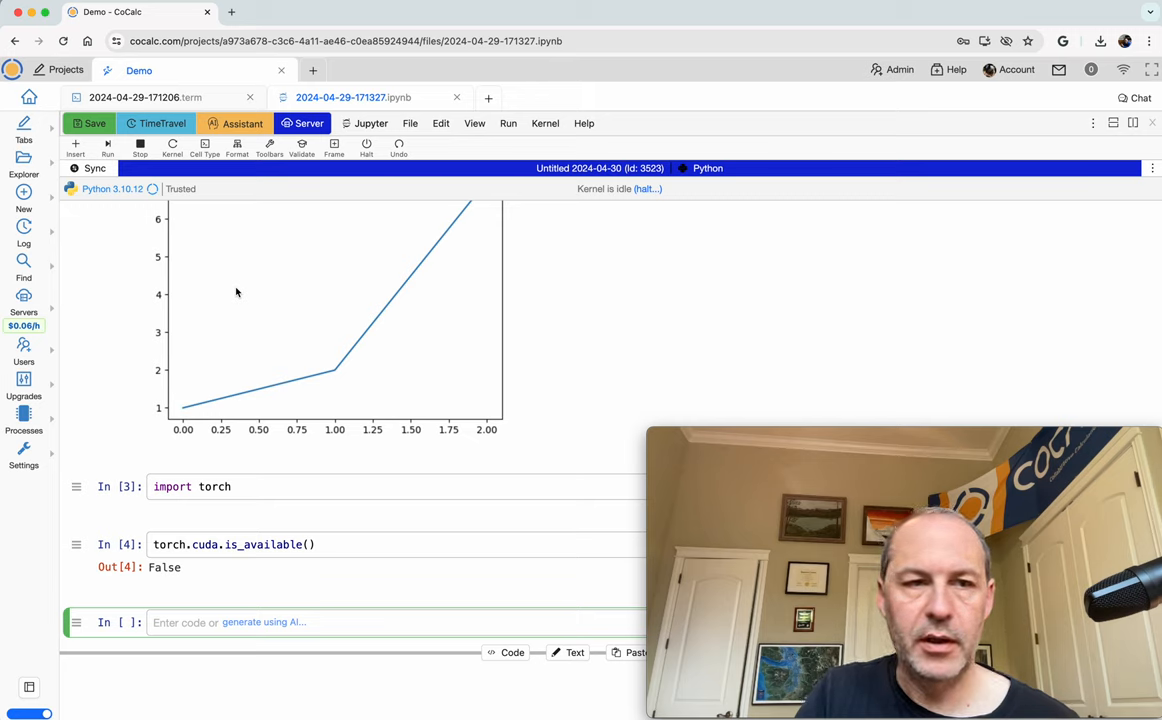
pyautogui.moveTo(1152, 168)
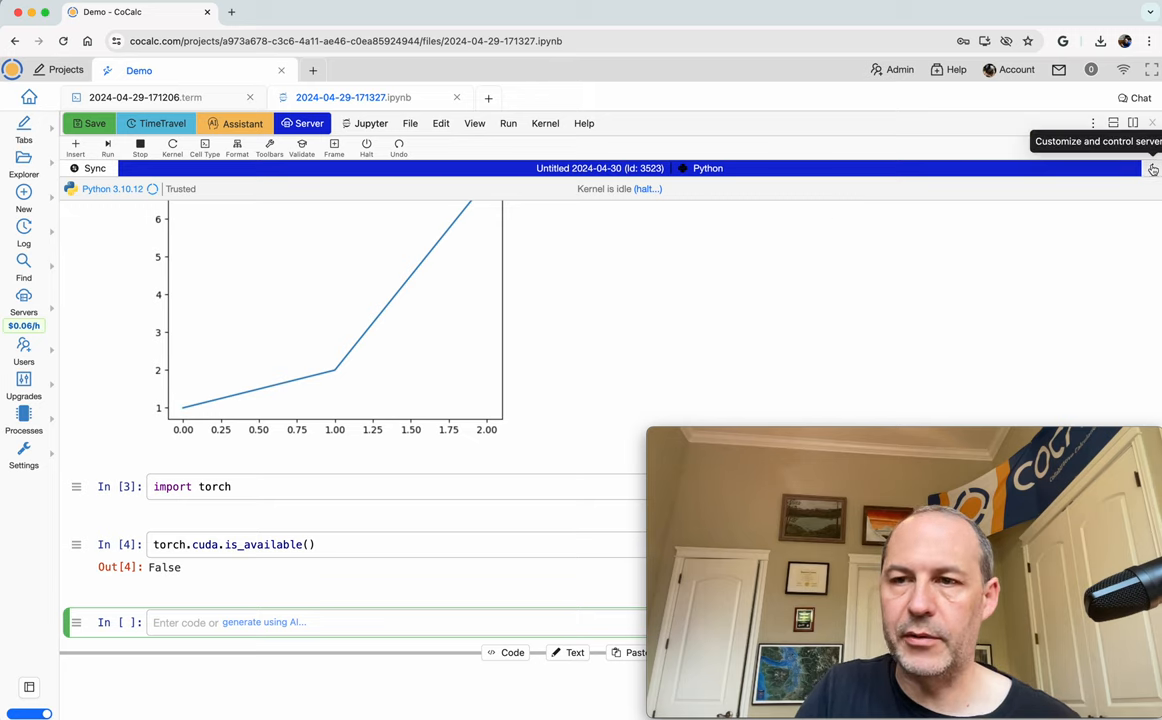
pyautogui.click(1152, 168)
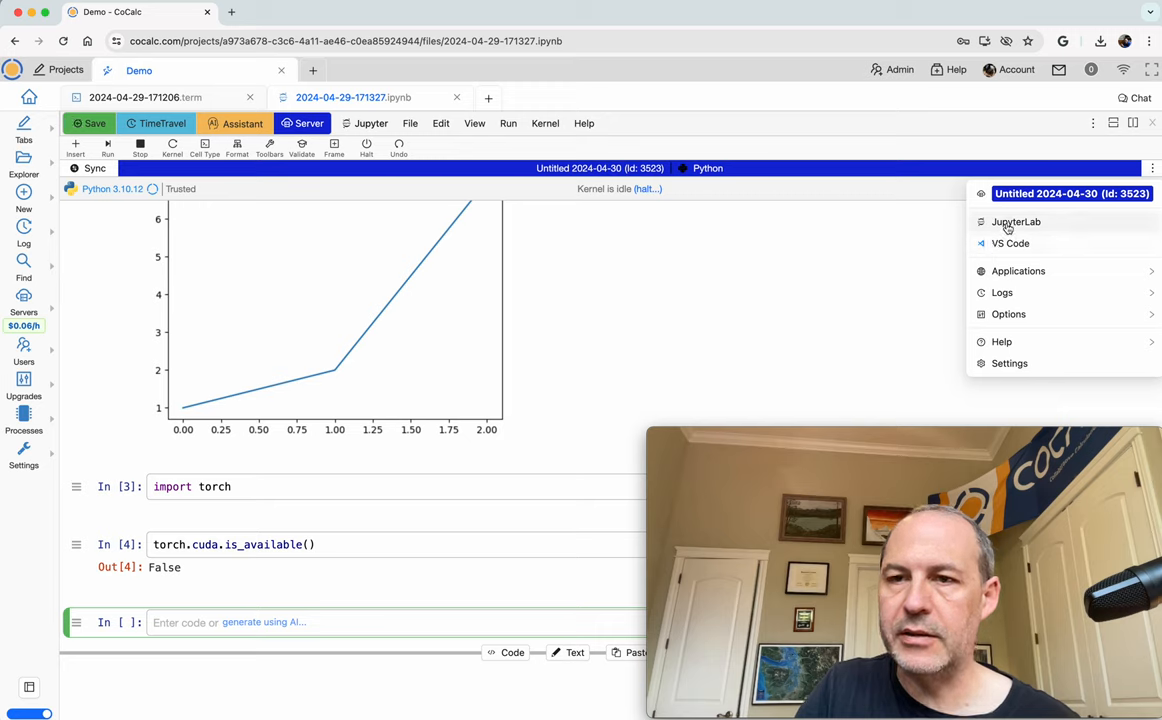
pyautogui.moveTo(1011, 243)
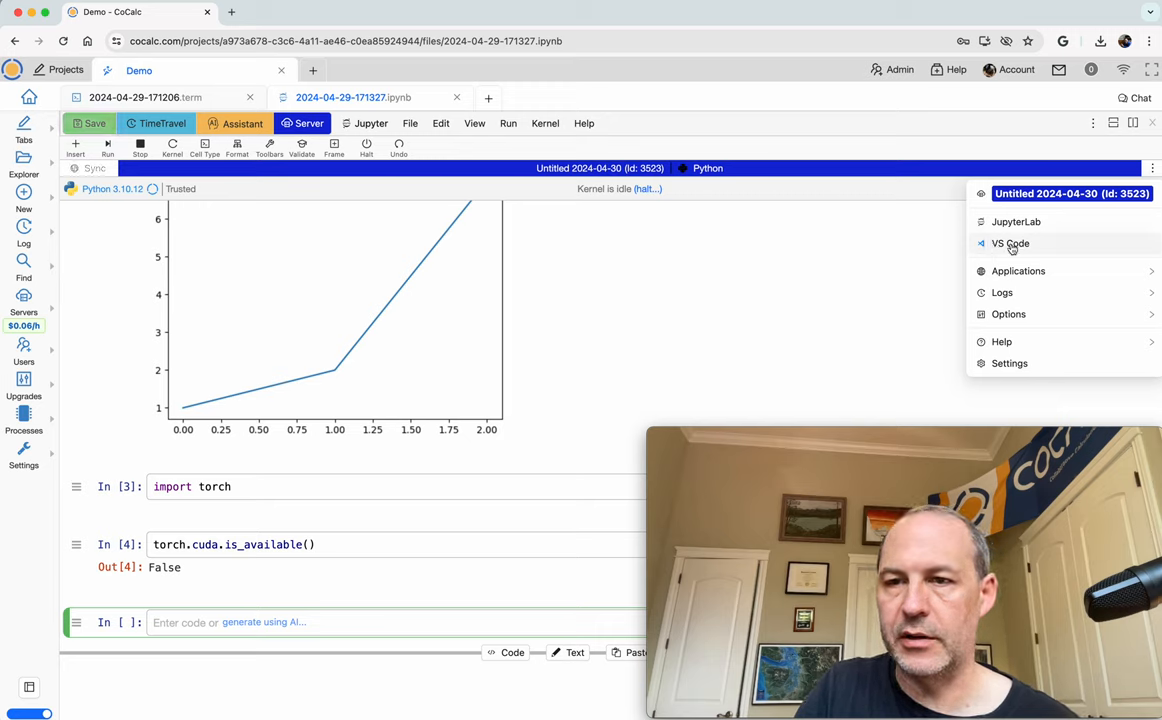
pyautogui.moveTo(1036, 222)
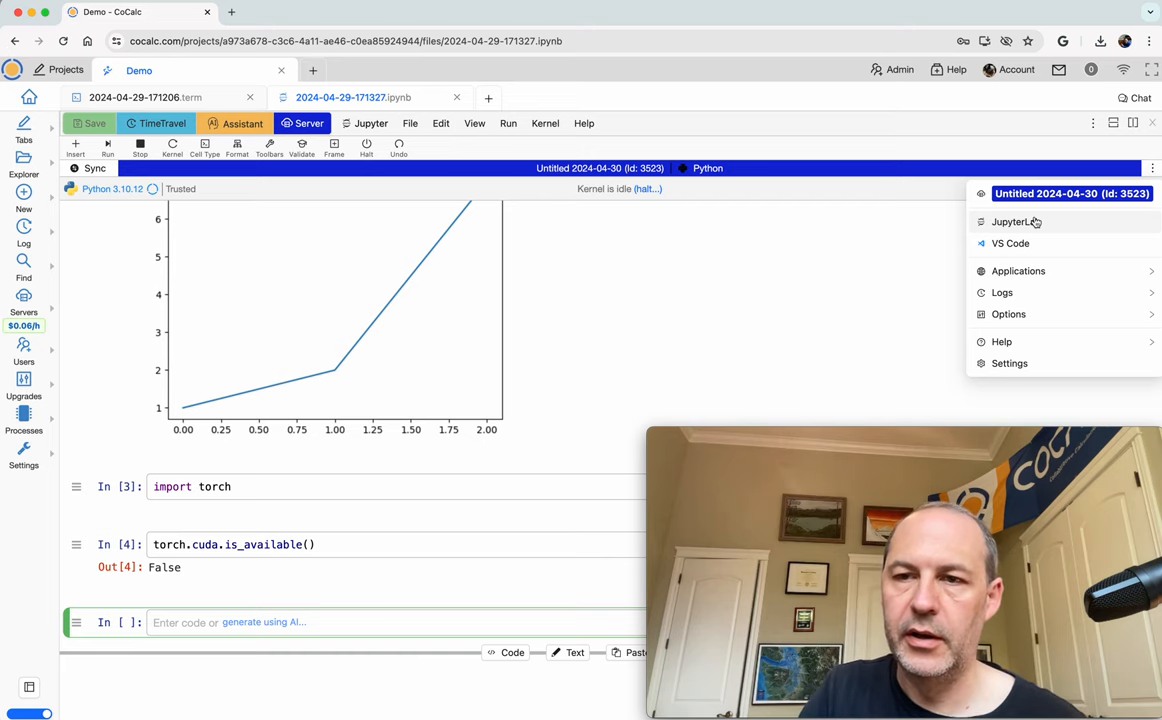
# Launch VS Code from the compute server's app options
pyautogui.click(1010, 243)
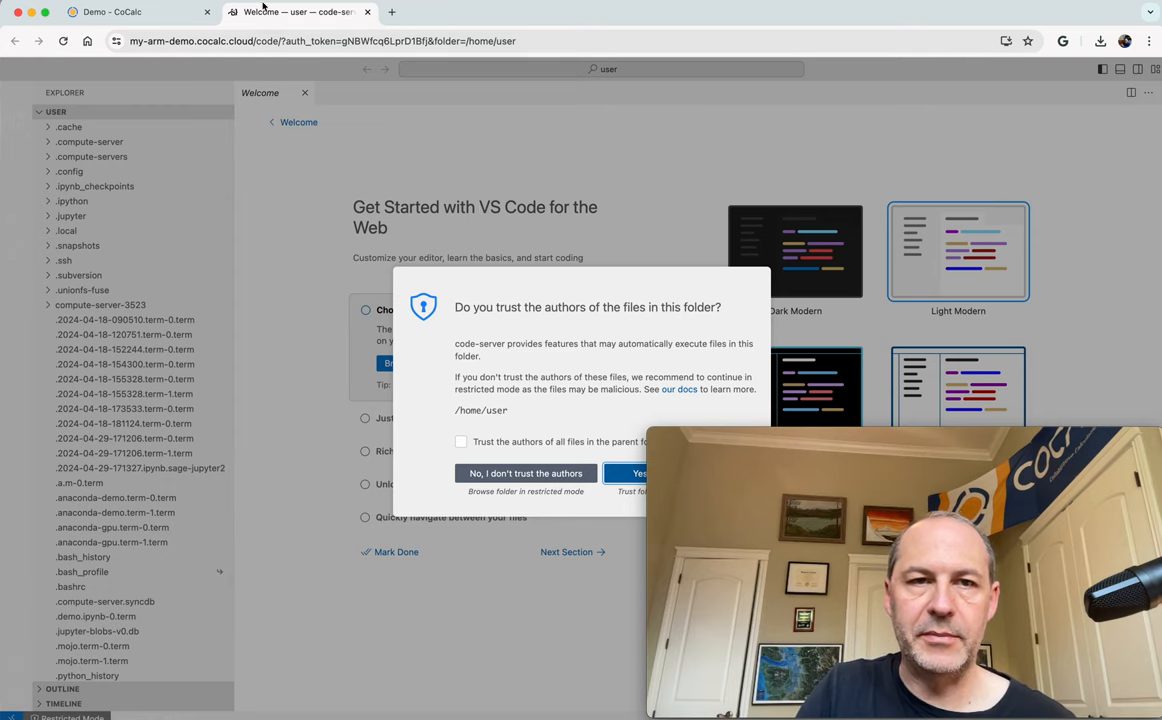
pyautogui.click(112, 11)
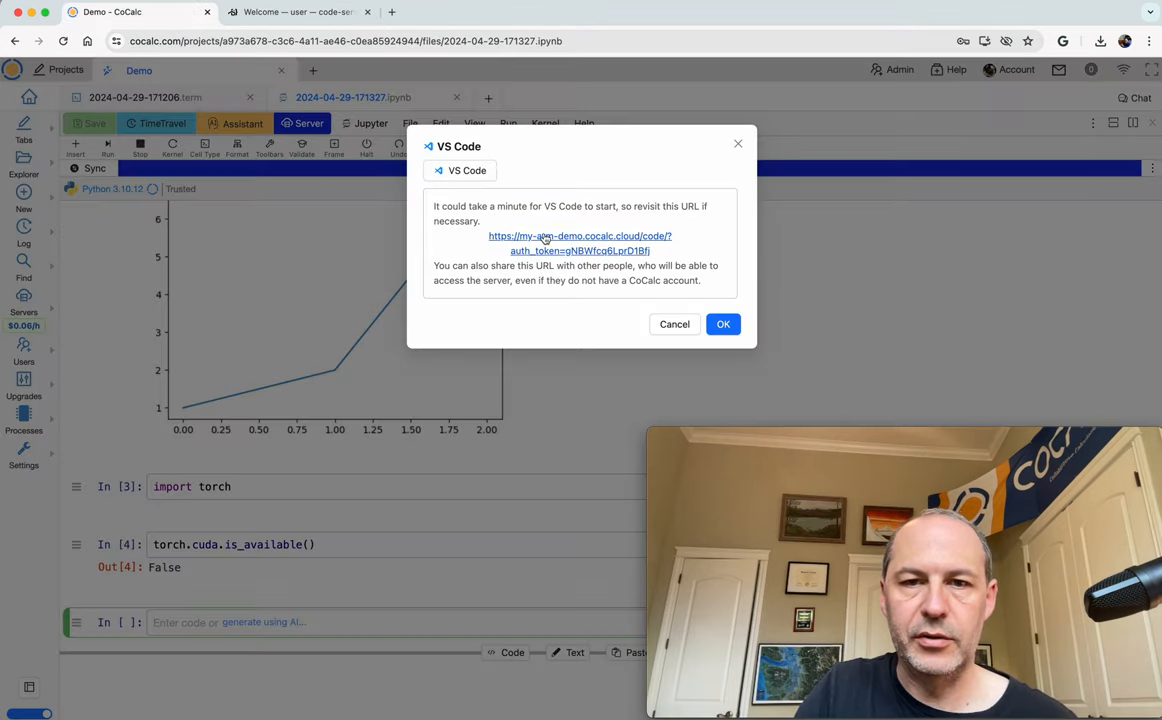
pyautogui.click(580, 236)
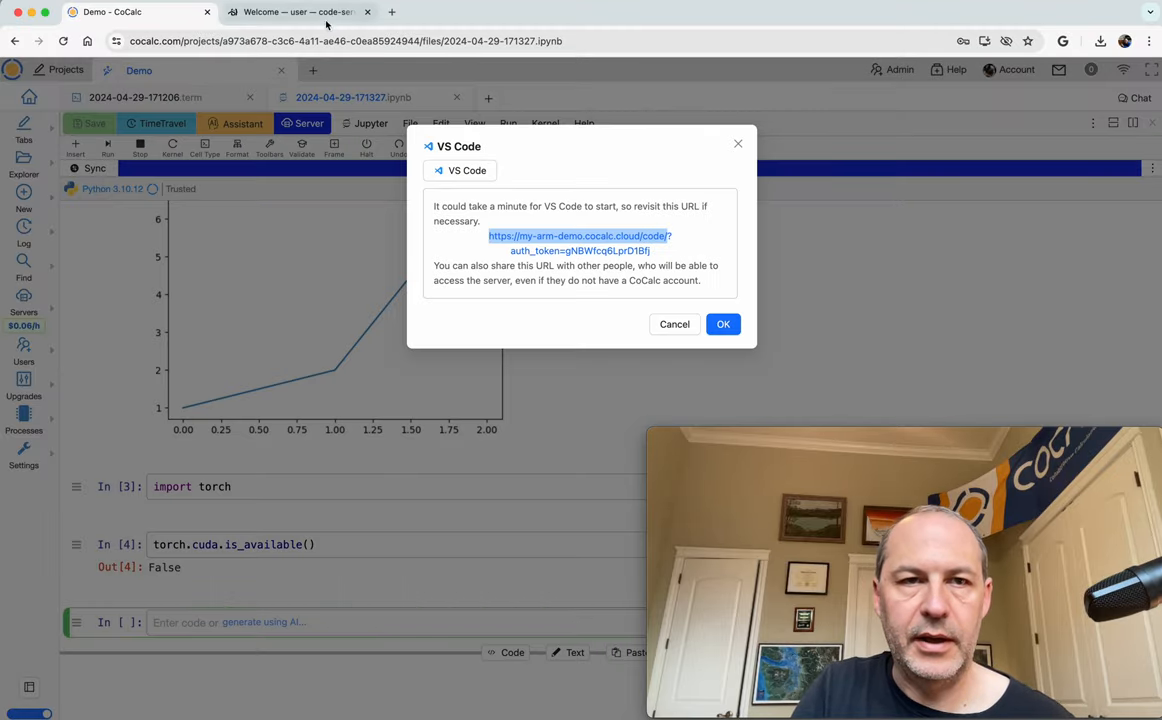
pyautogui.click(723, 324)
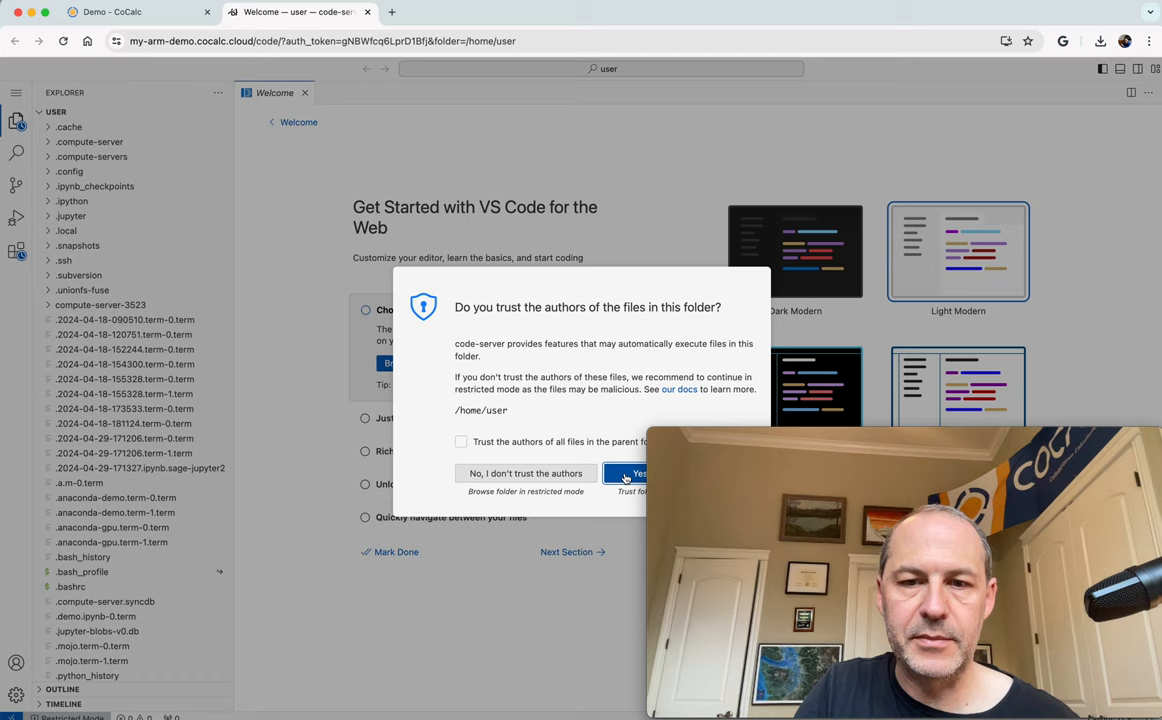
# Trust the home folder's authors and open a new terminal from the main menu
pyautogui.click(638, 473)
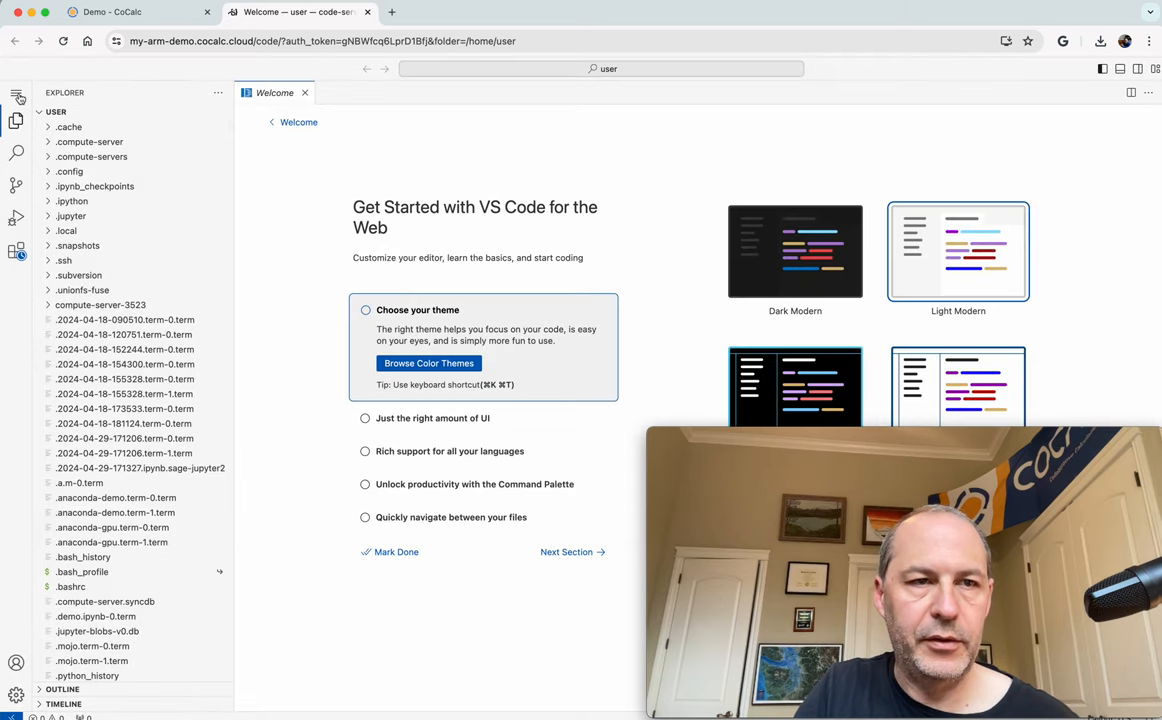
pyautogui.click(217, 92)
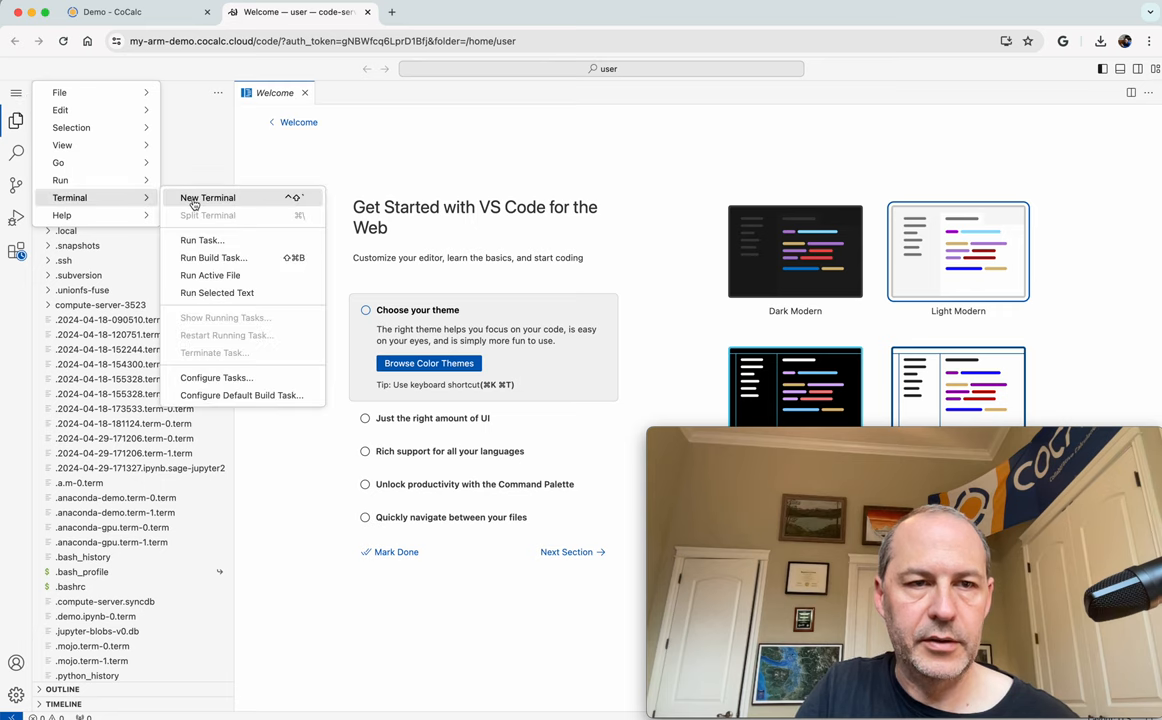
pyautogui.click(207, 197)
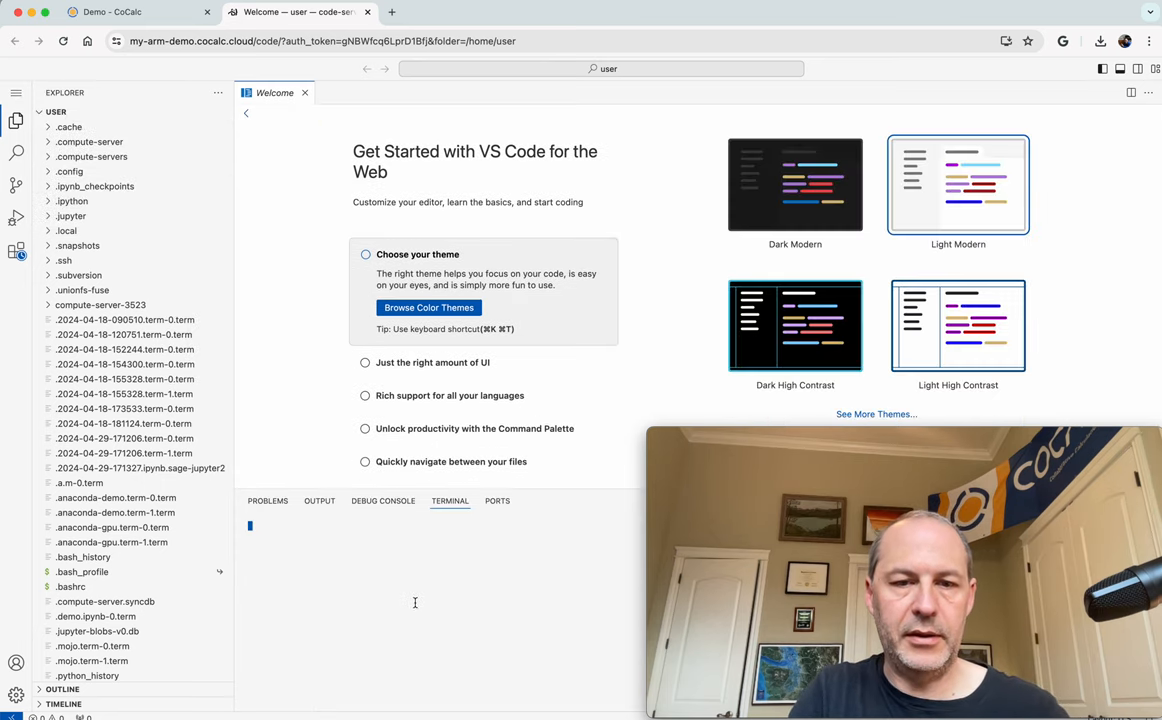
# Import torch in Python, then confirm uname -m reports aarch64
pyautogui.write('py')
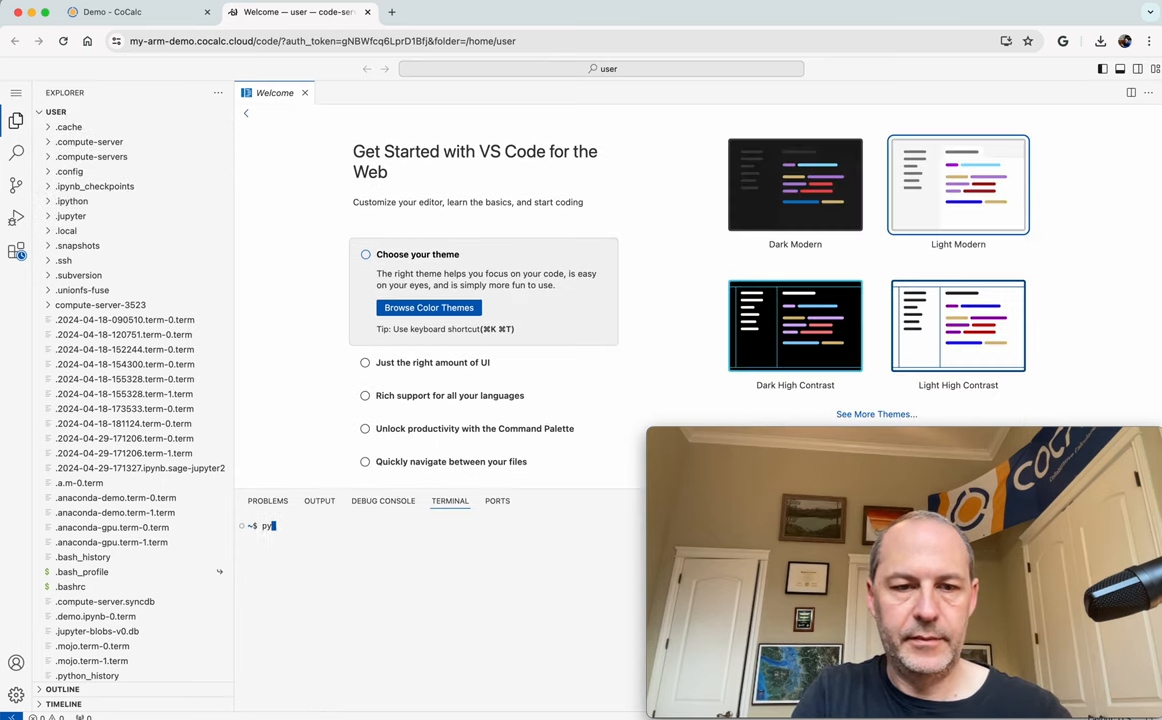
pyautogui.press('Return')
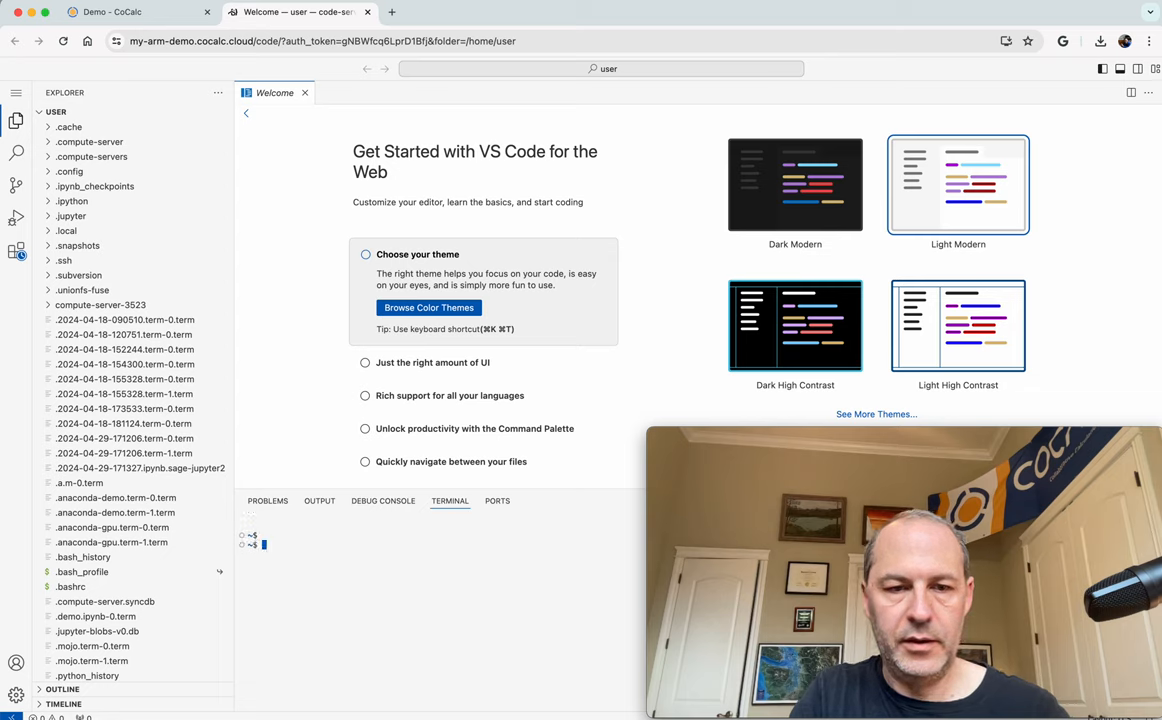
pyautogui.write('python')
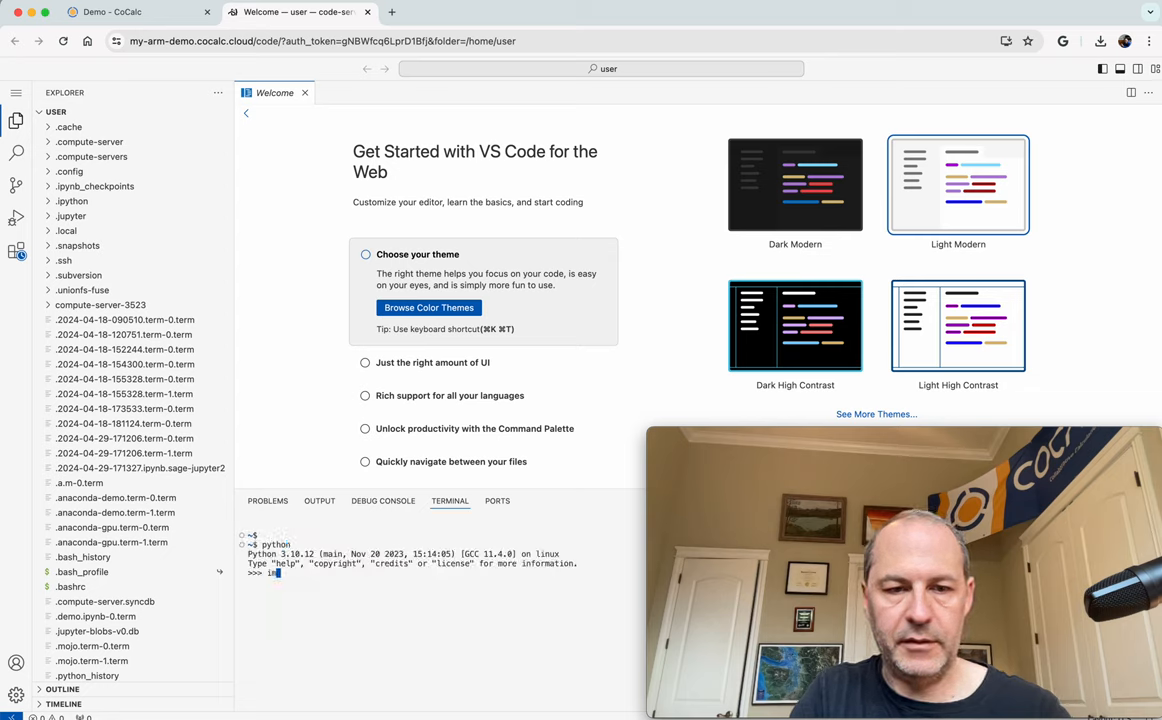
pyautogui.write('import torch')
pyautogui.write('una')
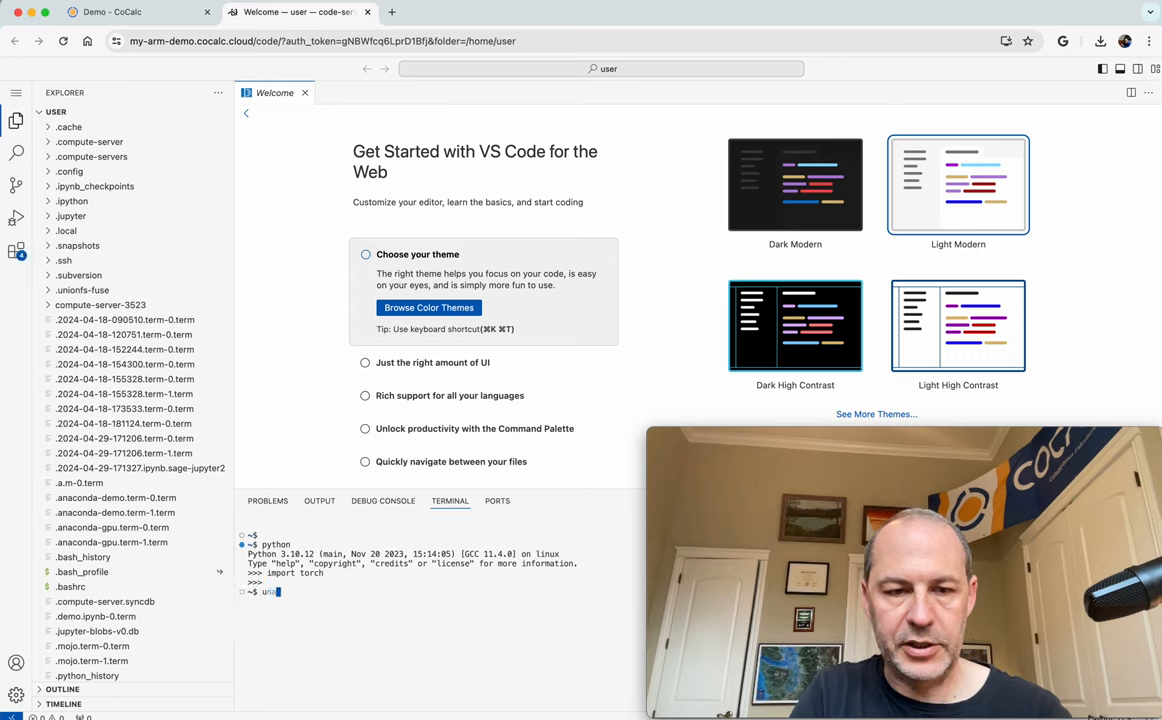
pyautogui.write('me -m')
pyautogui.press('Return')
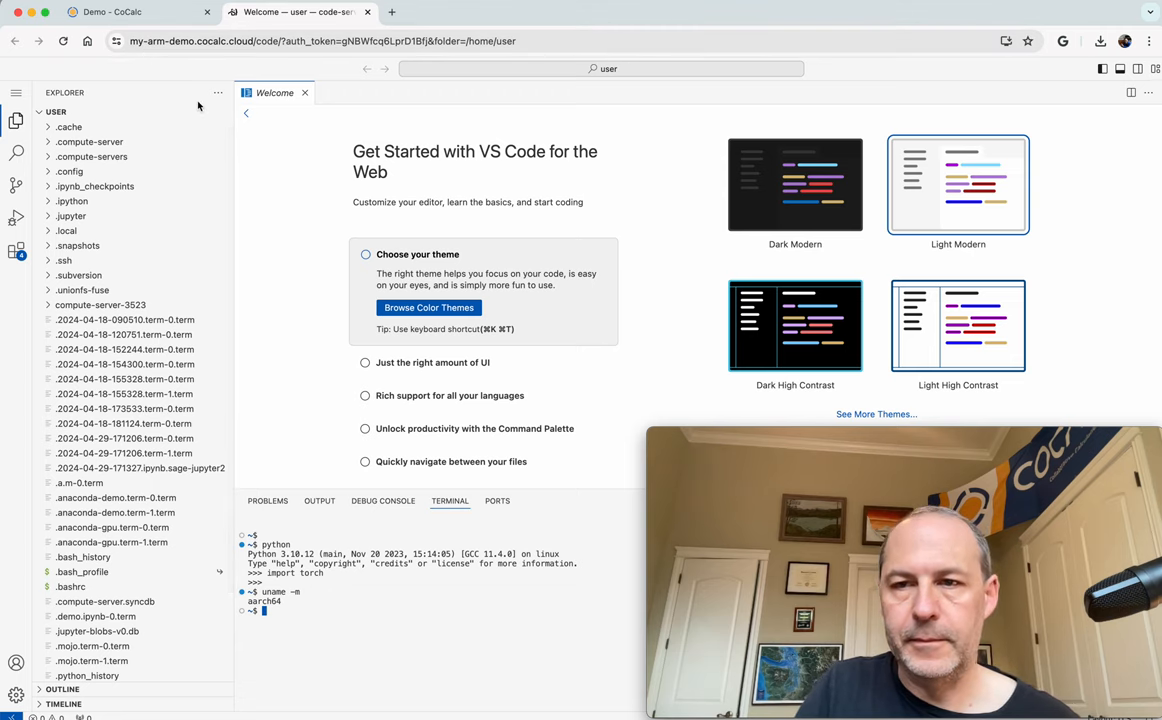
pyautogui.moveTo(334, 441)
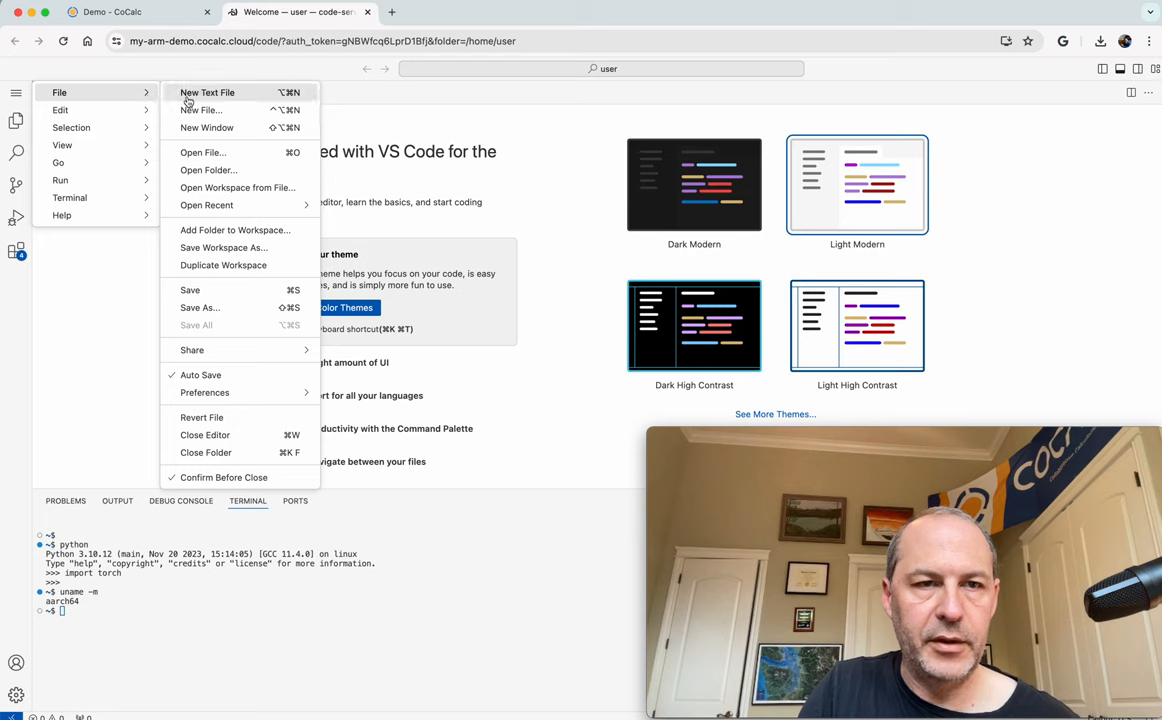
# In Untitled-1.ipynb, enter 'import pylab' and a pylab.plot([1,2,7]) cell
pyautogui.click(201, 110)
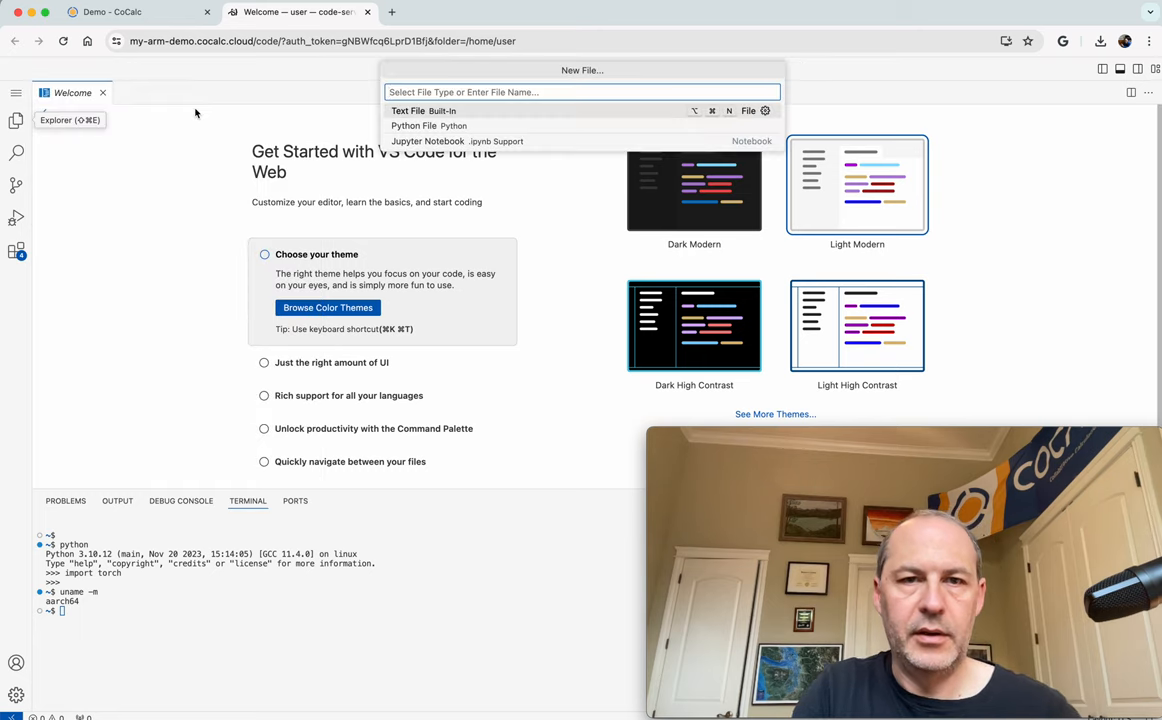
pyautogui.moveTo(456, 141)
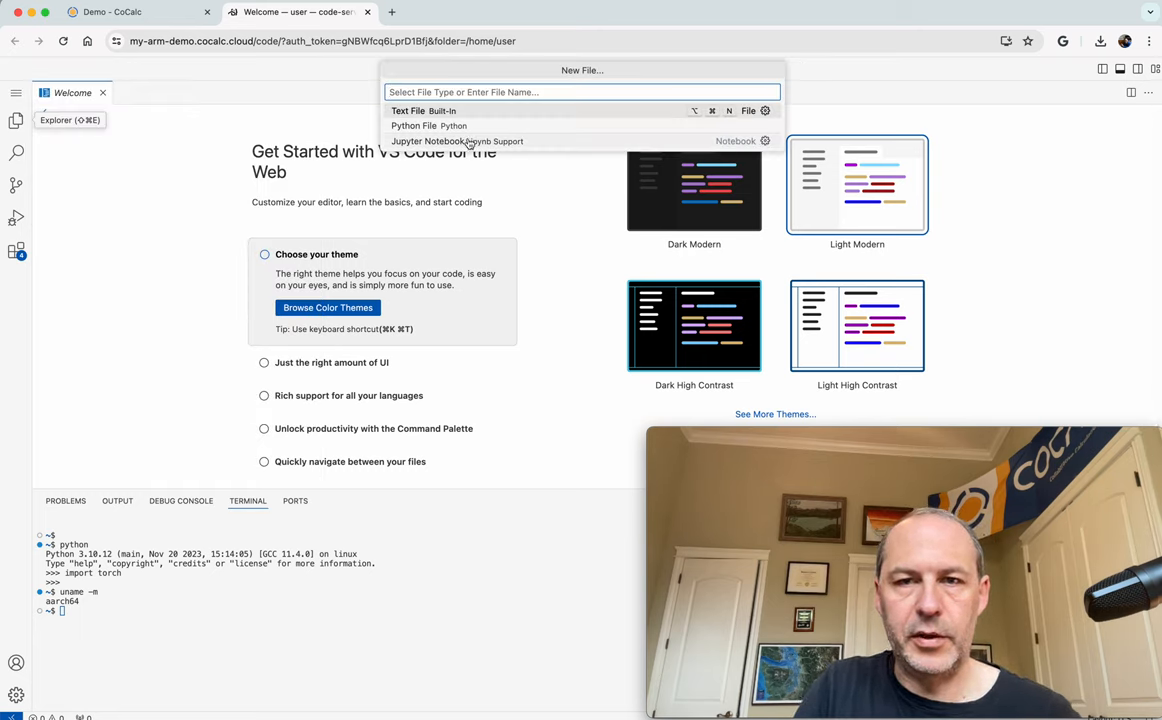
pyautogui.click(428, 141)
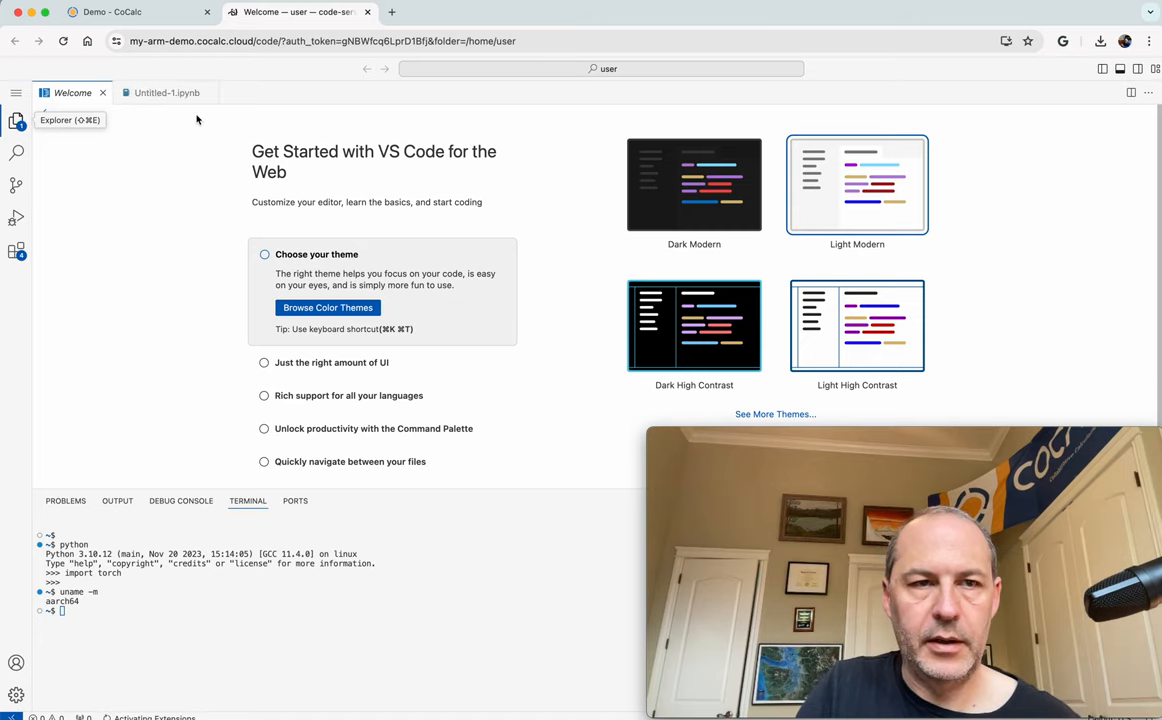
pyautogui.click(166, 92)
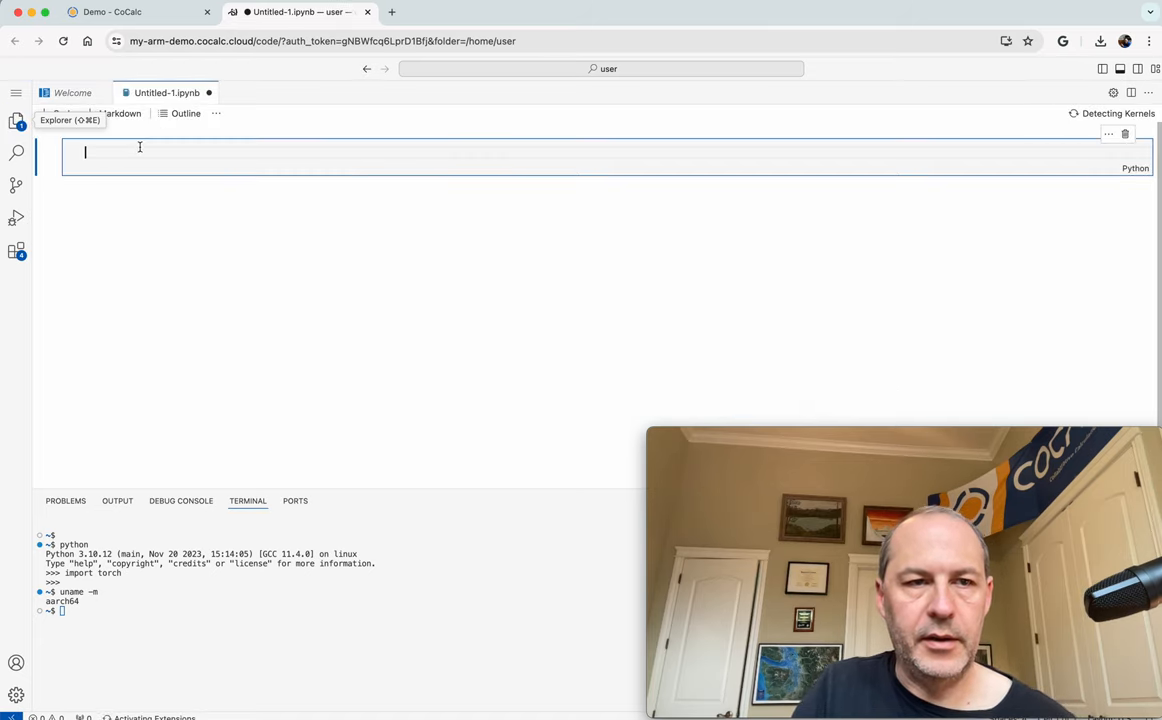
pyautogui.write('import')
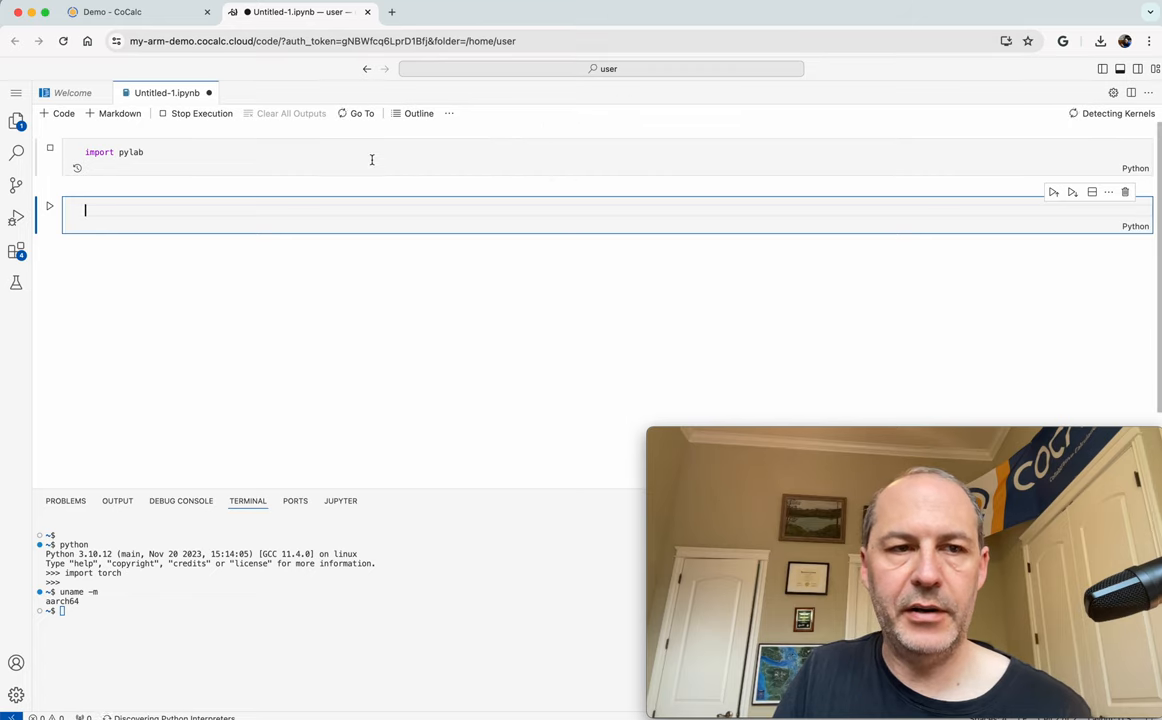
pyautogui.write('py')
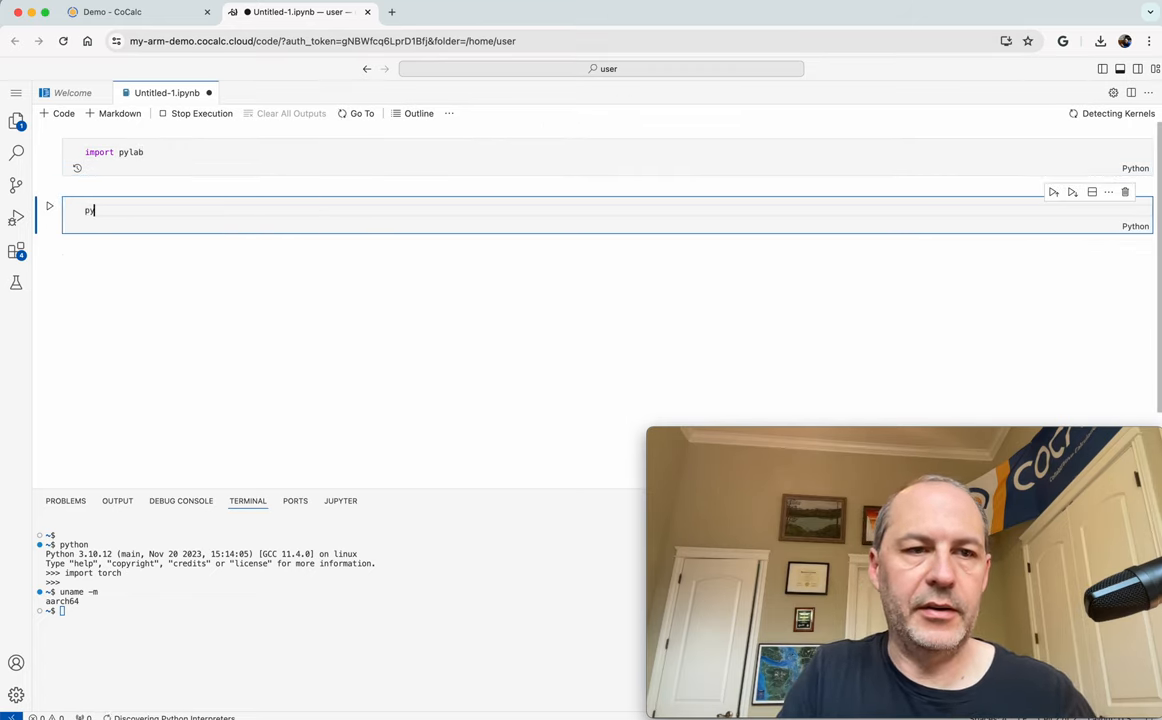
pyautogui.write('lab.')
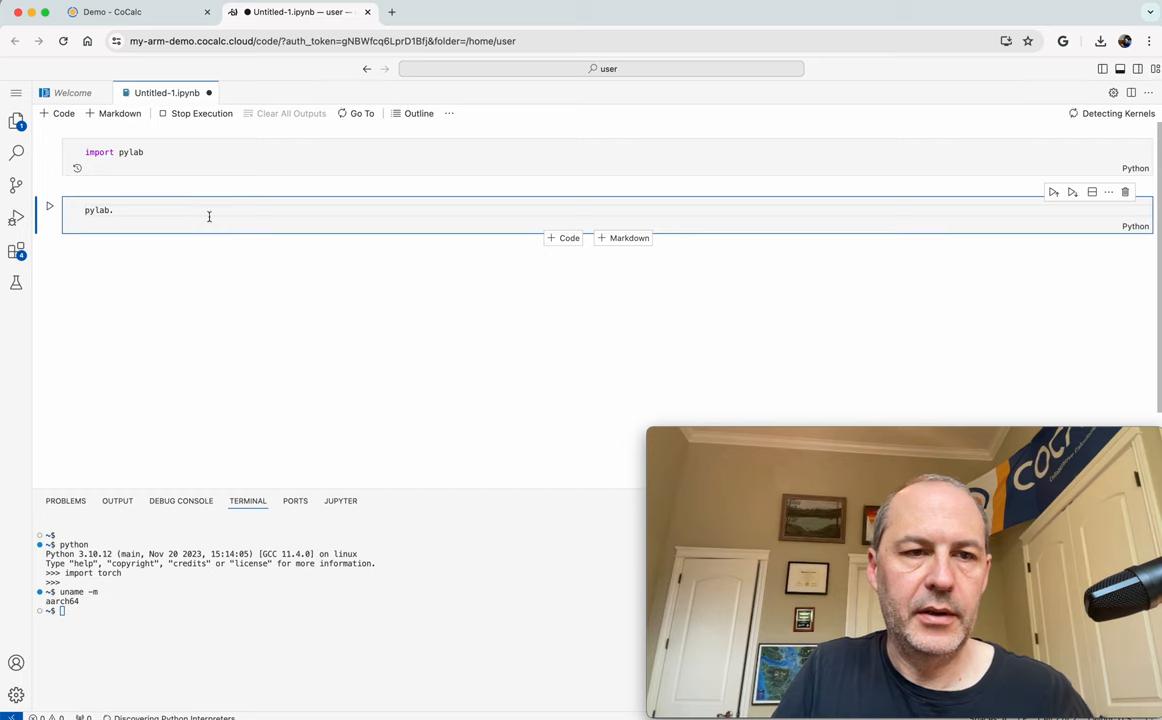
pyautogui.write('plot([1,2,3])')
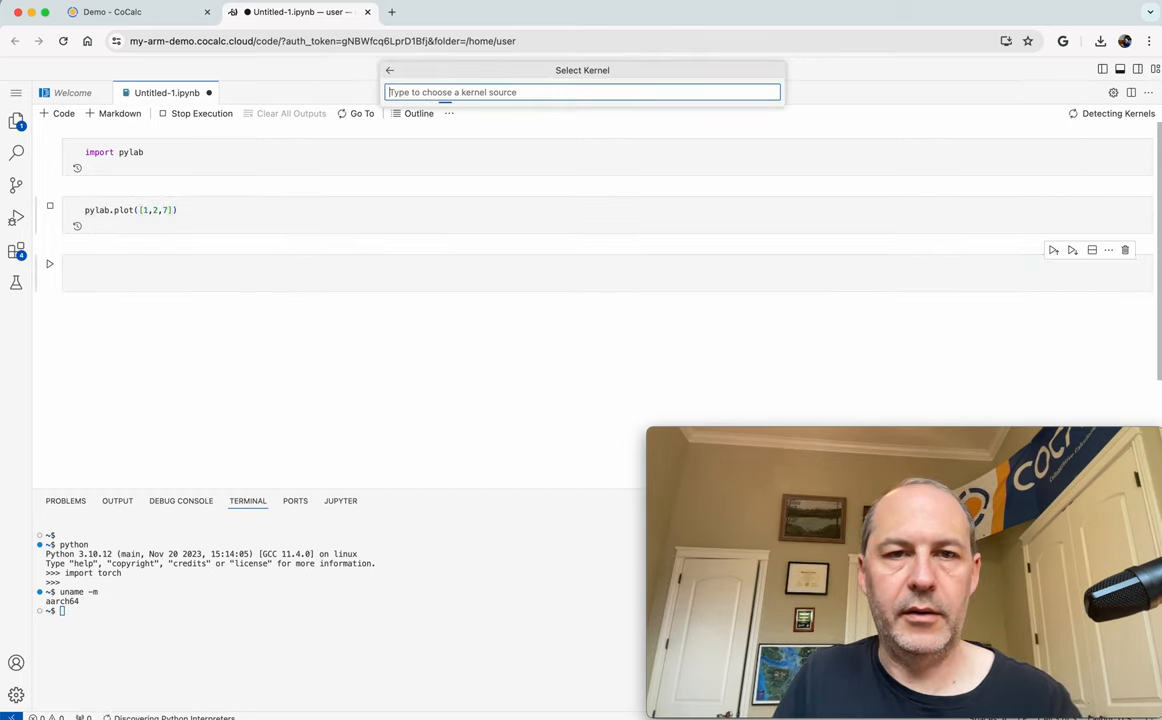
# Choose Python Environments and select the global Python 3.10.12 /bin/python kernel
pyautogui.click(583, 92)
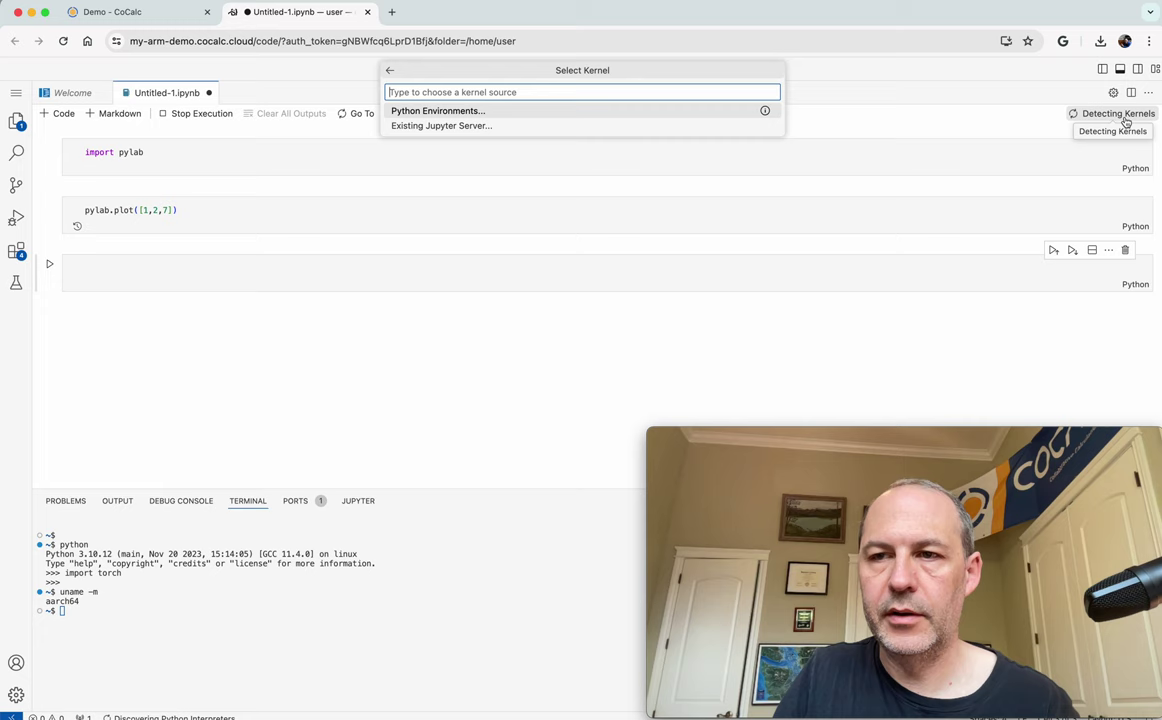
pyautogui.click(437, 110)
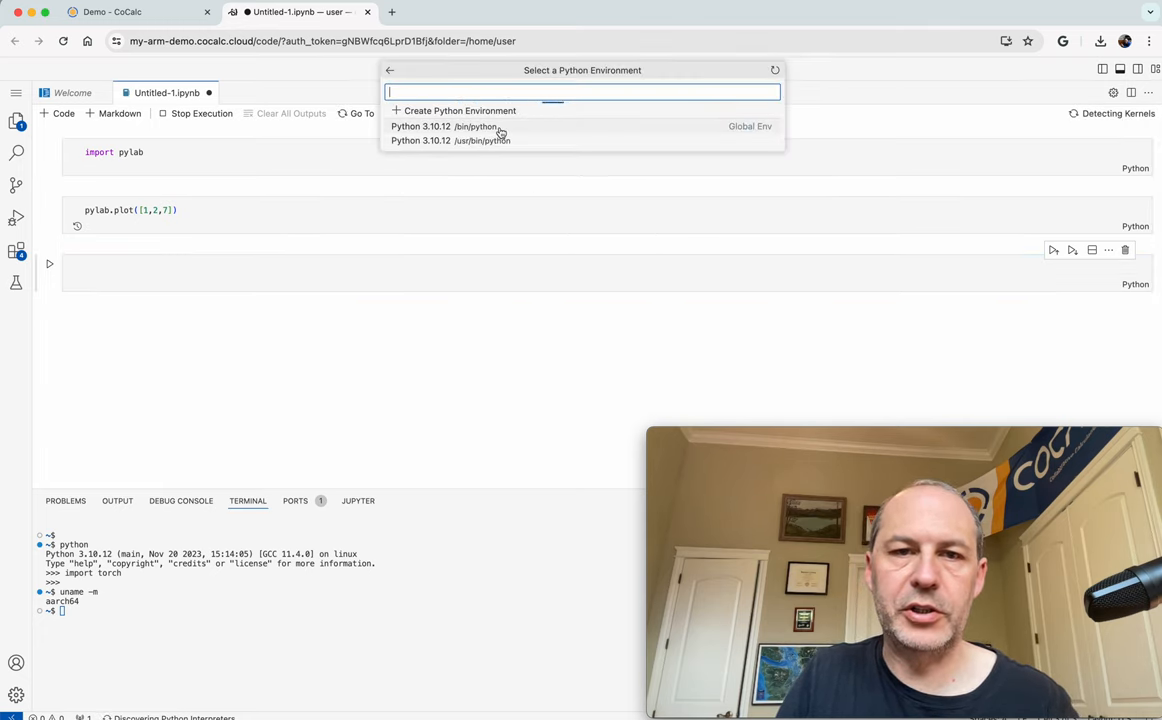
pyautogui.moveTo(480, 140)
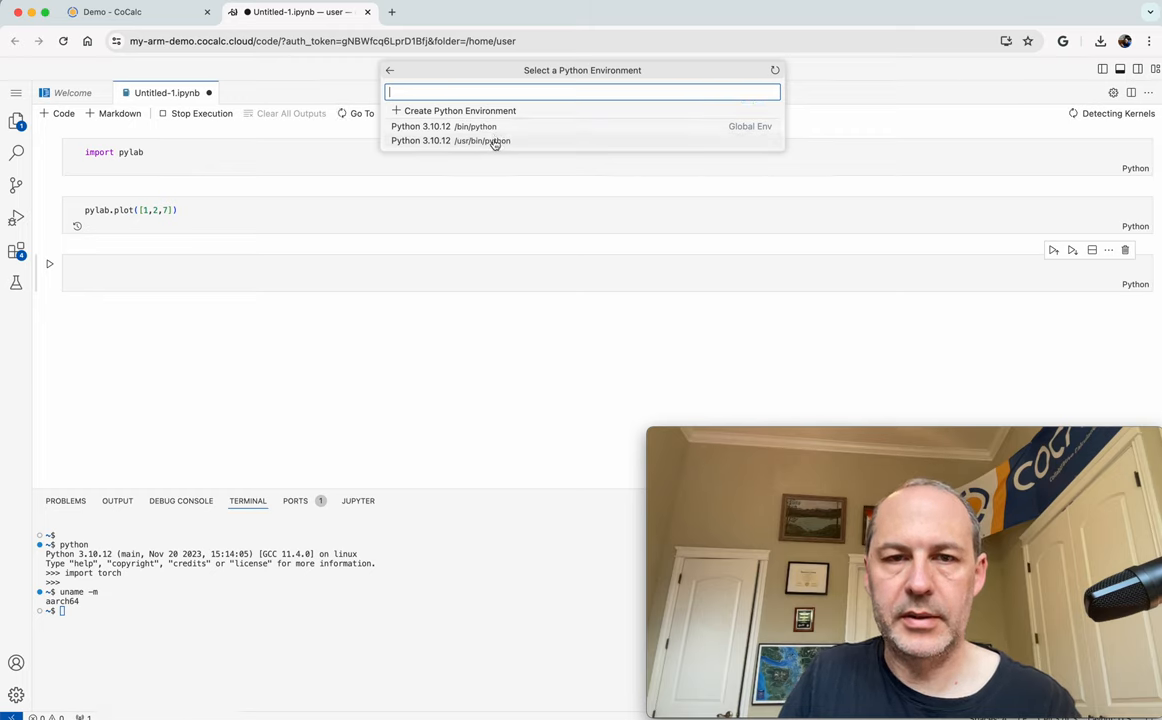
pyautogui.moveTo(490, 140)
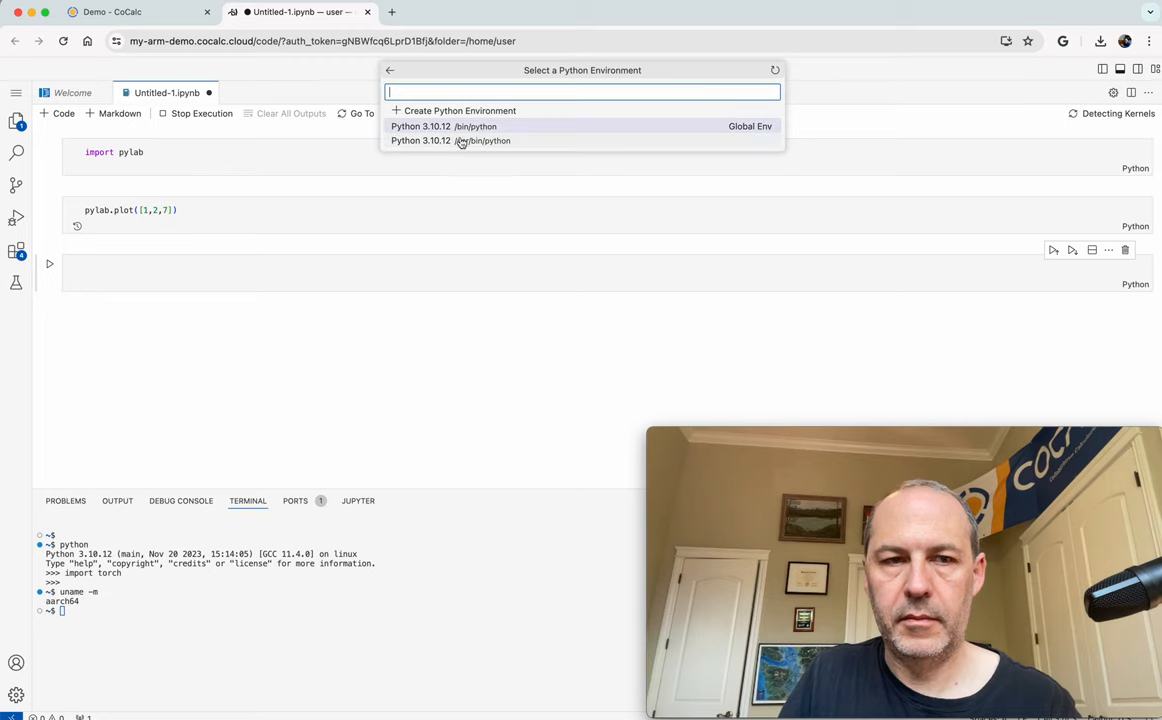
pyautogui.click(420, 126)
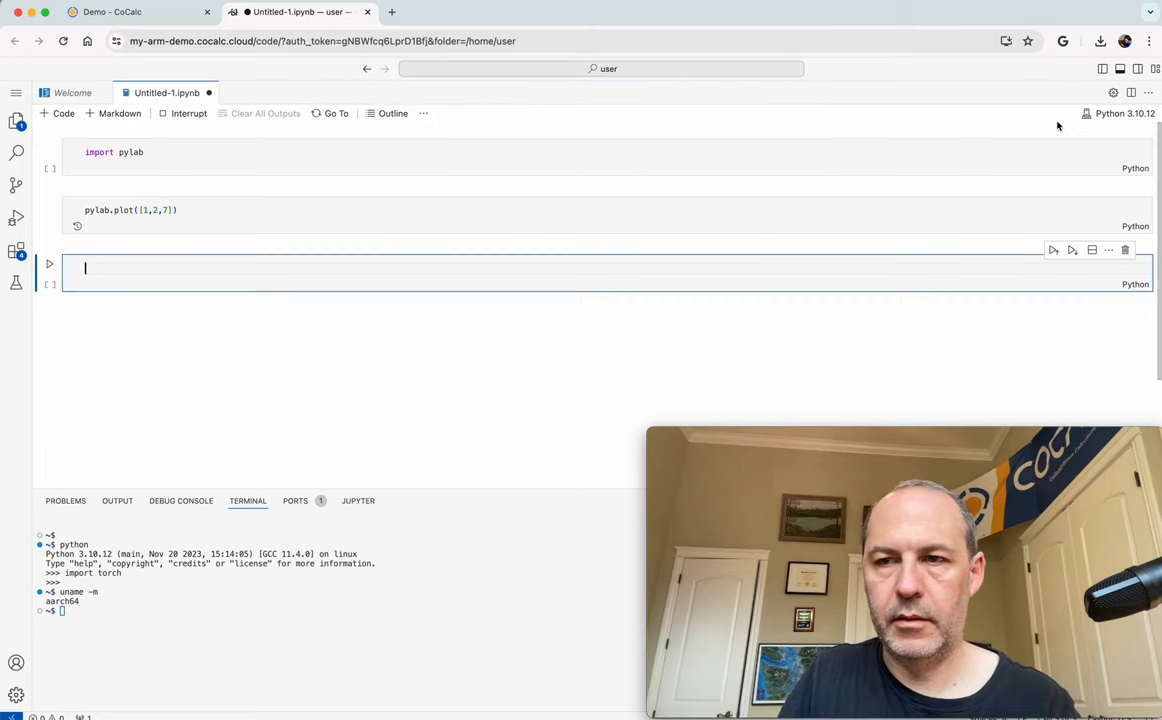
# Run all cells, enlarge the notebook area to show the [1,2,7] plot, and return to CoCalc
pyautogui.click(278, 210)
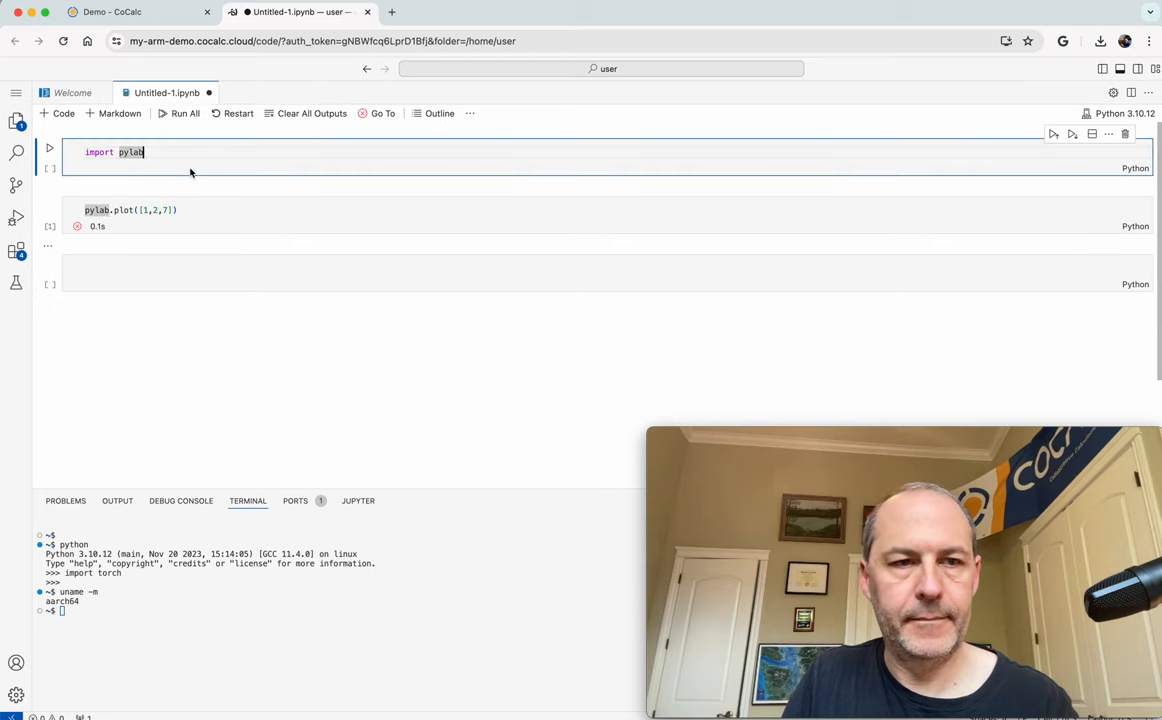
pyautogui.click(178, 113)
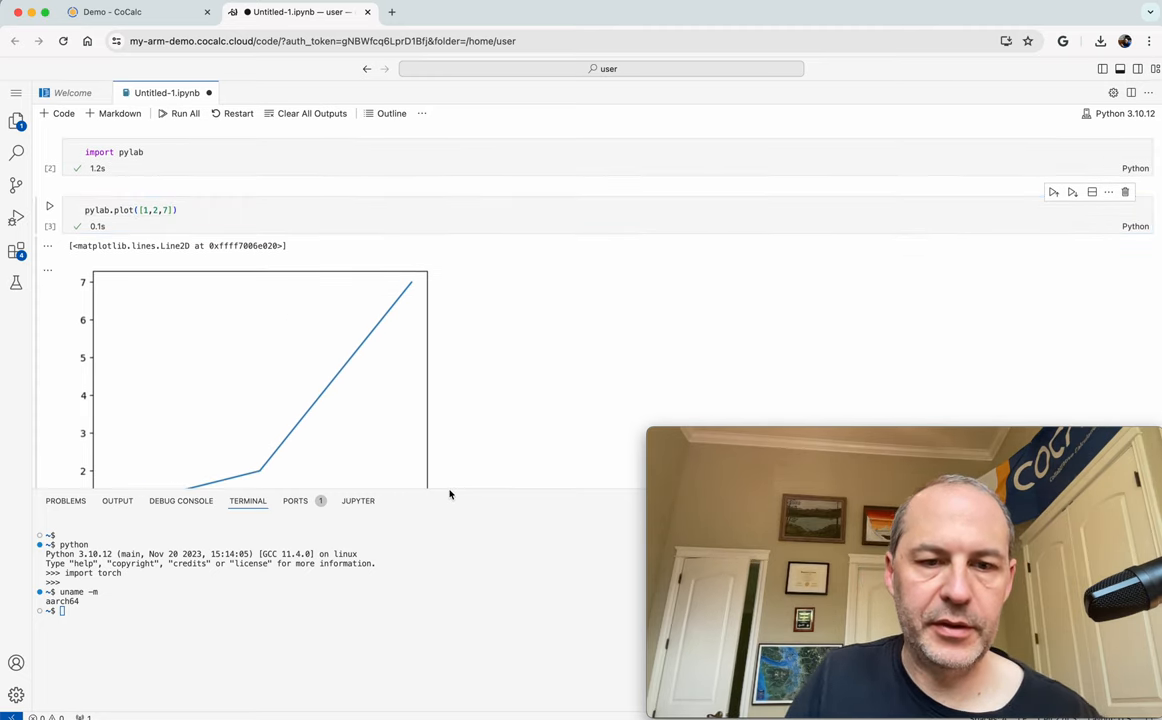
pyautogui.moveTo(460, 490); pyautogui.dragTo(460, 548)
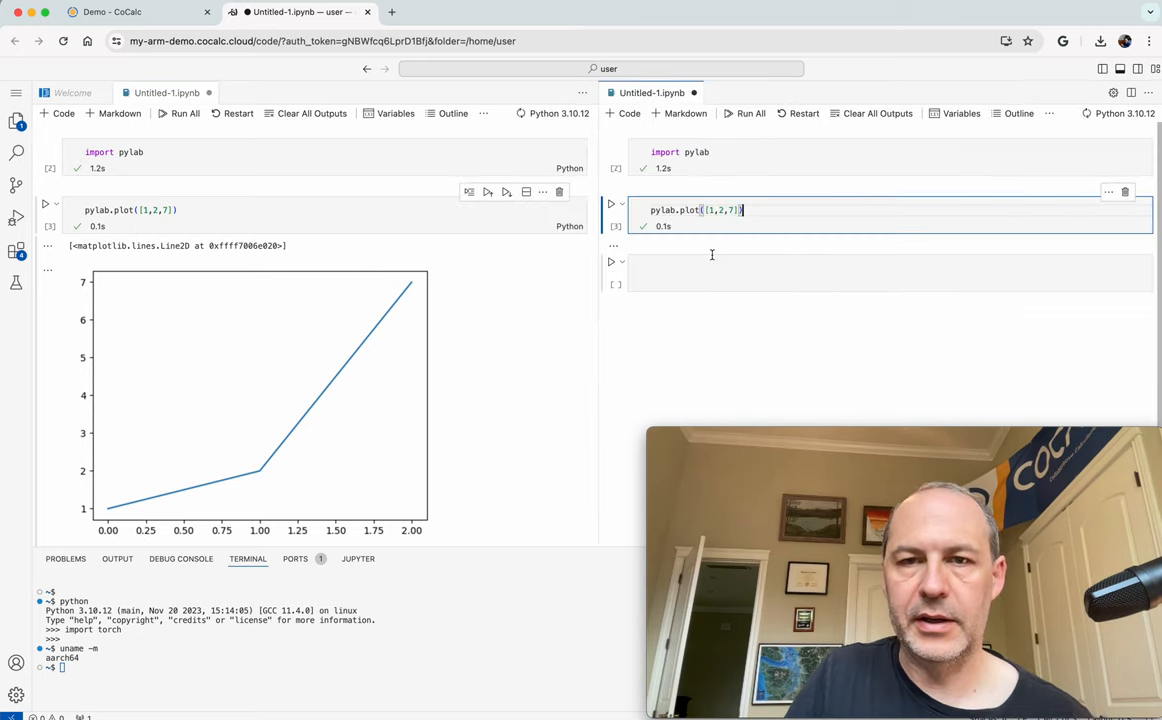
pyautogui.click(611, 204)
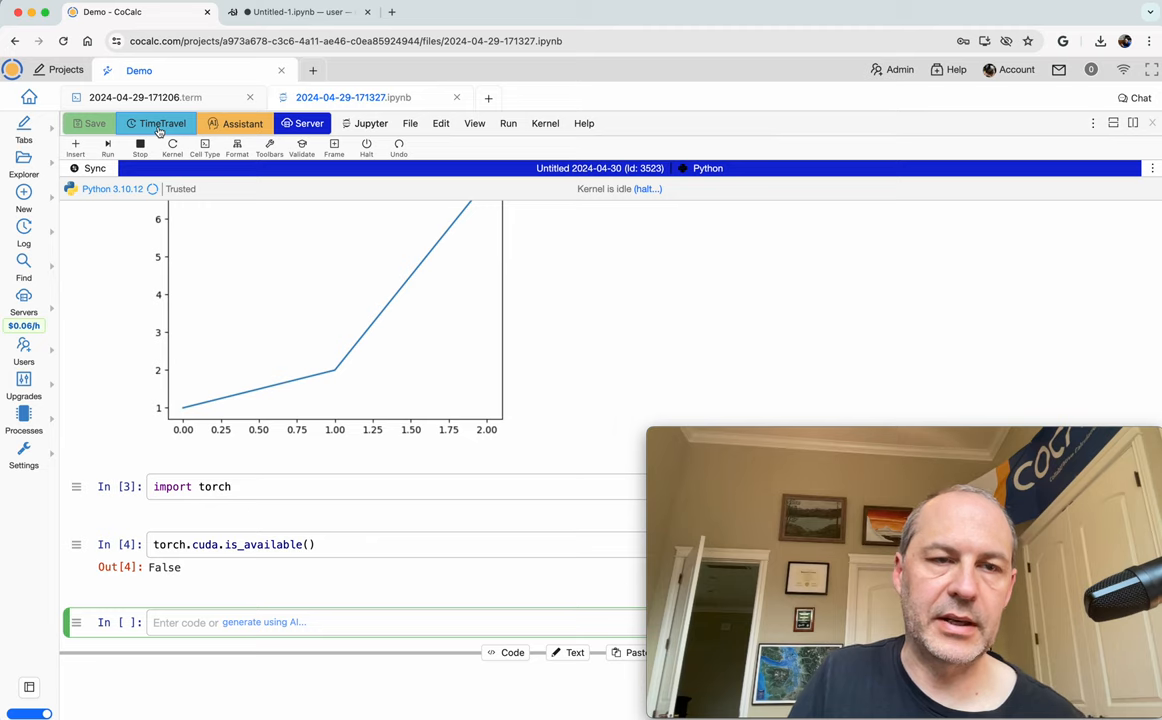
pyautogui.click(242, 123)
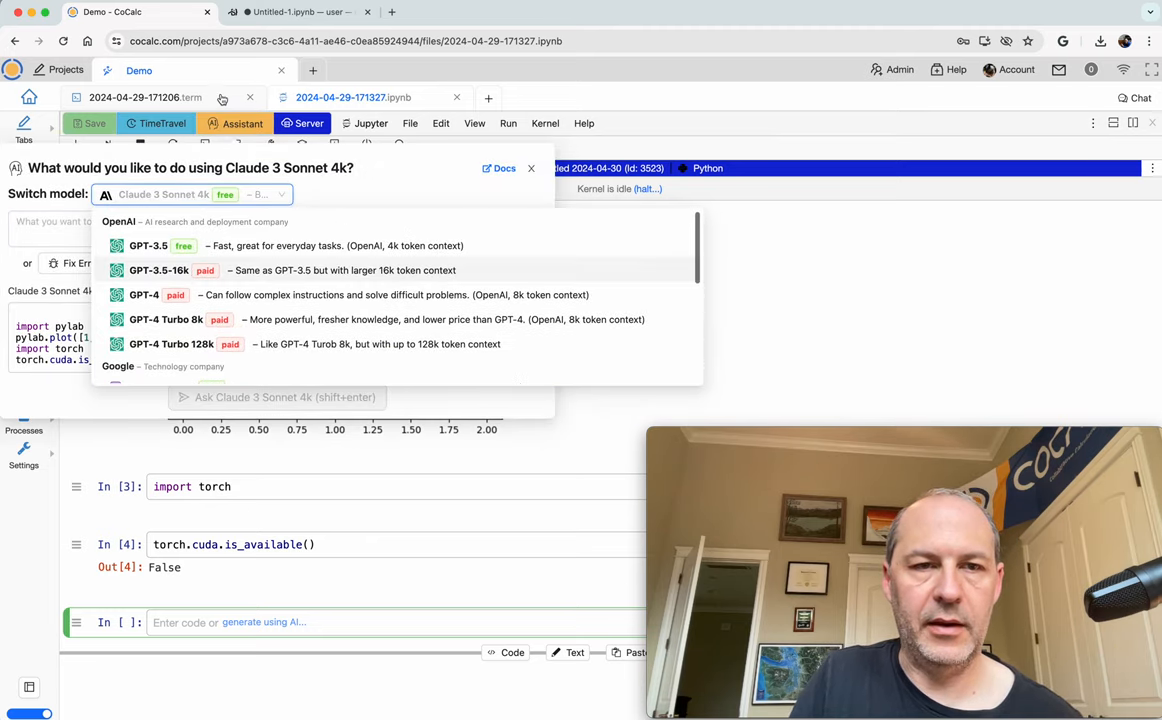
pyautogui.click(531, 167)
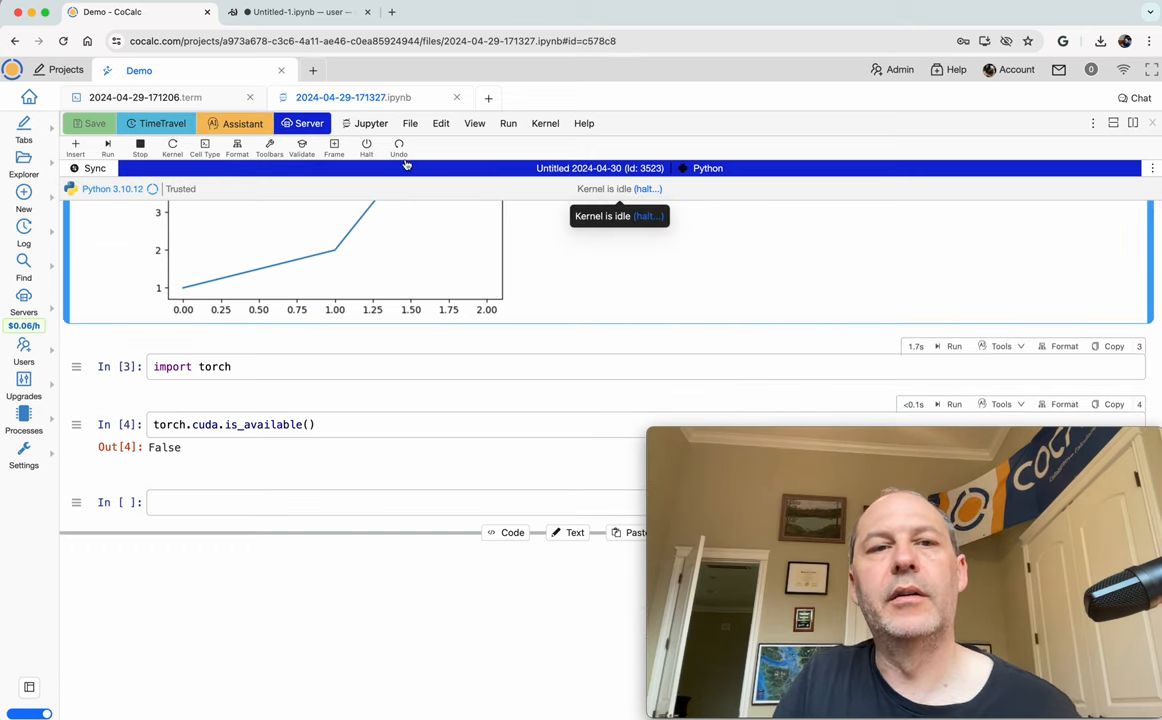
pyautogui.click(162, 123)
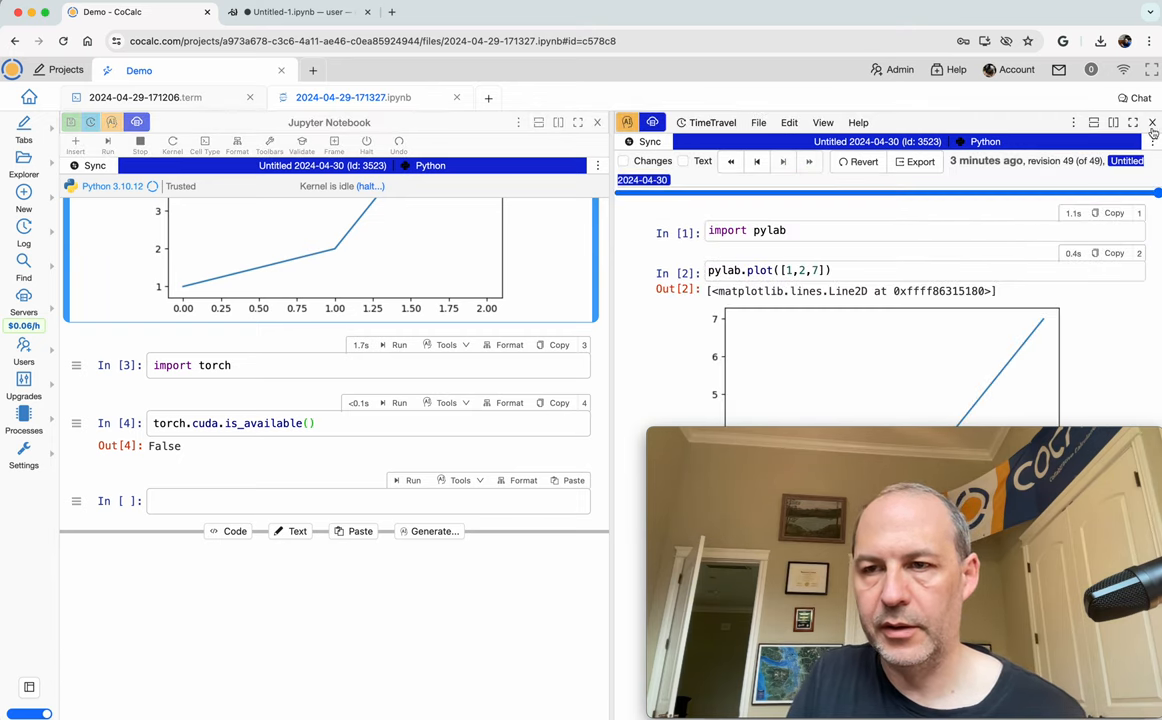
pyautogui.click(1152, 122)
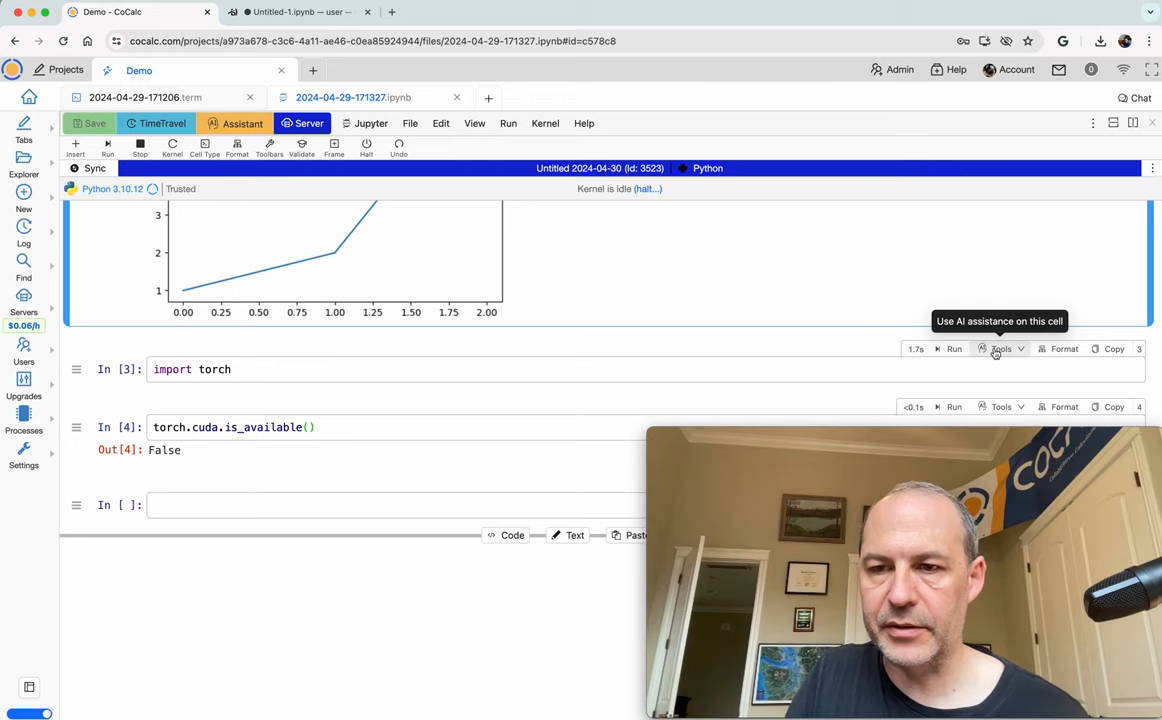
pyautogui.scroll(-3)
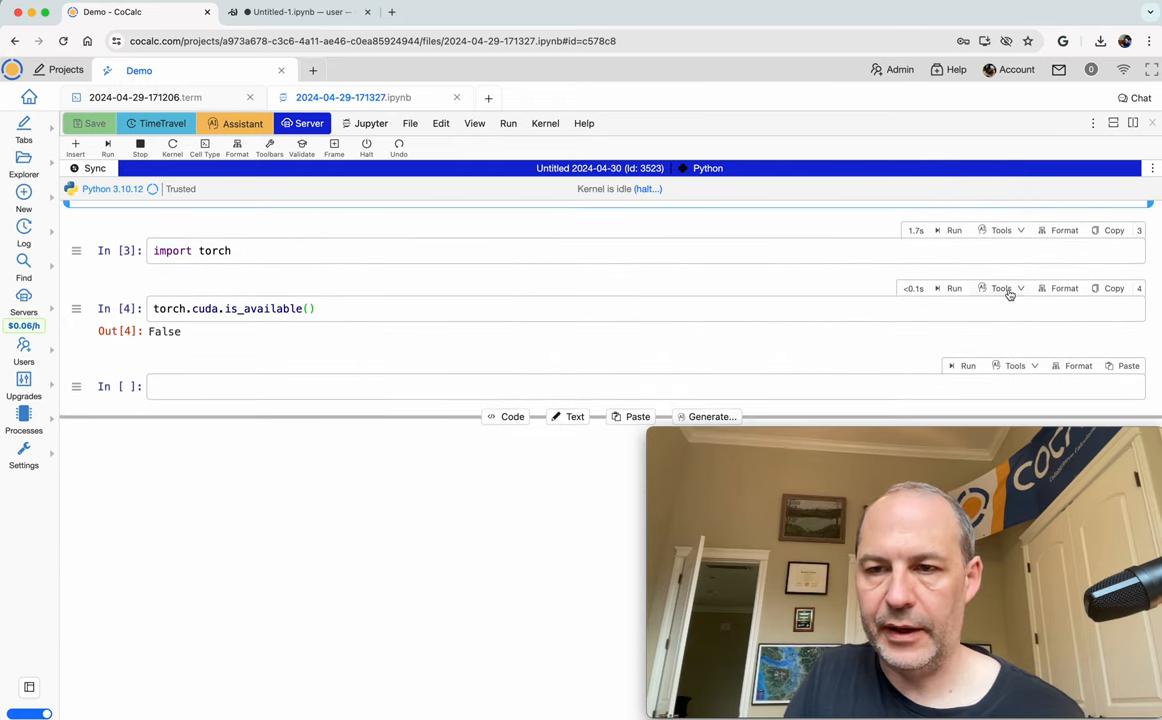
pyautogui.click(1001, 288)
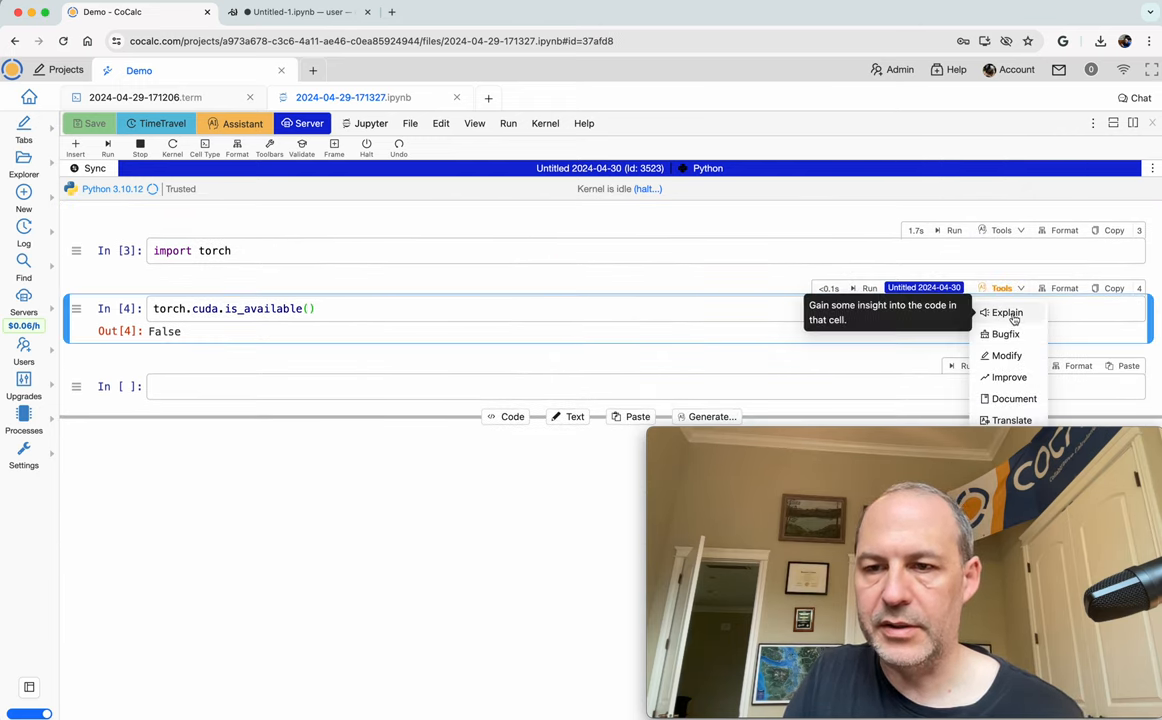
pyautogui.moveTo(1011, 420)
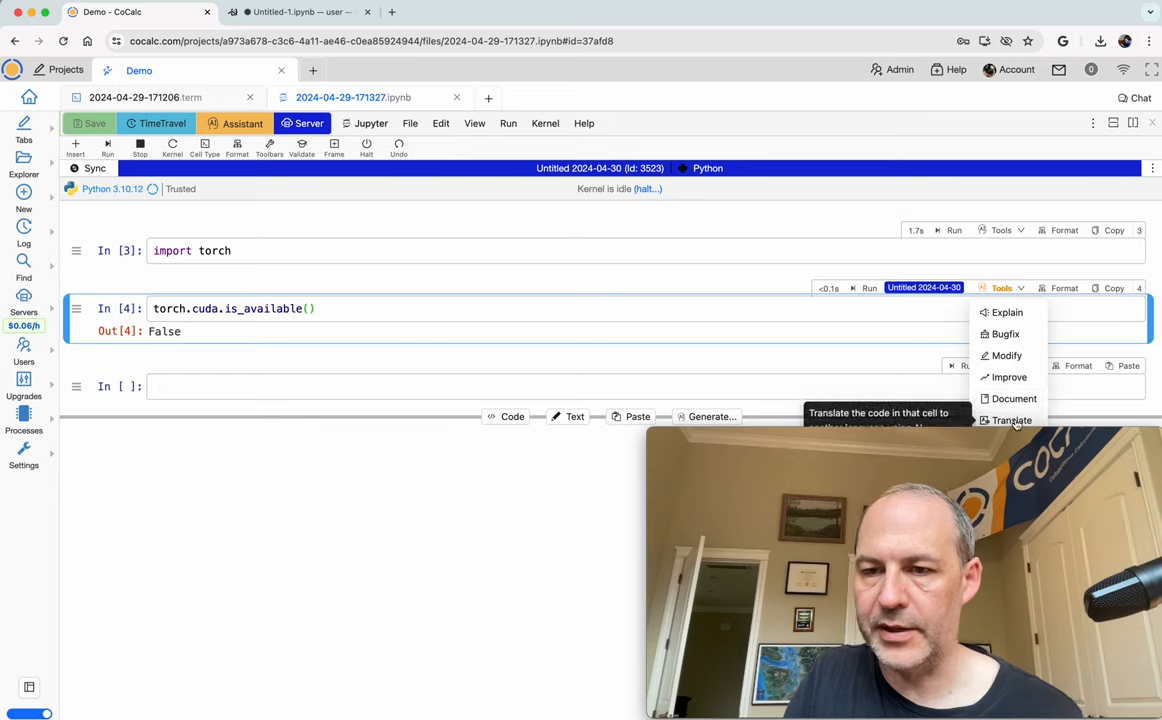
pyautogui.moveTo(1020, 293)
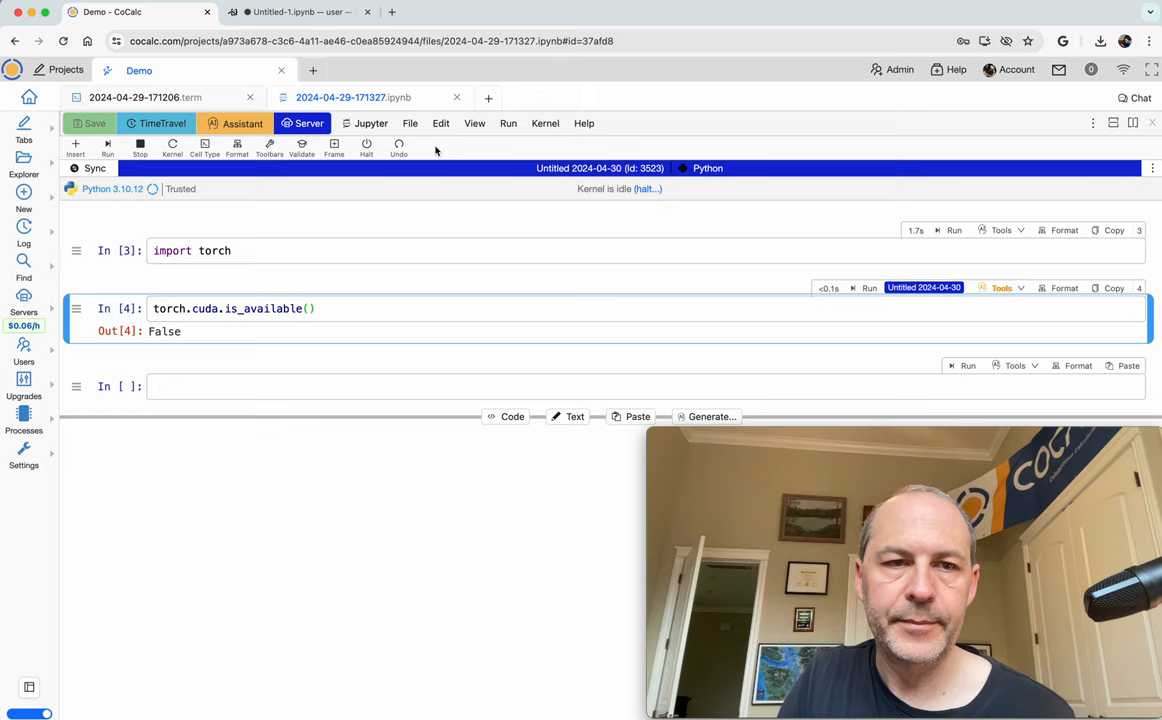
pyautogui.moveTo(410, 123)
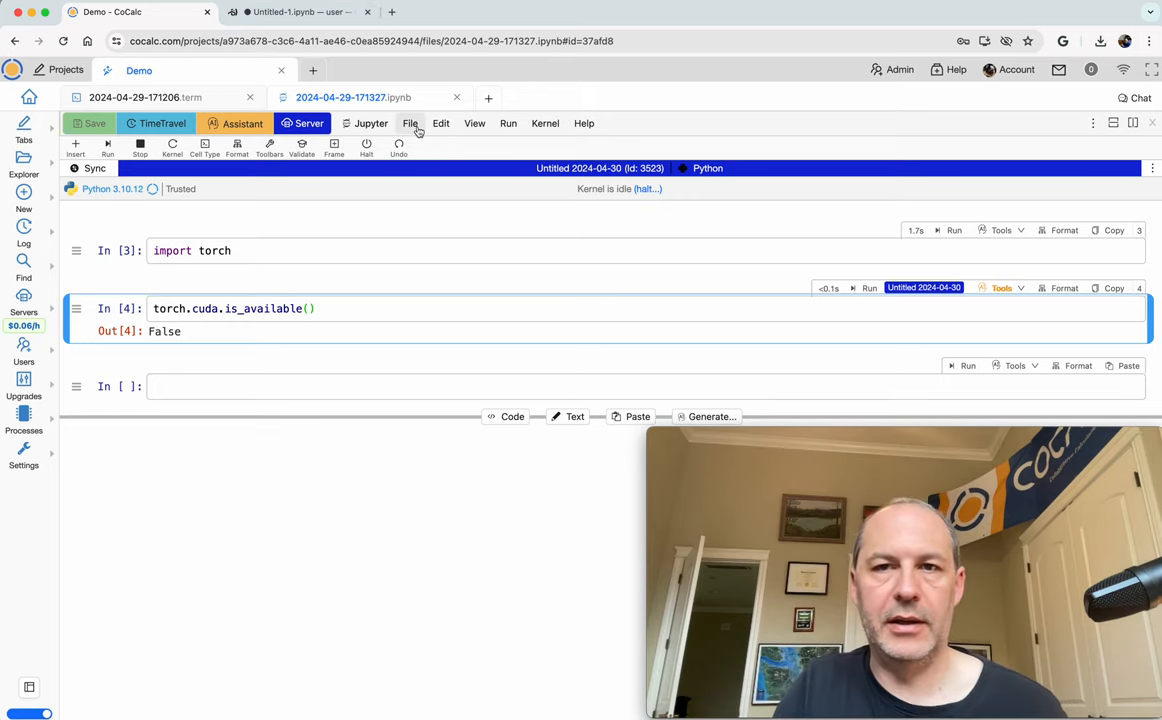
pyautogui.moveTo(598, 153)
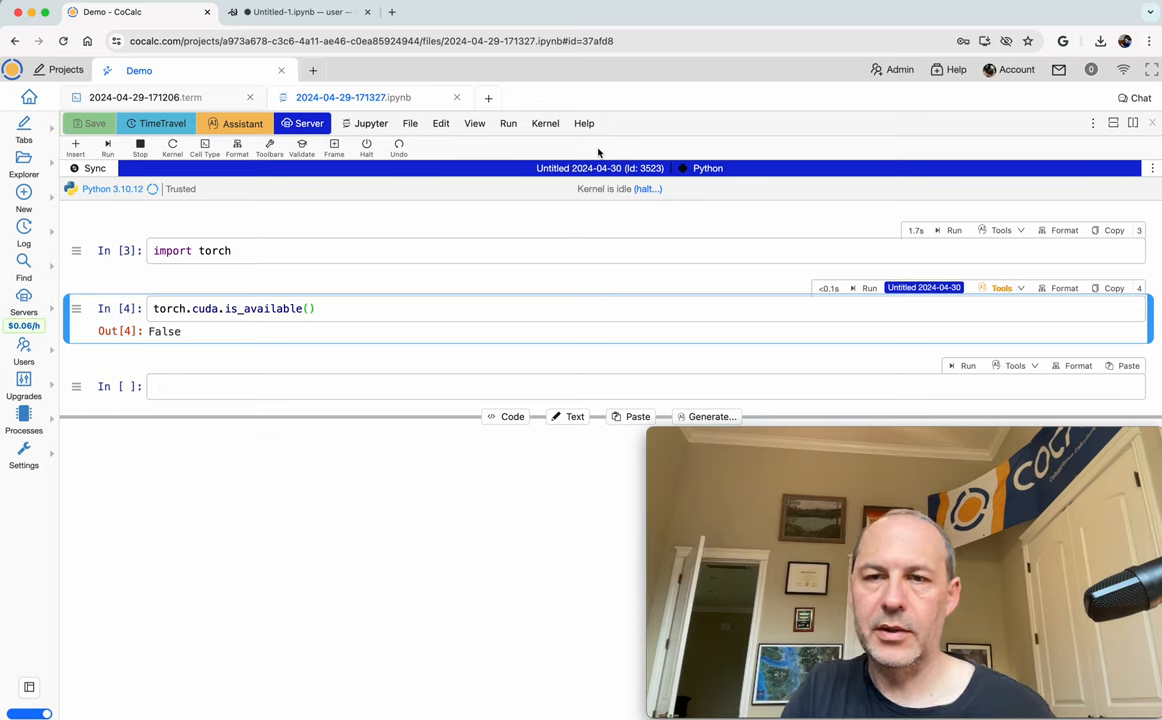
pyautogui.moveTo(707, 22)
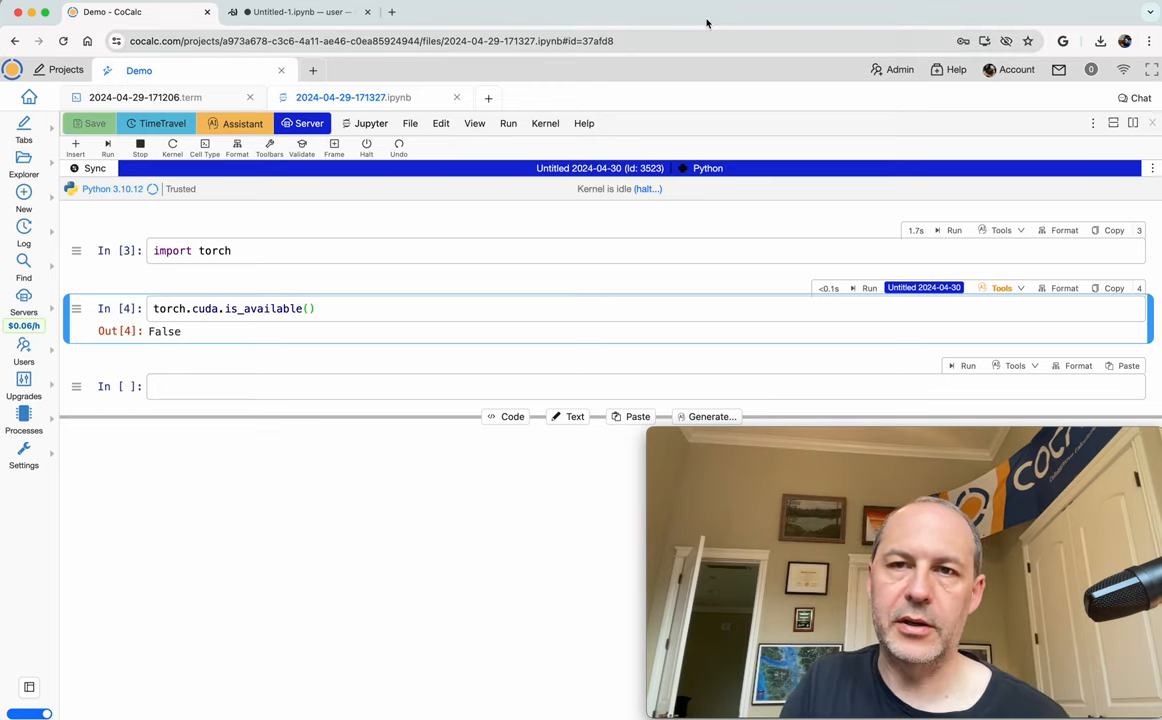